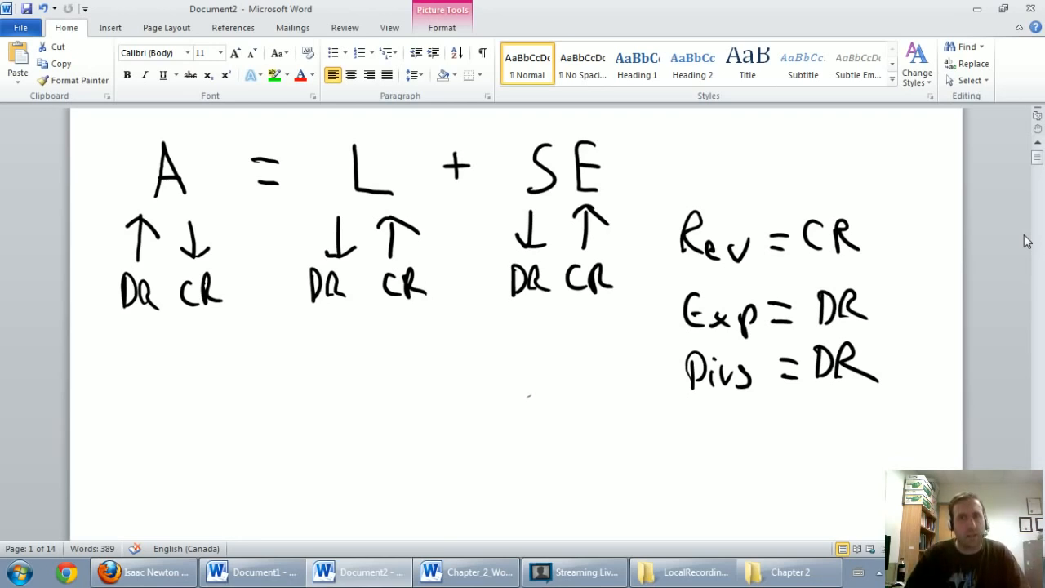
pyautogui.moveTo(831, 318)
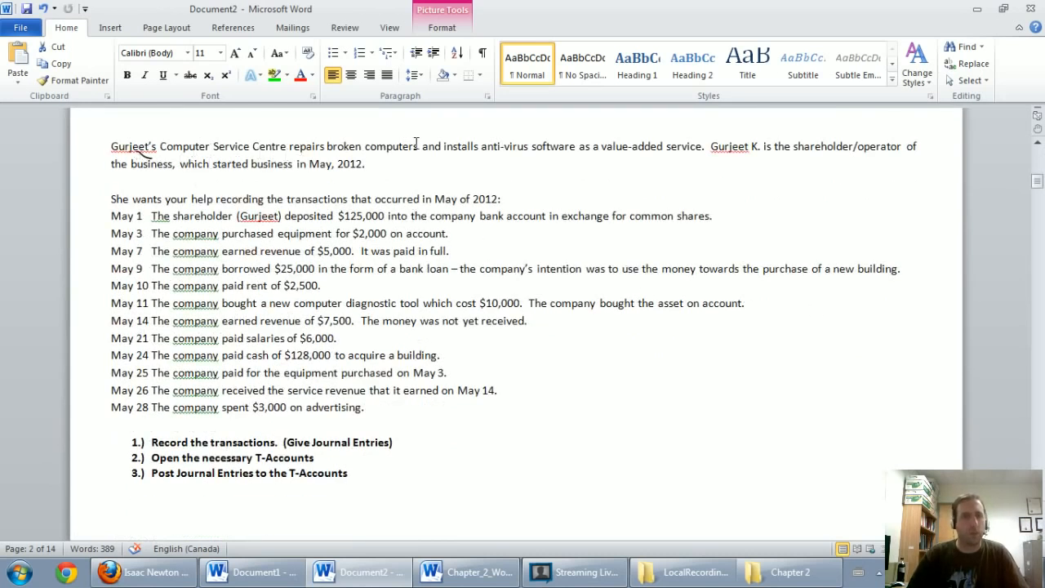
pyautogui.moveTo(486, 231)
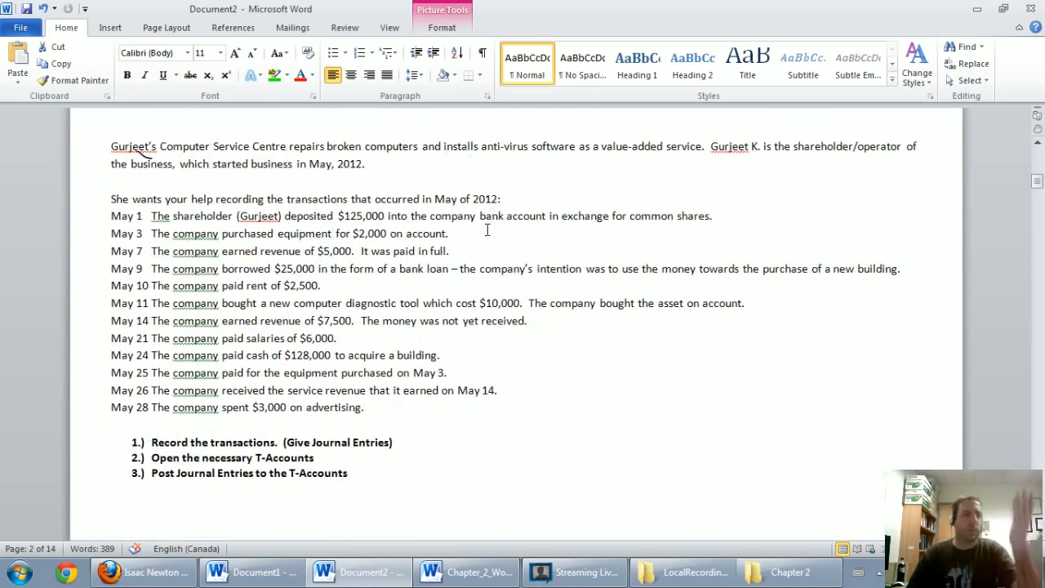
pyautogui.moveTo(565, 336)
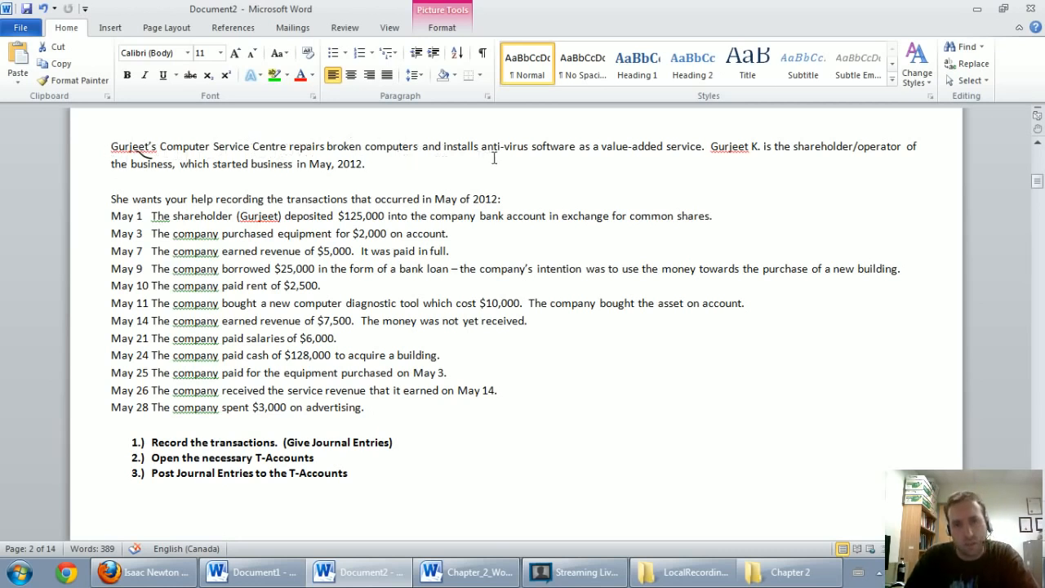
pyautogui.moveTo(598, 151)
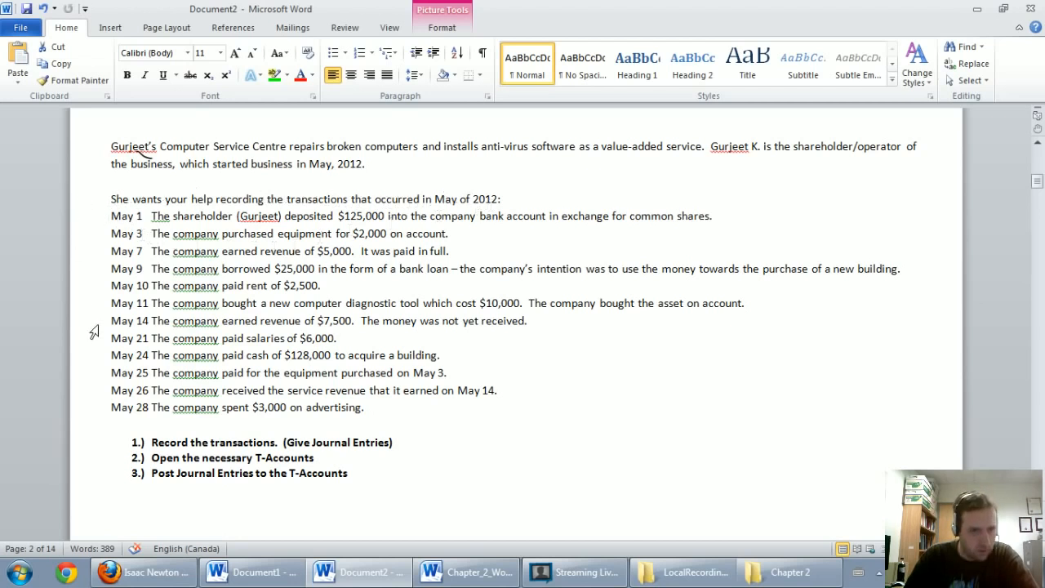
pyautogui.moveTo(81, 426)
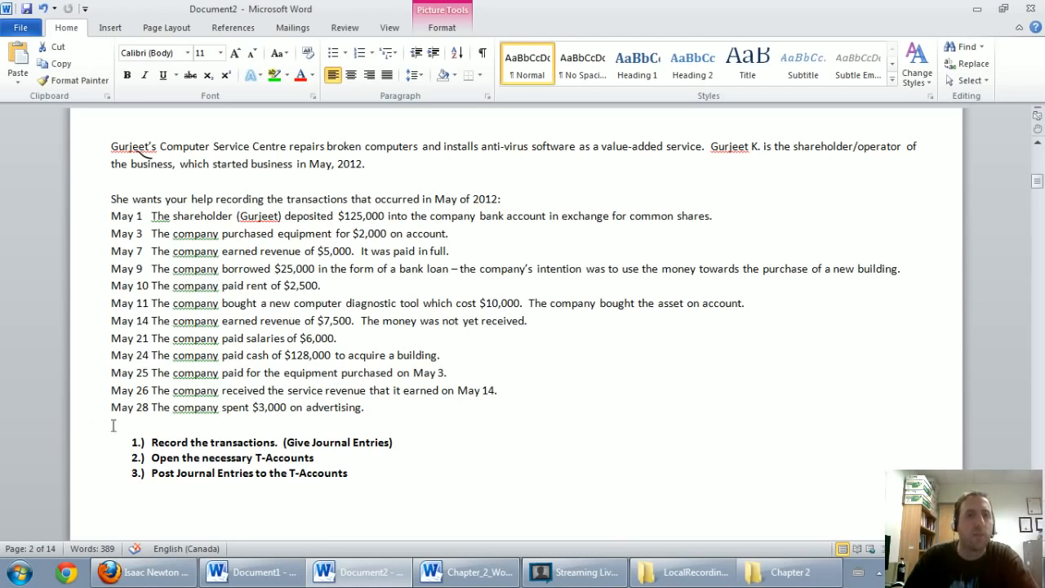
# - Scroll to the May 1 transaction page and pick the Pen from the Draw tab
pyautogui.scroll(-3)
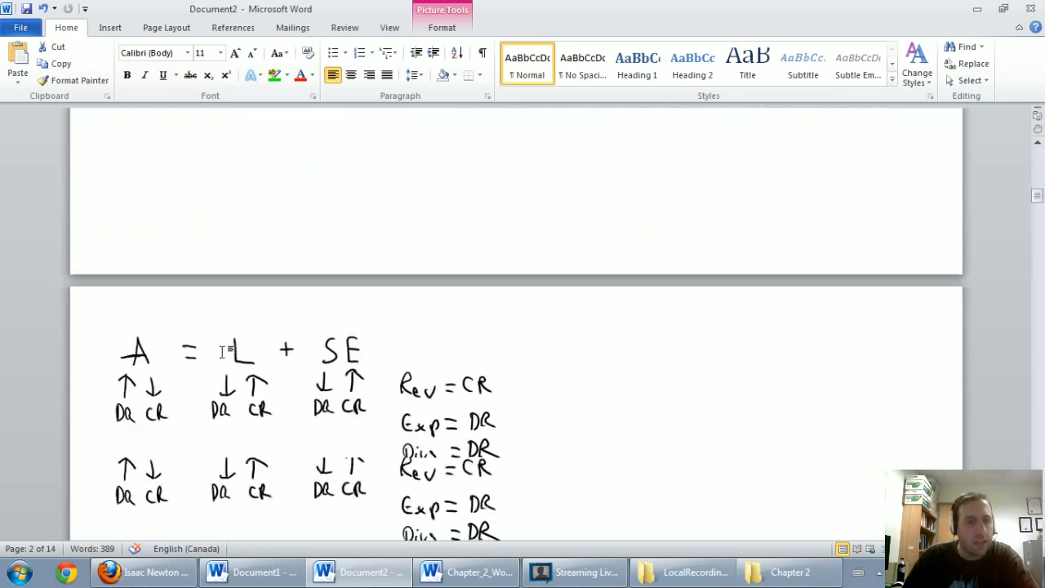
pyautogui.scroll(-3)
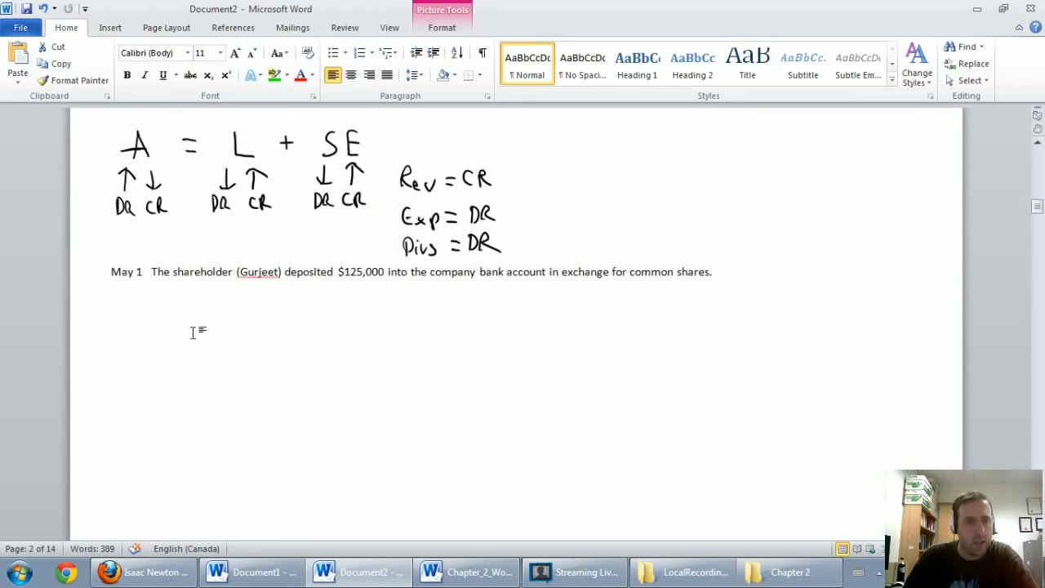
pyautogui.click(255, 271)
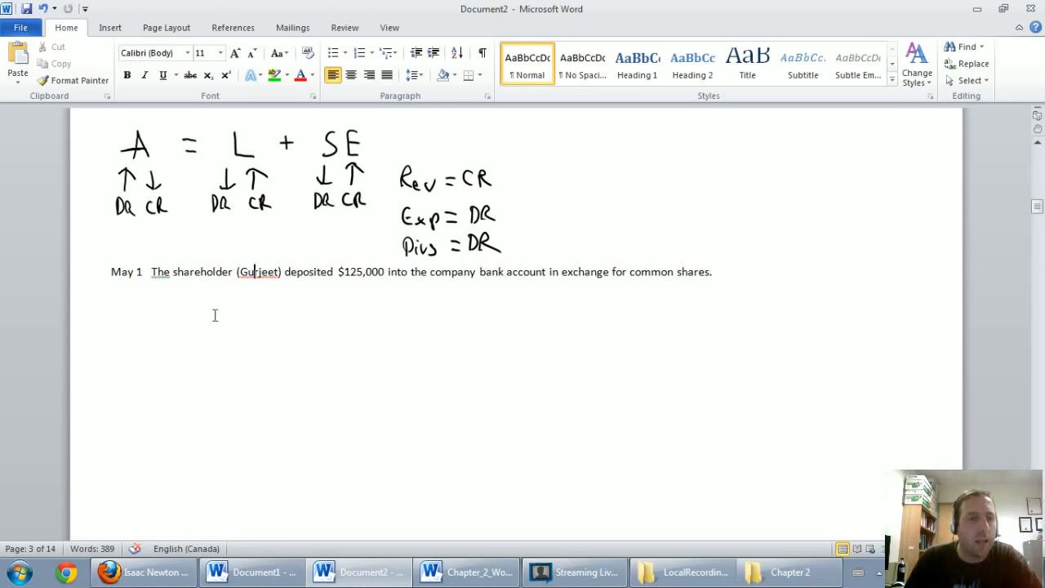
pyautogui.moveTo(317, 287)
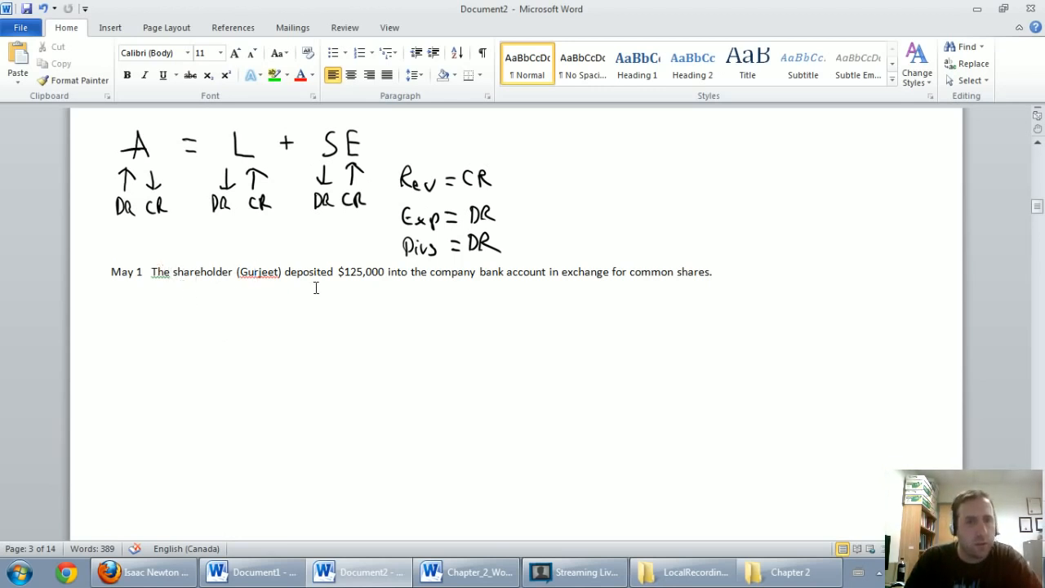
pyautogui.moveTo(521, 282)
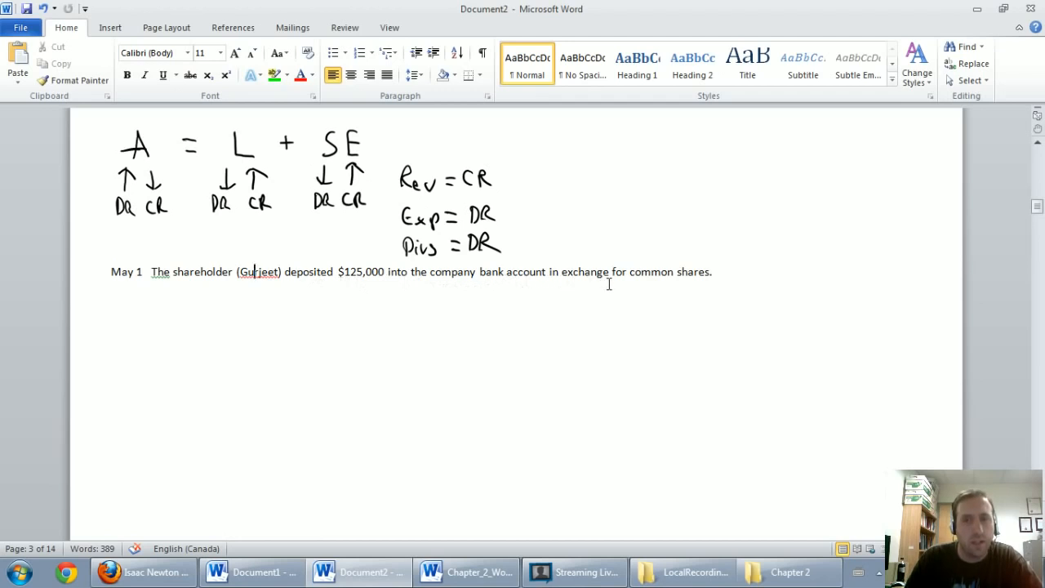
pyautogui.moveTo(686, 284)
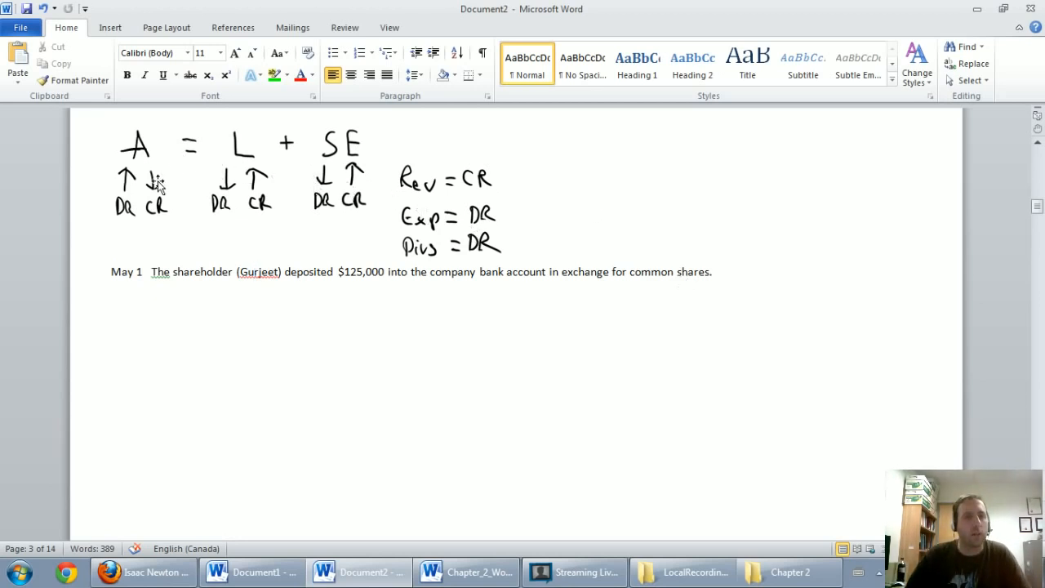
pyautogui.moveTo(510, 186)
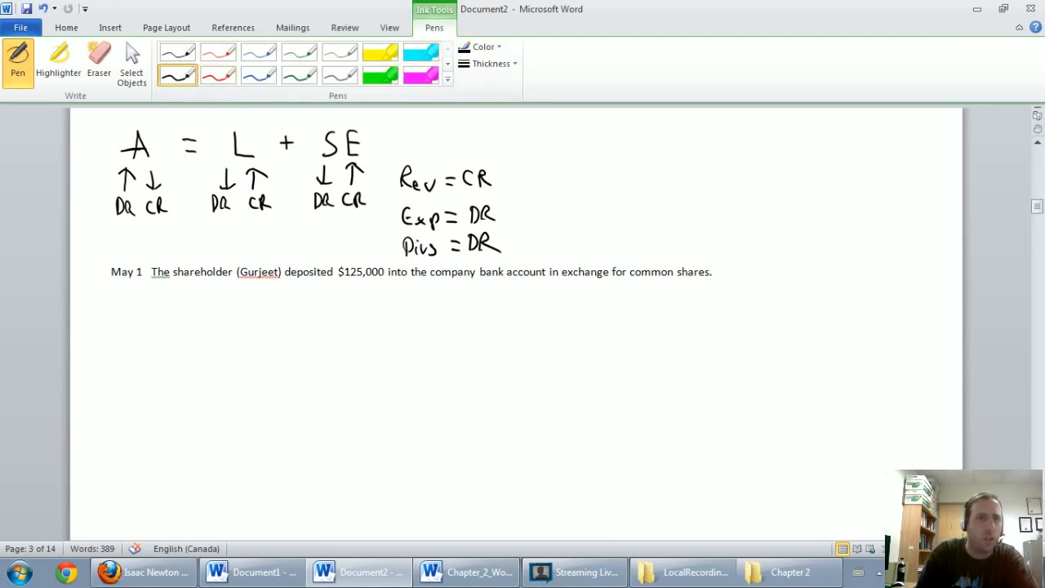
pyautogui.moveTo(128, 199)
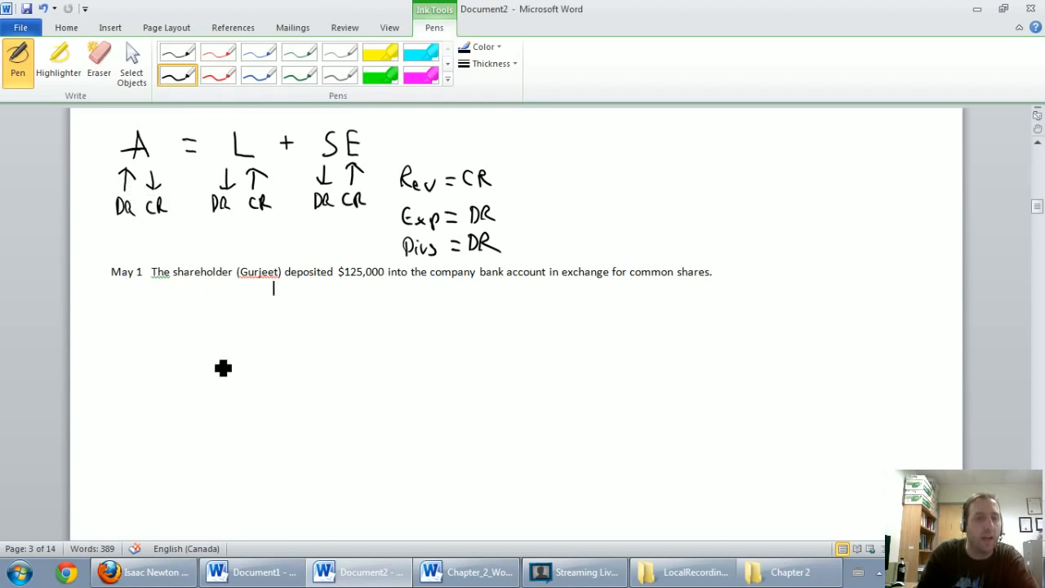
# - Ink 'DR Cash' with DR and CR column headings and 125,000 under DR
pyautogui.moveTo(220, 367); pyautogui.dragTo(261, 359)
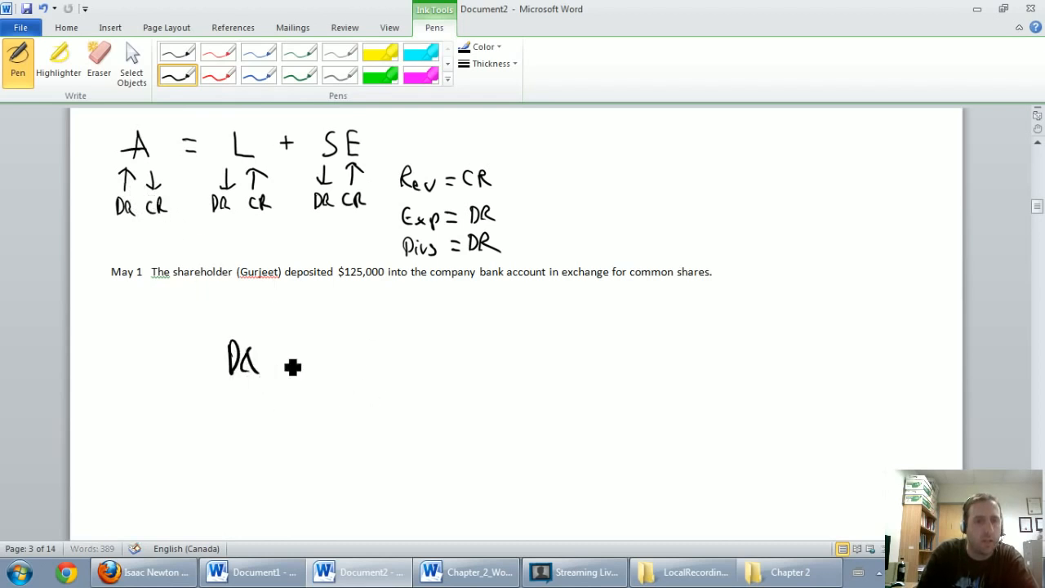
pyautogui.moveTo(286, 362); pyautogui.dragTo(346, 362)
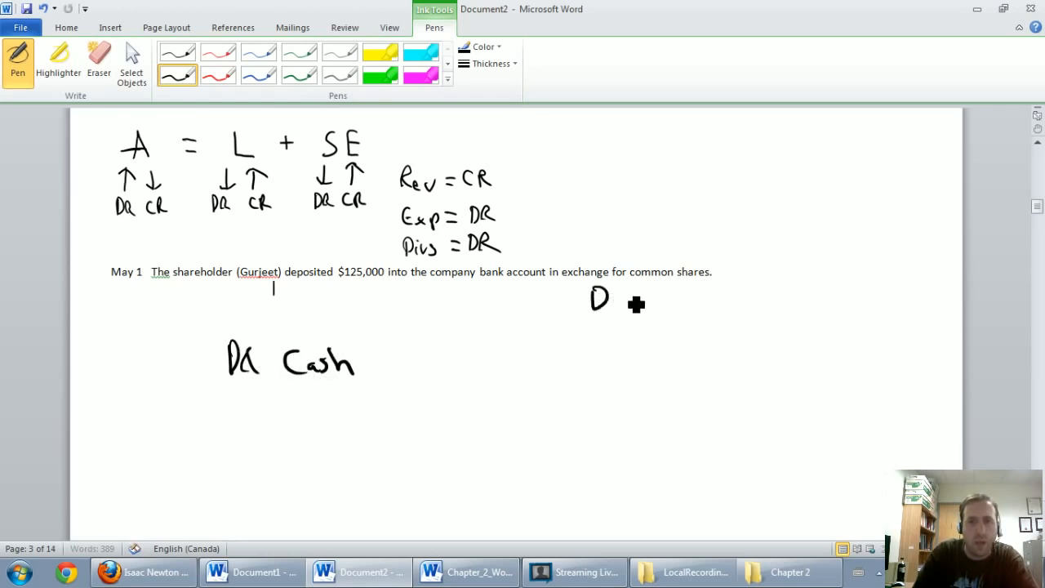
pyautogui.moveTo(621, 297); pyautogui.dragTo(735, 297)
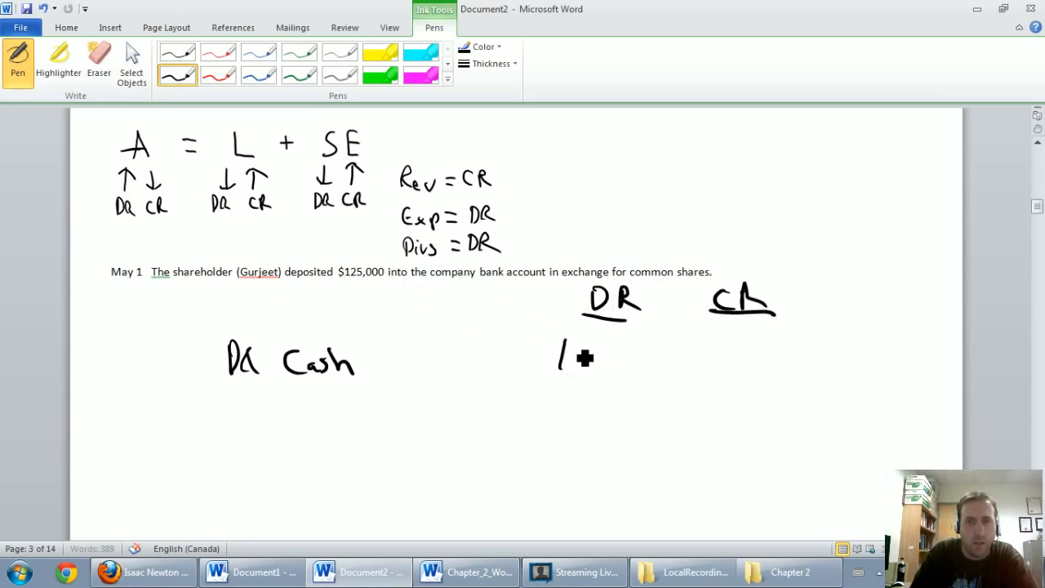
pyautogui.moveTo(559, 367); pyautogui.dragTo(661, 372)
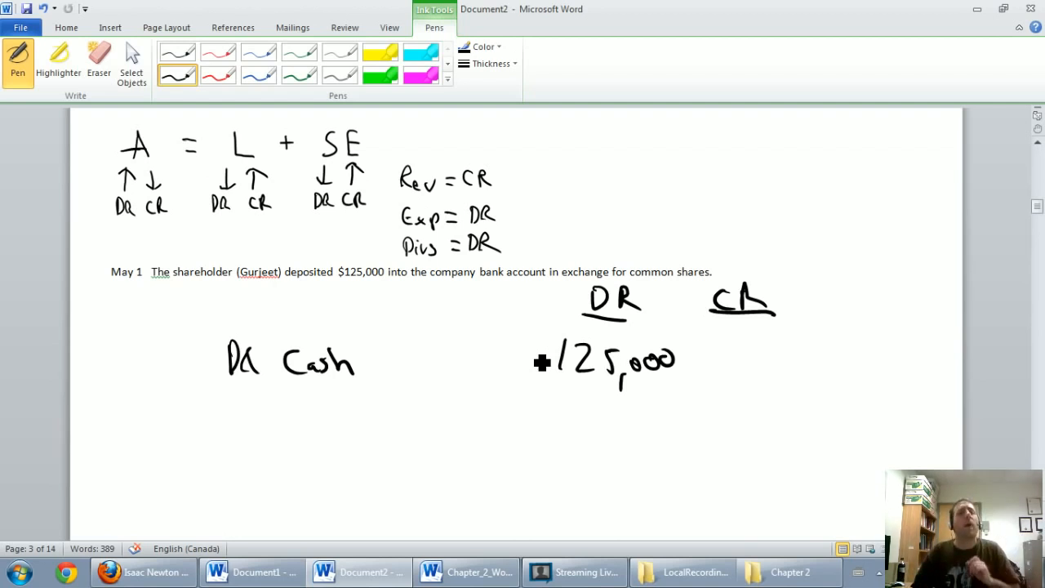
pyautogui.click(275, 287)
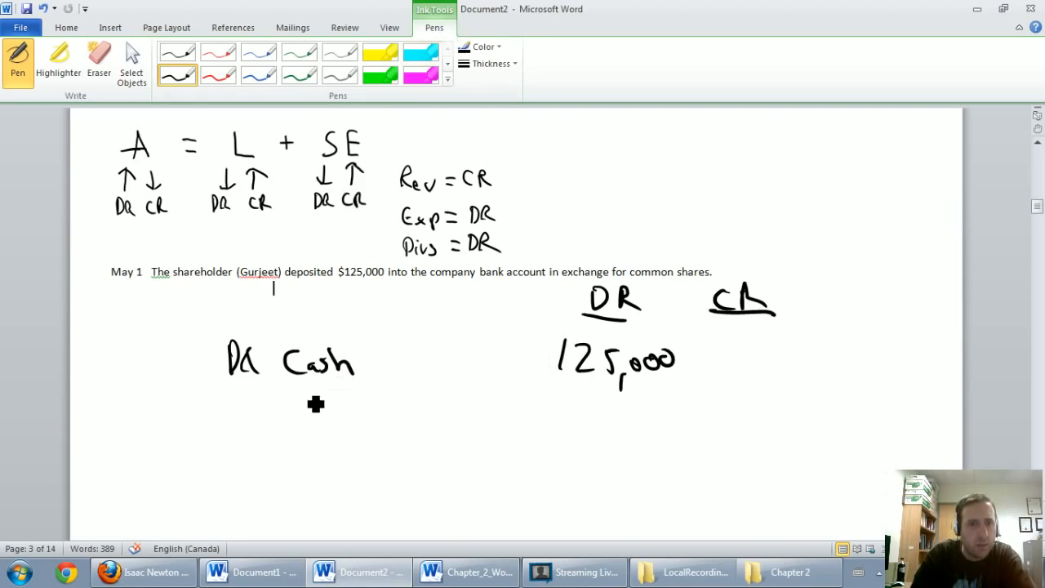
# - Ink 'CR Common shares' with 125,000 under the CR column
pyautogui.moveTo(307, 400); pyautogui.dragTo(329, 408)
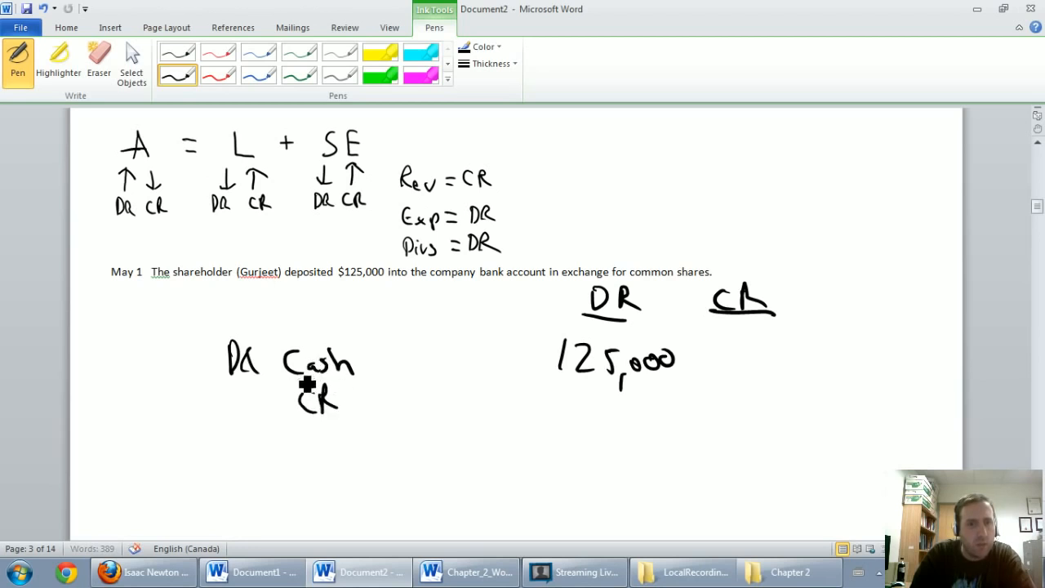
pyautogui.moveTo(149, 167)
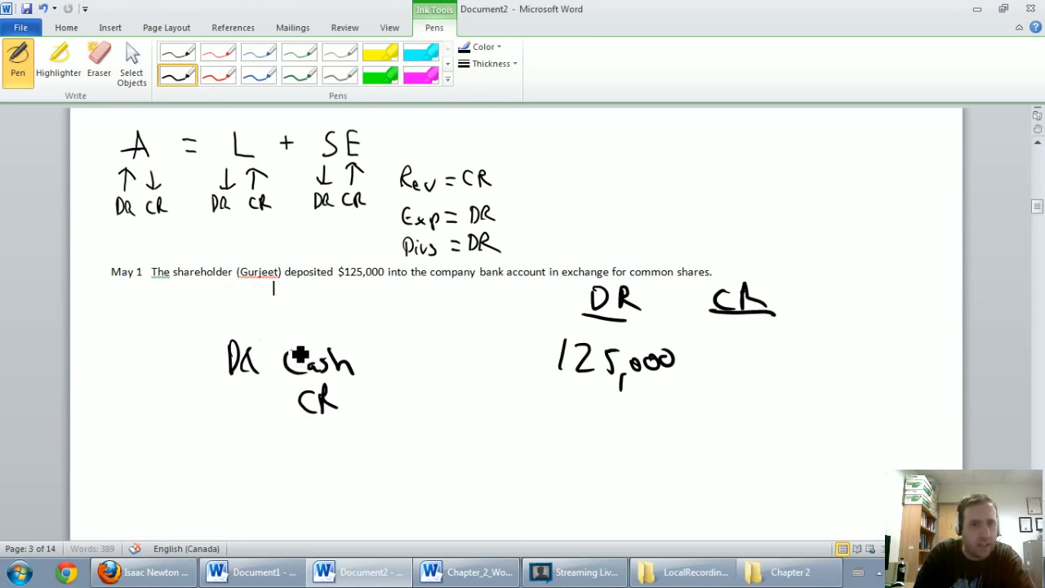
pyautogui.moveTo(356, 167)
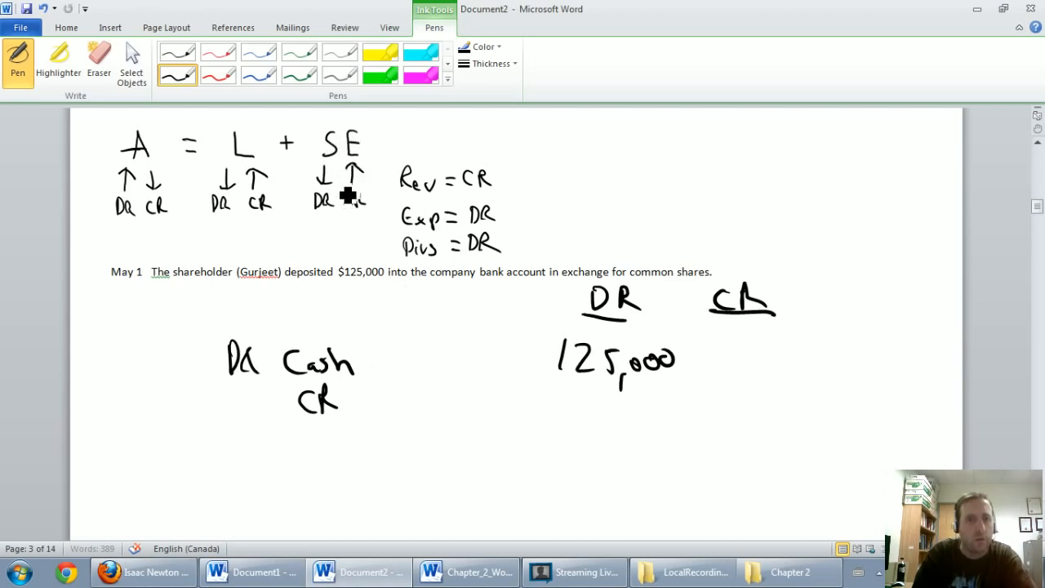
pyautogui.moveTo(400, 229)
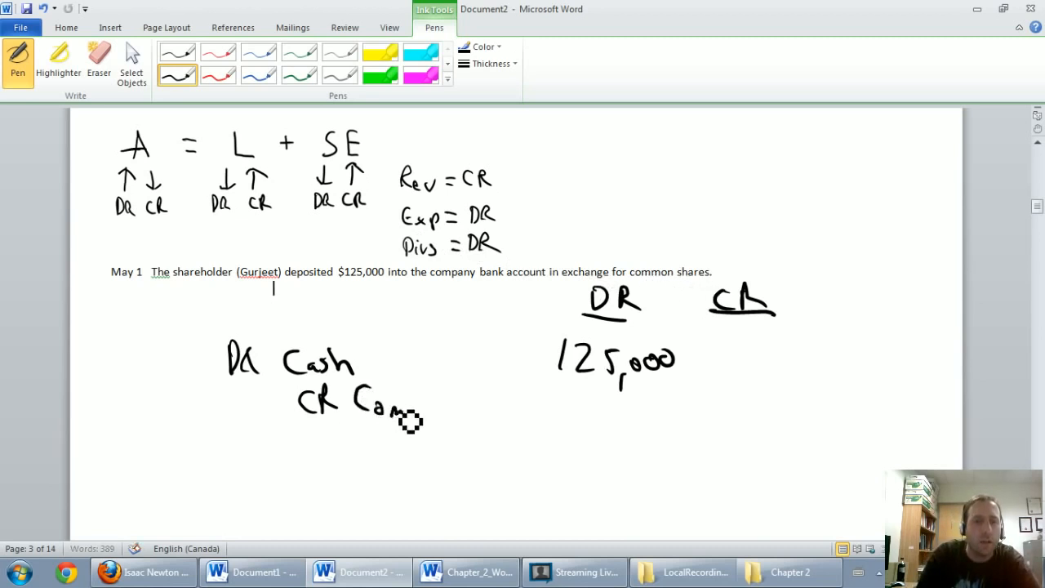
pyautogui.moveTo(416, 408); pyautogui.dragTo(482, 408)
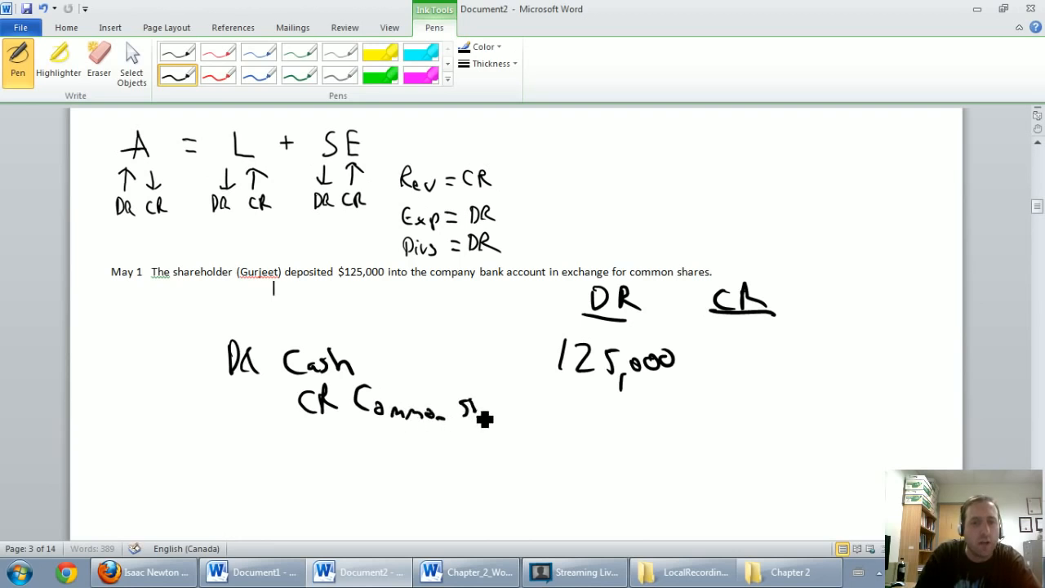
pyautogui.moveTo(470, 408); pyautogui.dragTo(530, 412)
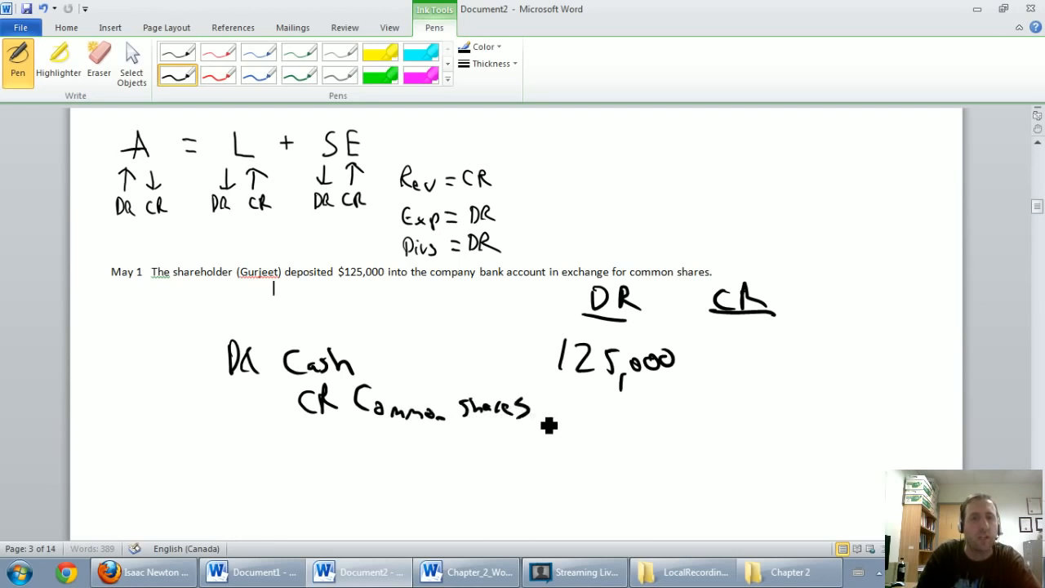
pyautogui.moveTo(722, 403)
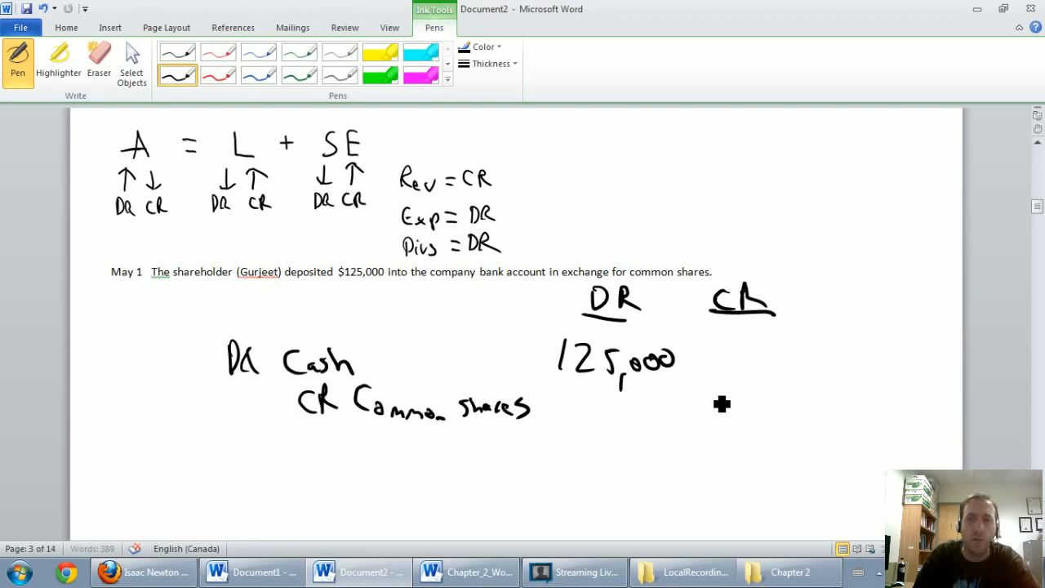
pyautogui.moveTo(705, 405); pyautogui.dragTo(797, 417)
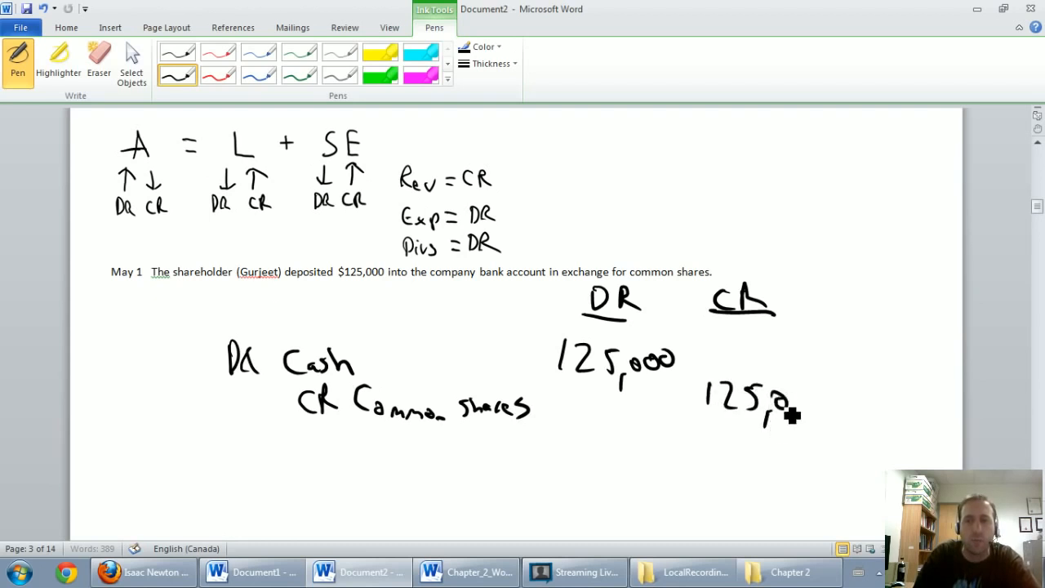
pyautogui.moveTo(770, 411); pyautogui.dragTo(797, 401)
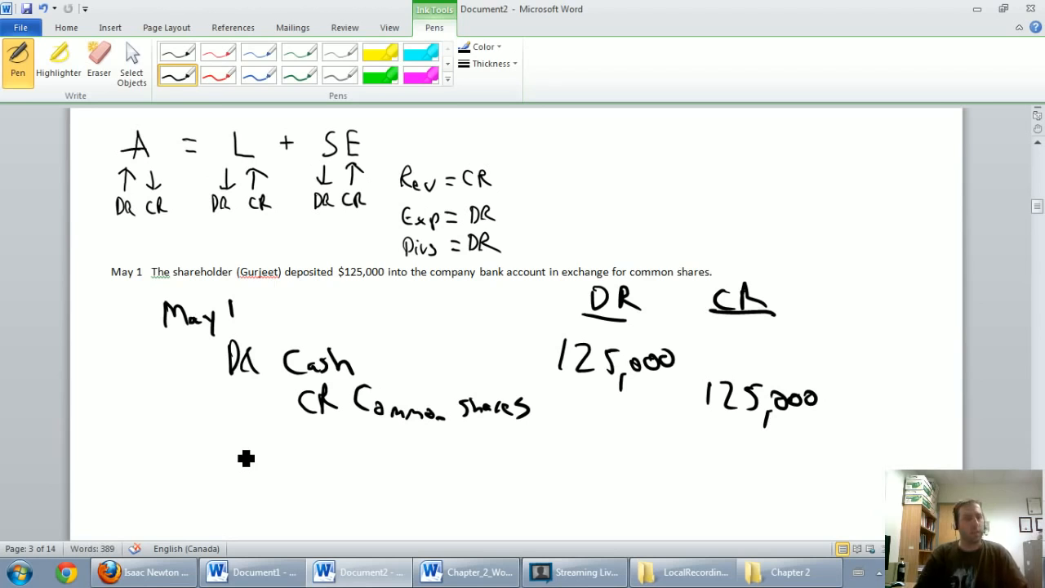
pyautogui.moveTo(248, 389)
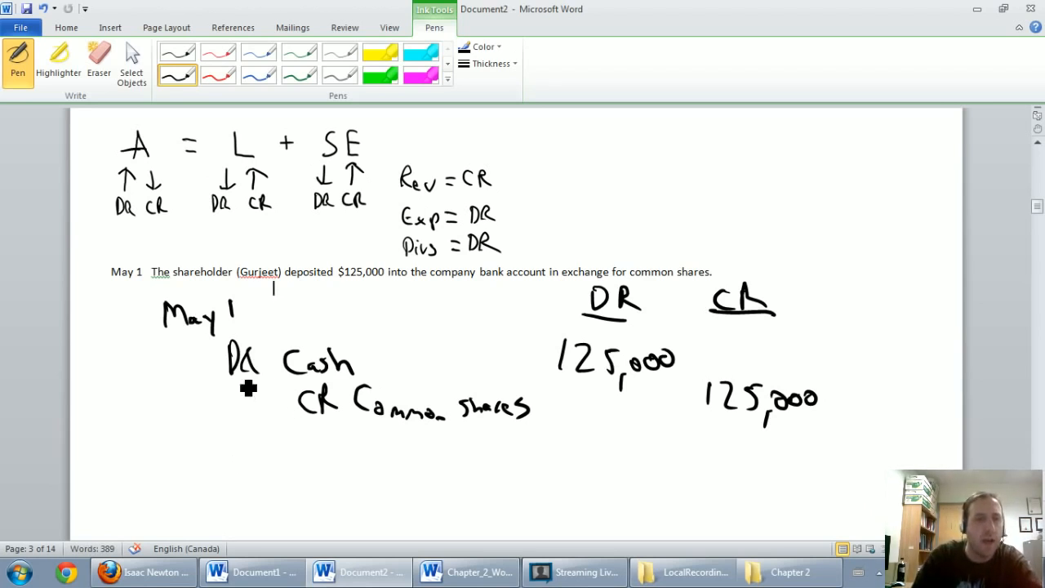
pyautogui.moveTo(198, 290)
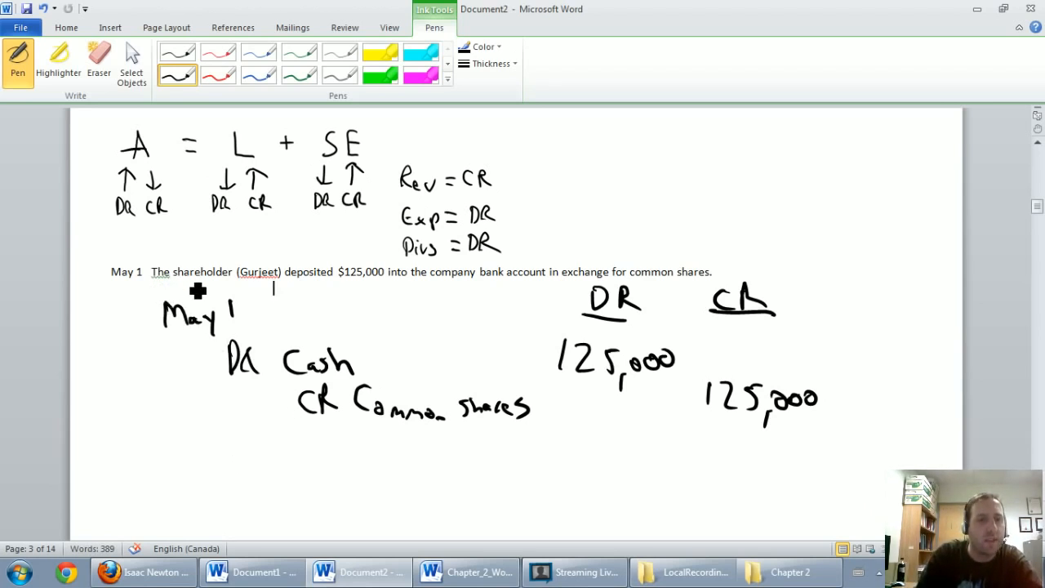
pyautogui.moveTo(424, 293)
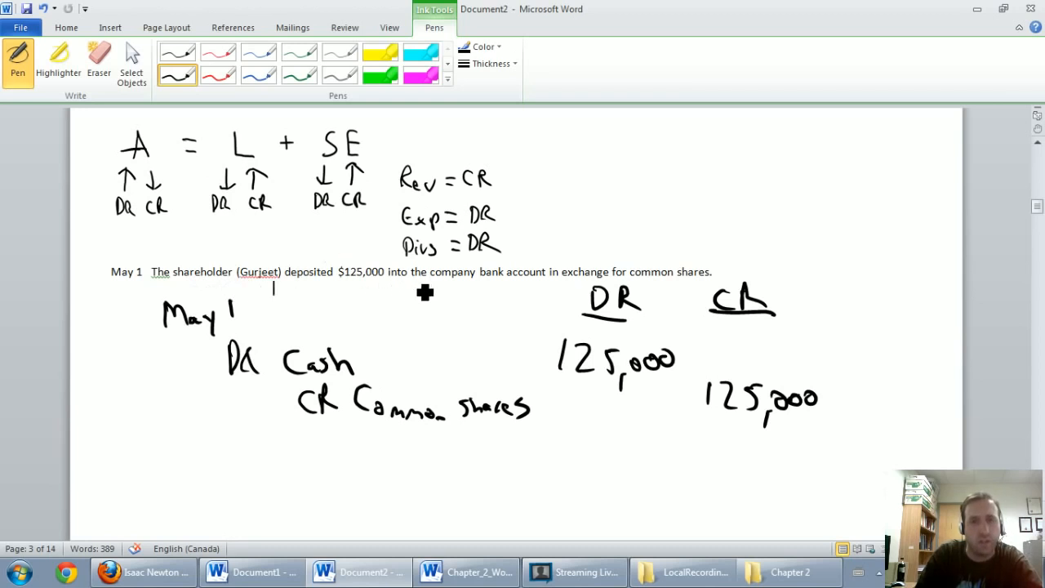
pyautogui.moveTo(650, 294)
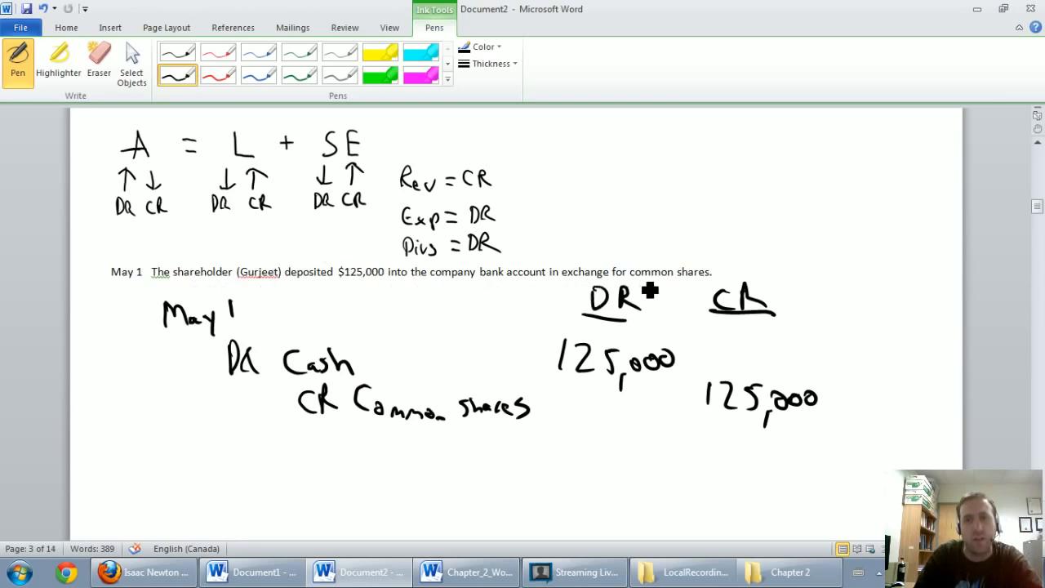
pyautogui.moveTo(662, 317)
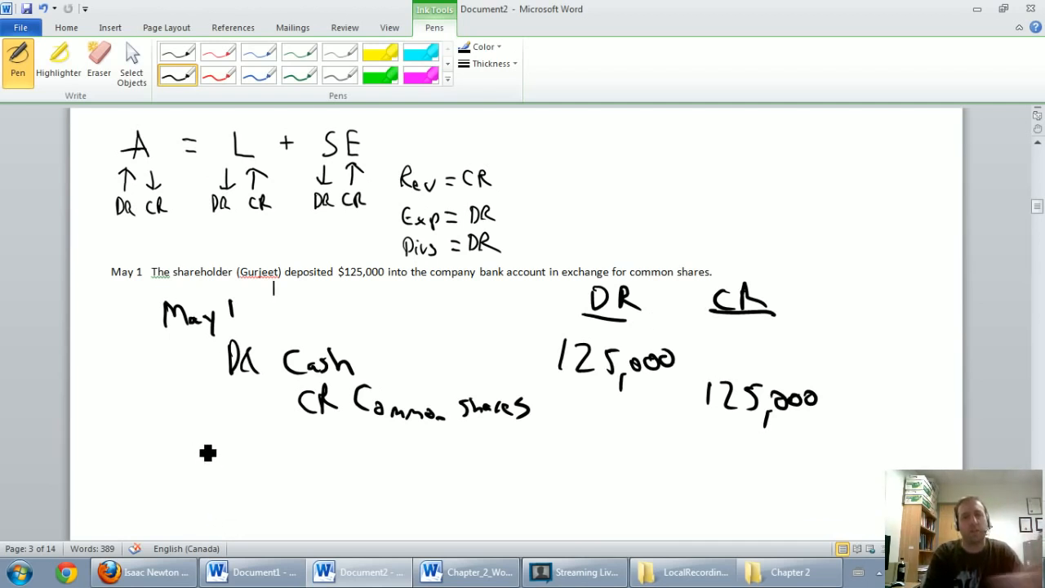
pyautogui.moveTo(477, 467)
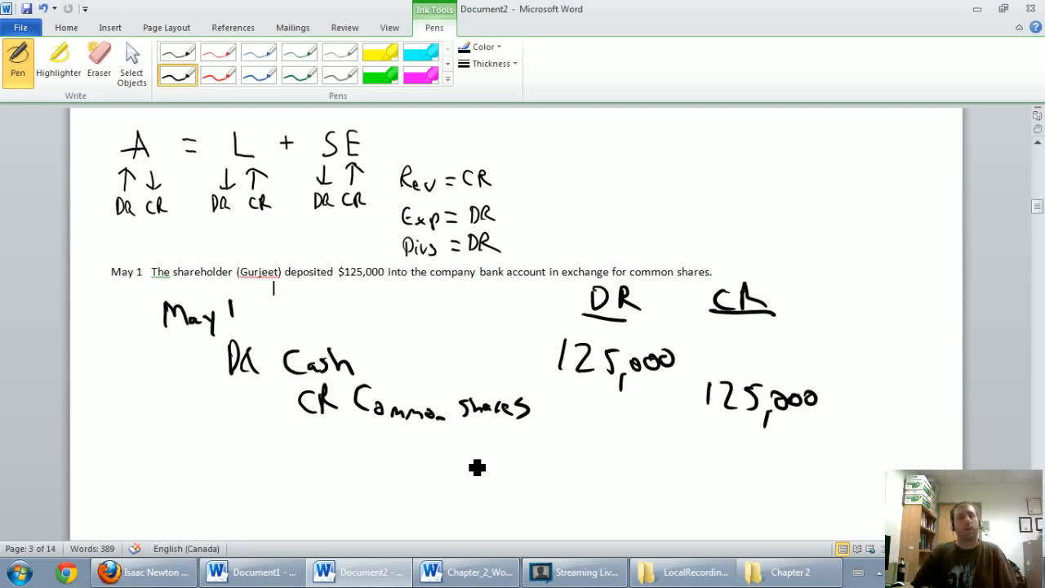
pyautogui.moveTo(193, 469)
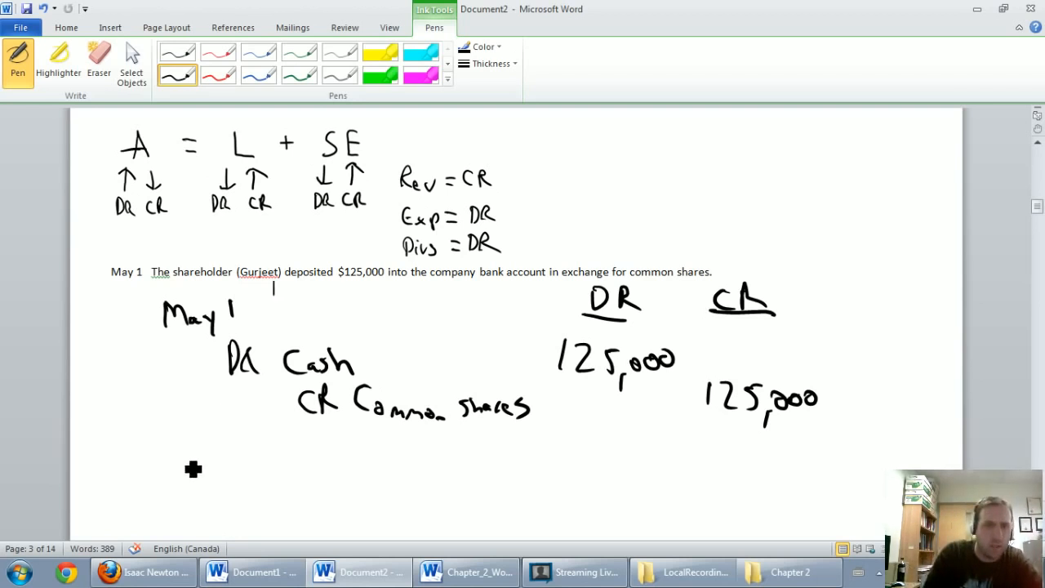
# - Ink 'Description' below the May 1 entry and scroll to the May 3 page
pyautogui.moveTo(180, 460); pyautogui.dragTo(278, 461)
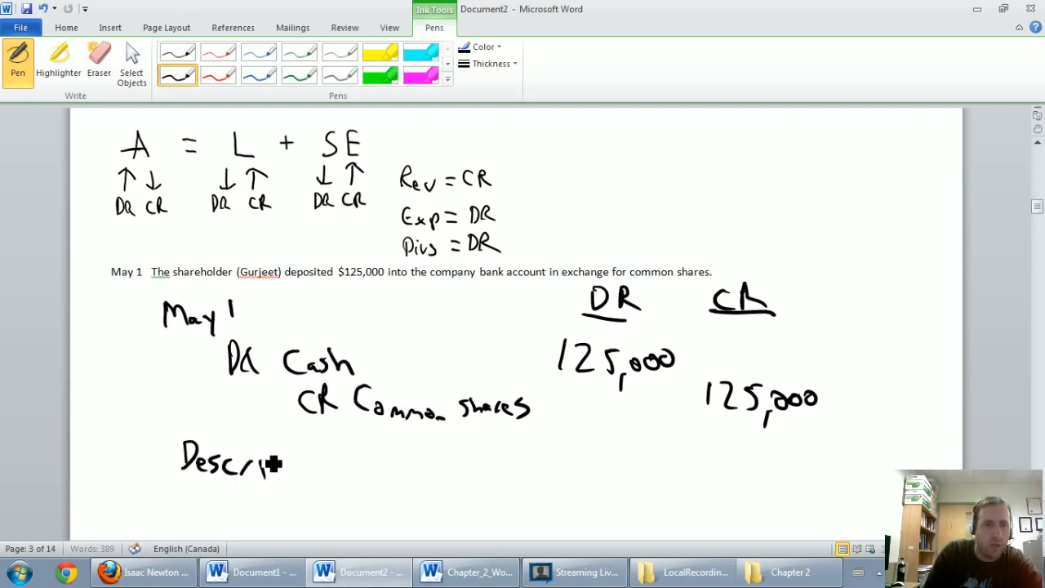
pyautogui.moveTo(286, 464); pyautogui.dragTo(330, 477)
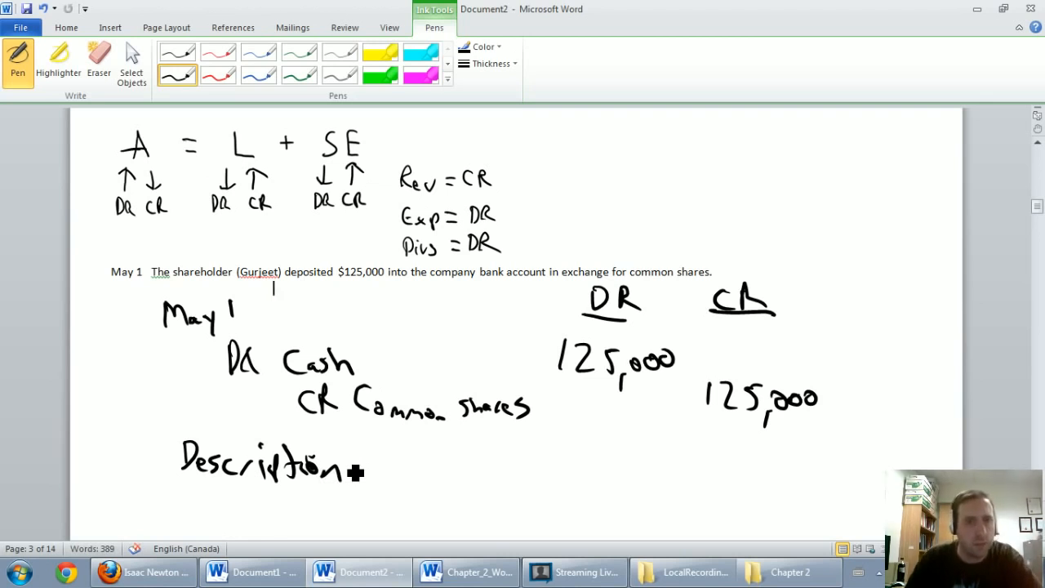
pyautogui.scroll(-3)
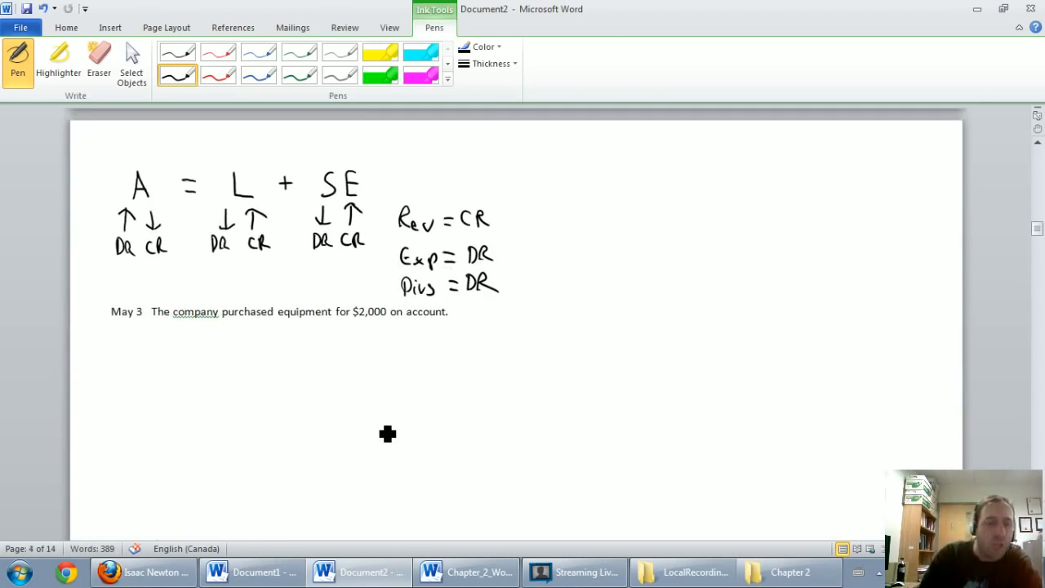
pyautogui.moveTo(350, 326)
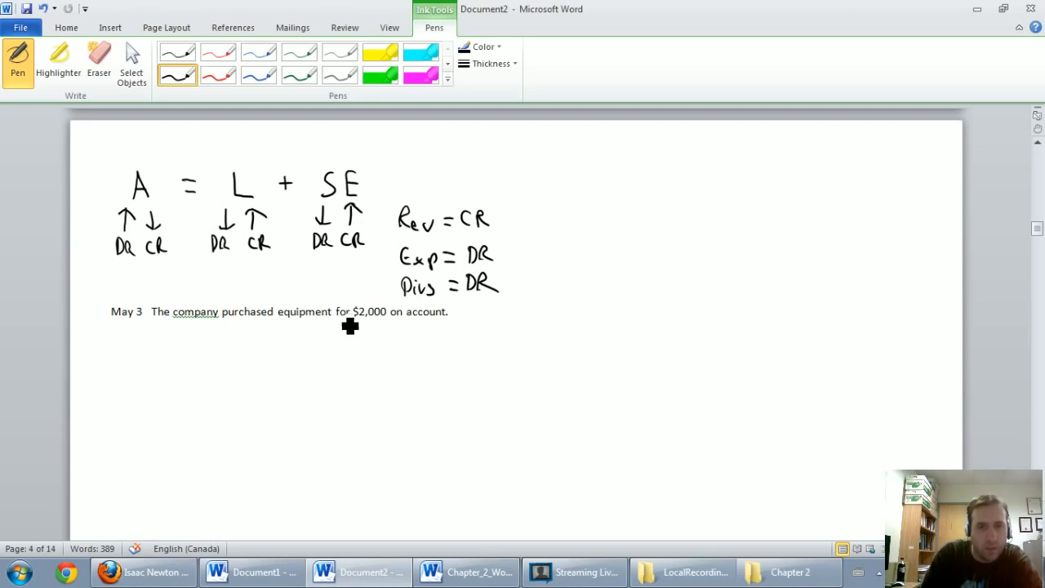
pyautogui.moveTo(441, 334)
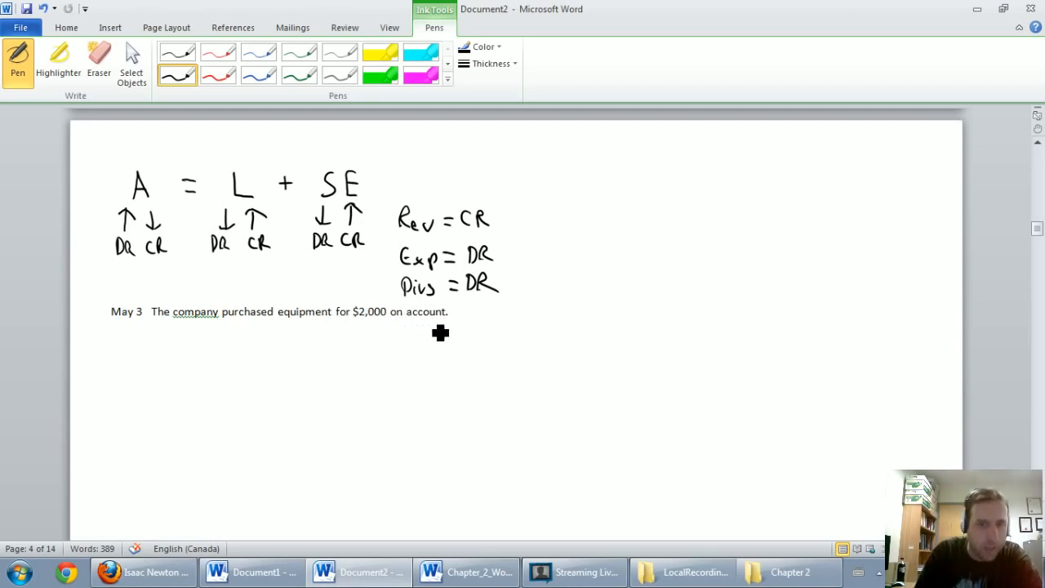
pyautogui.moveTo(285, 341)
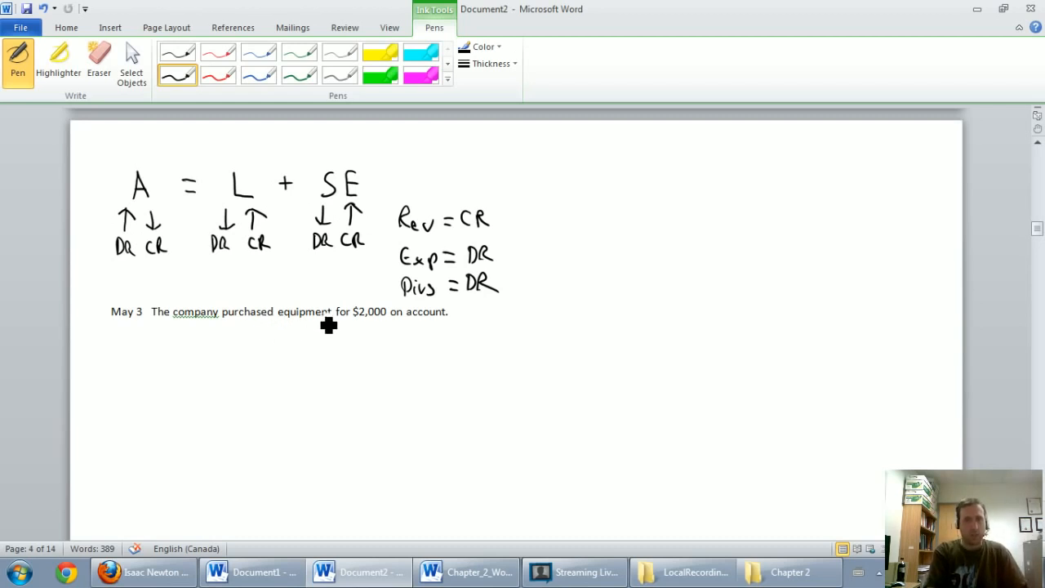
pyautogui.moveTo(349, 383)
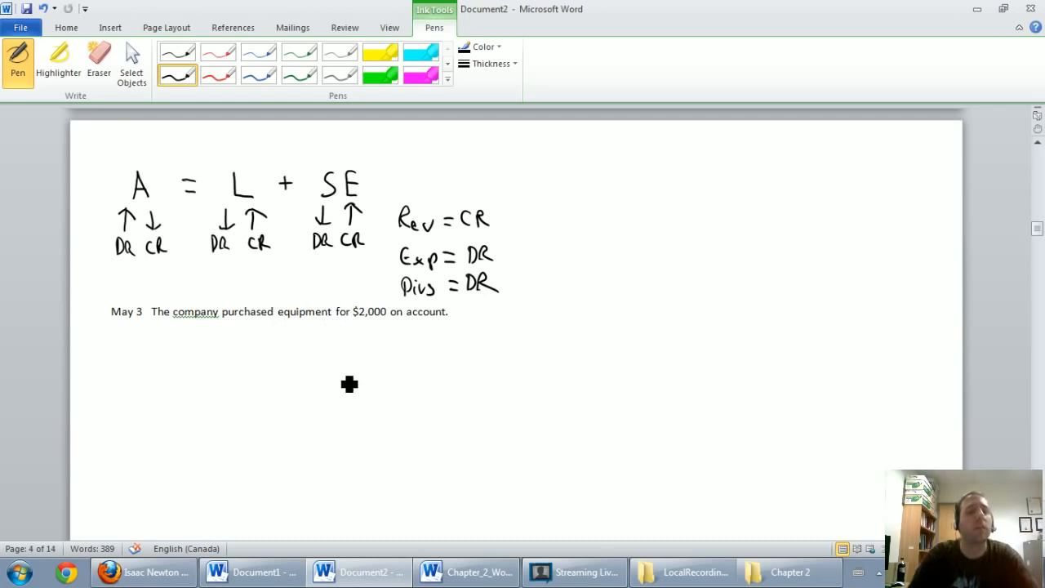
pyautogui.moveTo(310, 347)
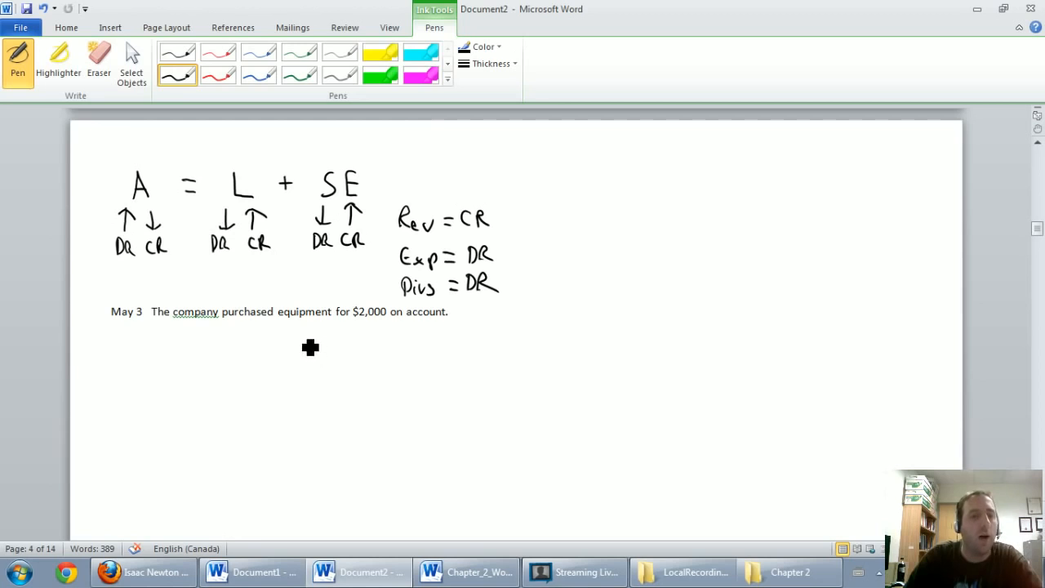
pyautogui.moveTo(303, 338)
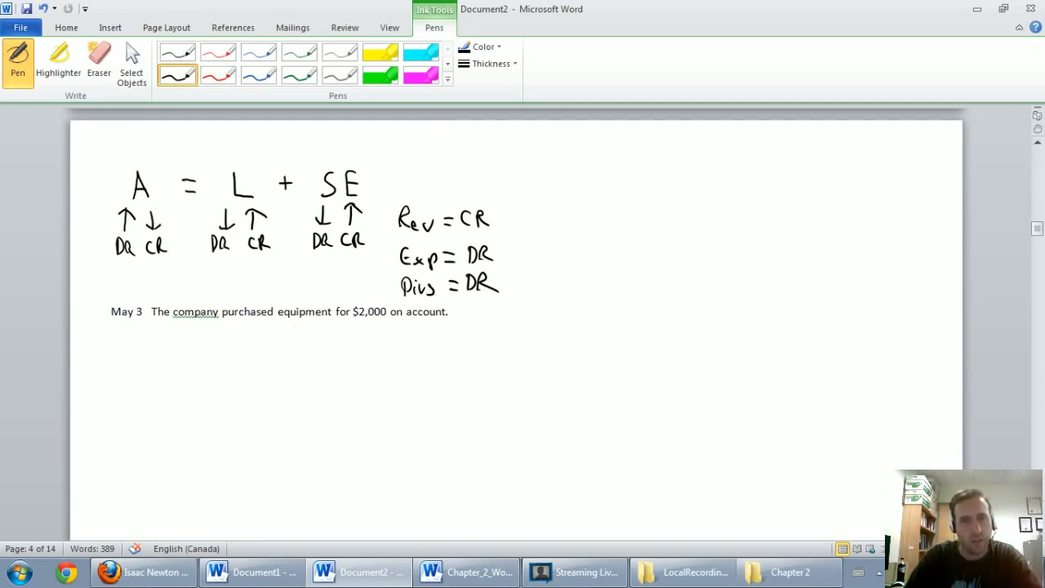
pyautogui.moveTo(415, 280)
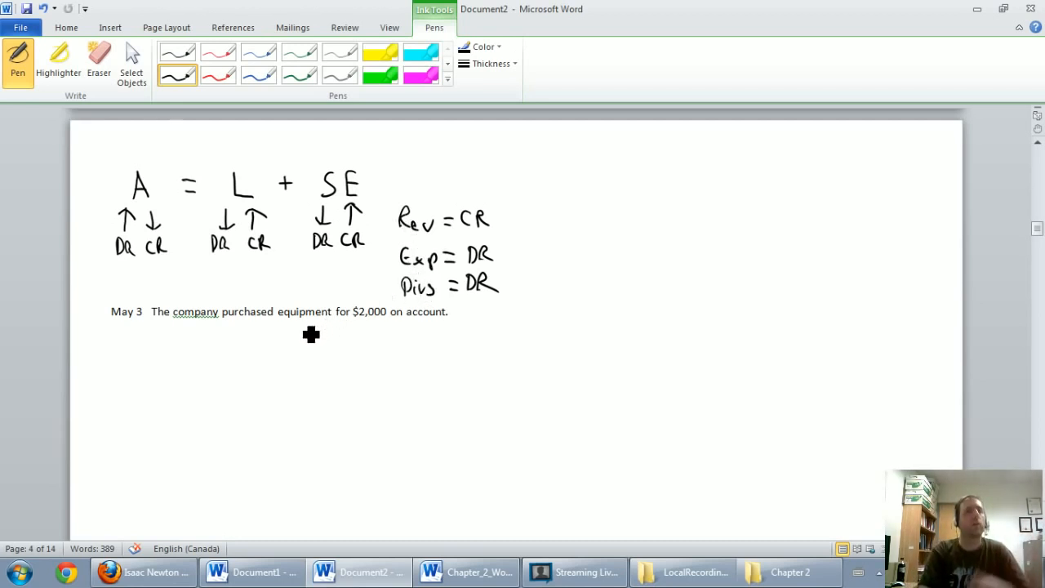
pyautogui.moveTo(306, 340)
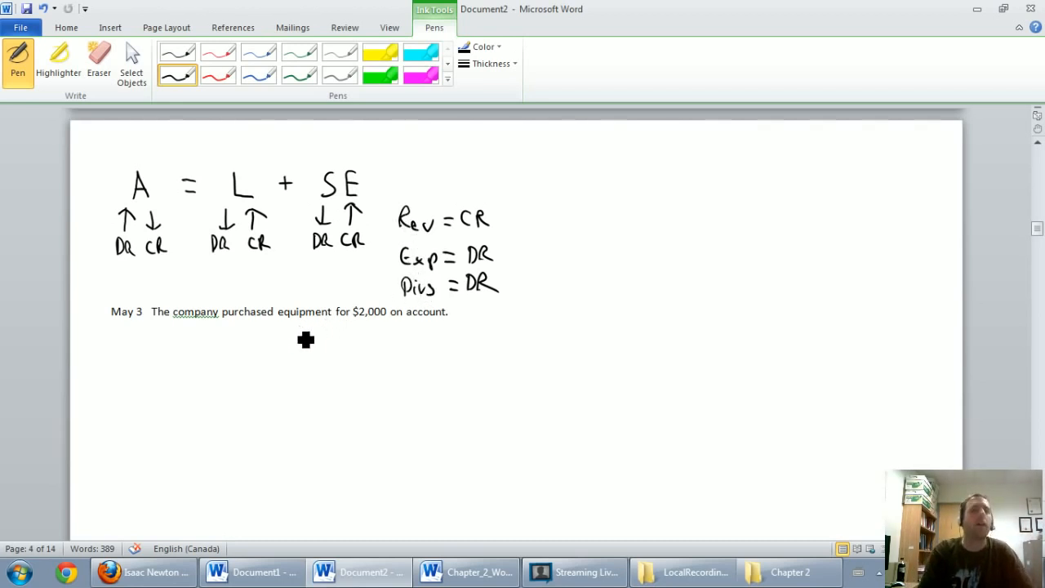
pyautogui.moveTo(215, 294)
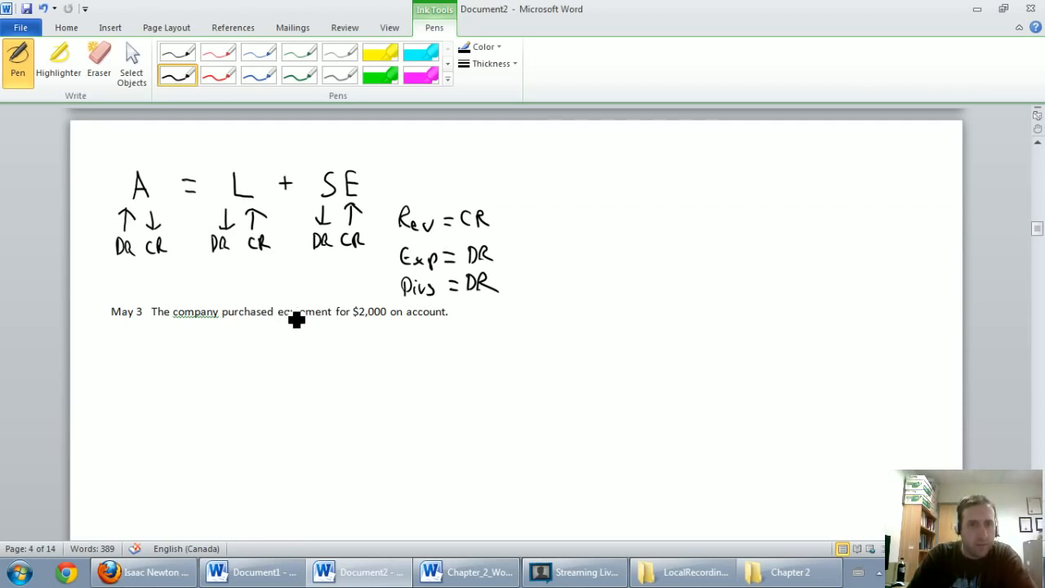
pyautogui.moveTo(150, 194)
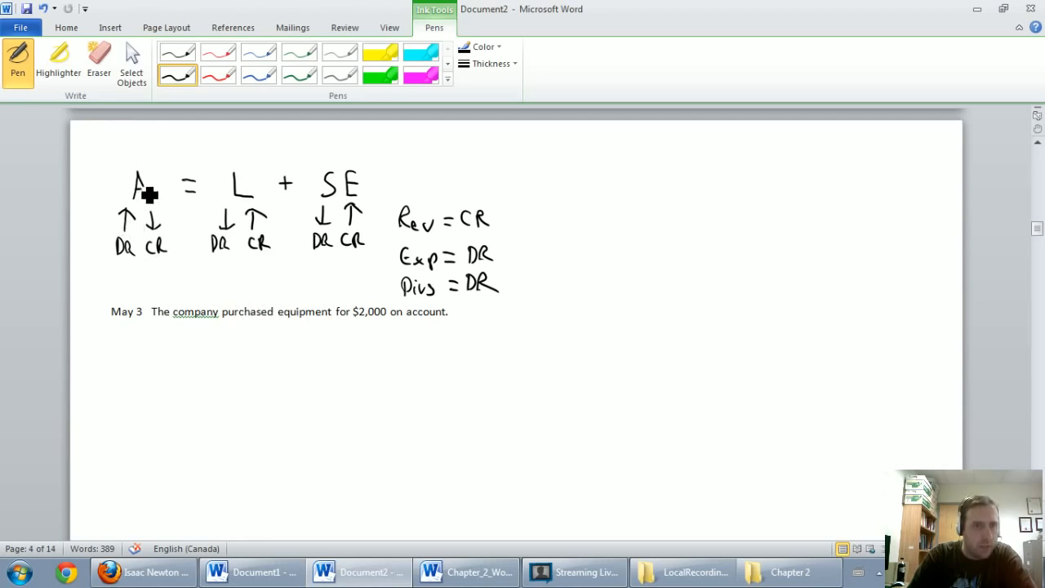
pyautogui.moveTo(137, 278)
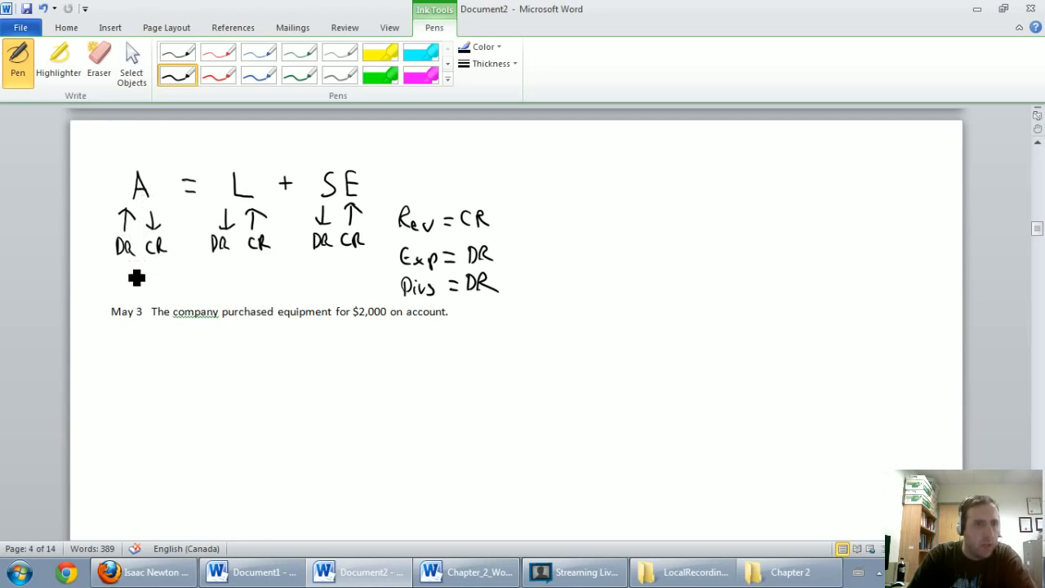
pyautogui.moveTo(192, 421)
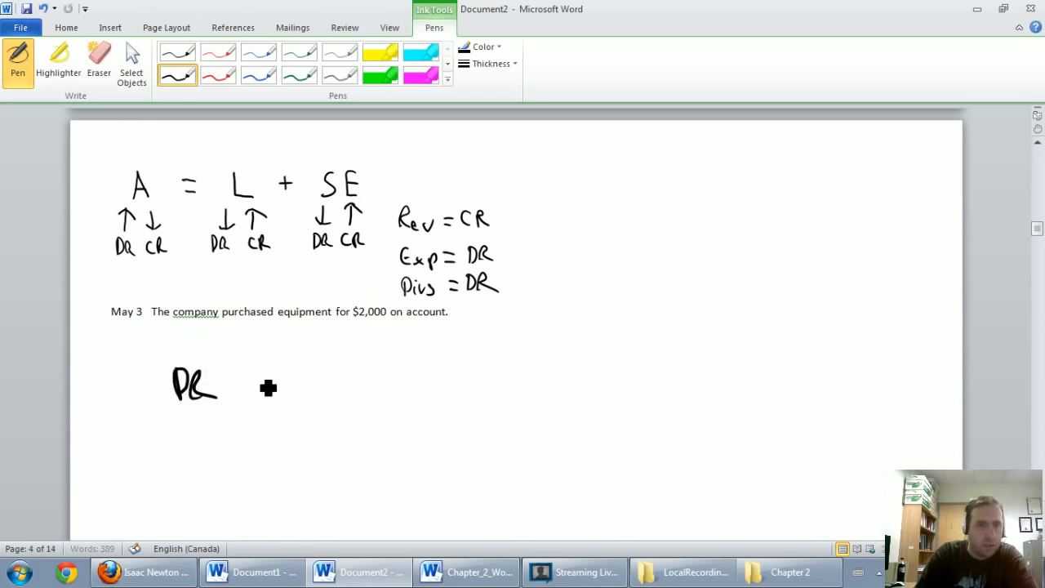
# - Ink 'DR Equipment' 2,000 with DR/CR headings and underline 'on account'
pyautogui.moveTo(258, 400); pyautogui.dragTo(335, 400)
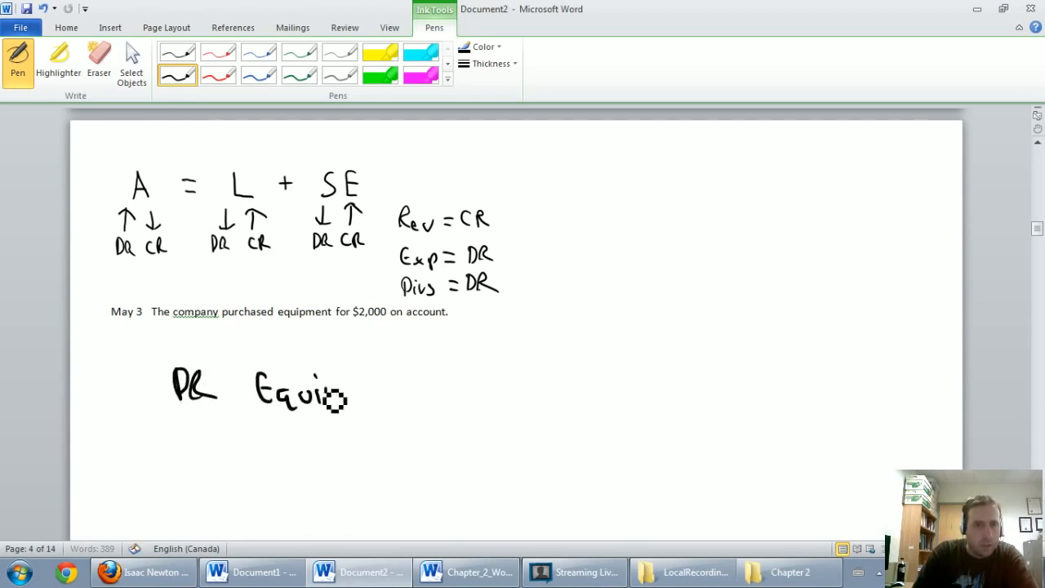
pyautogui.moveTo(326, 397); pyautogui.dragTo(400, 397)
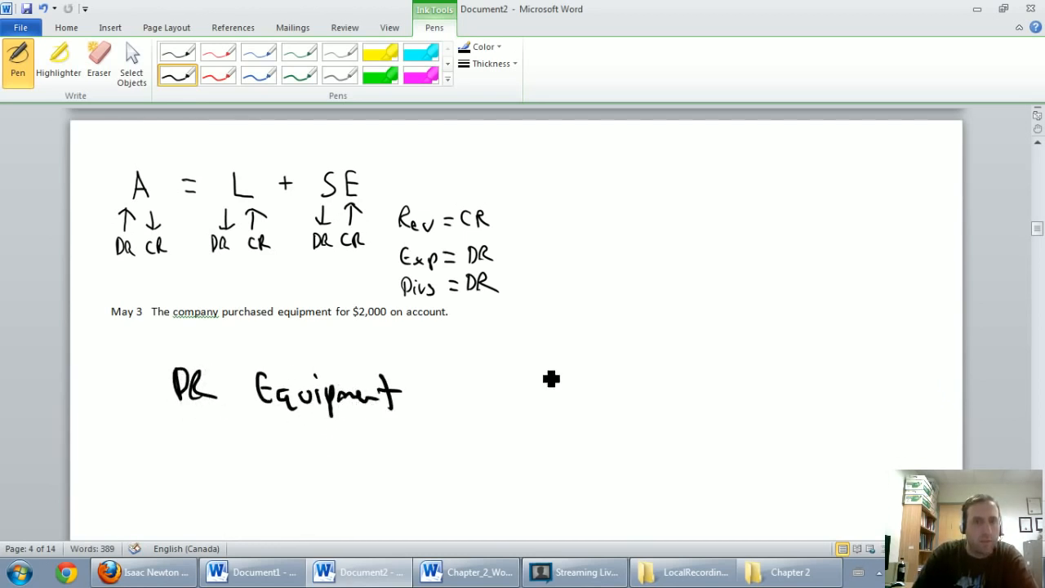
pyautogui.moveTo(531, 384); pyautogui.dragTo(604, 397)
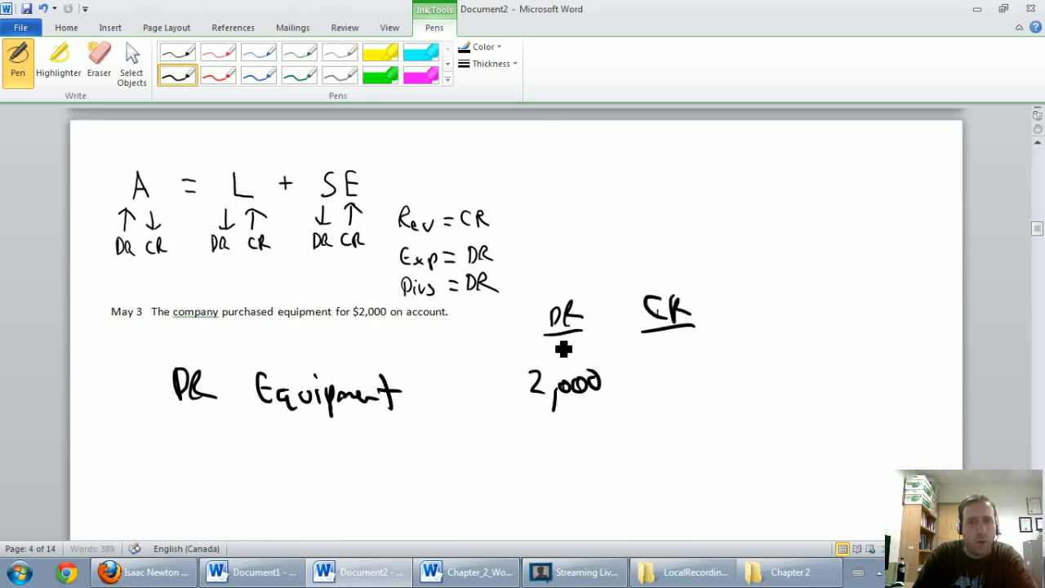
pyautogui.moveTo(552, 378)
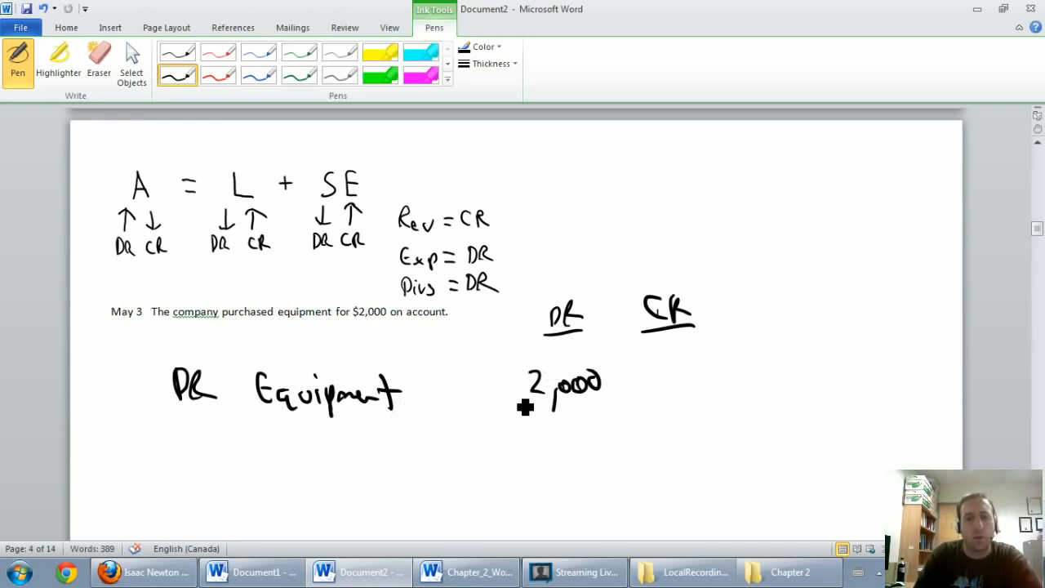
pyautogui.moveTo(332, 338)
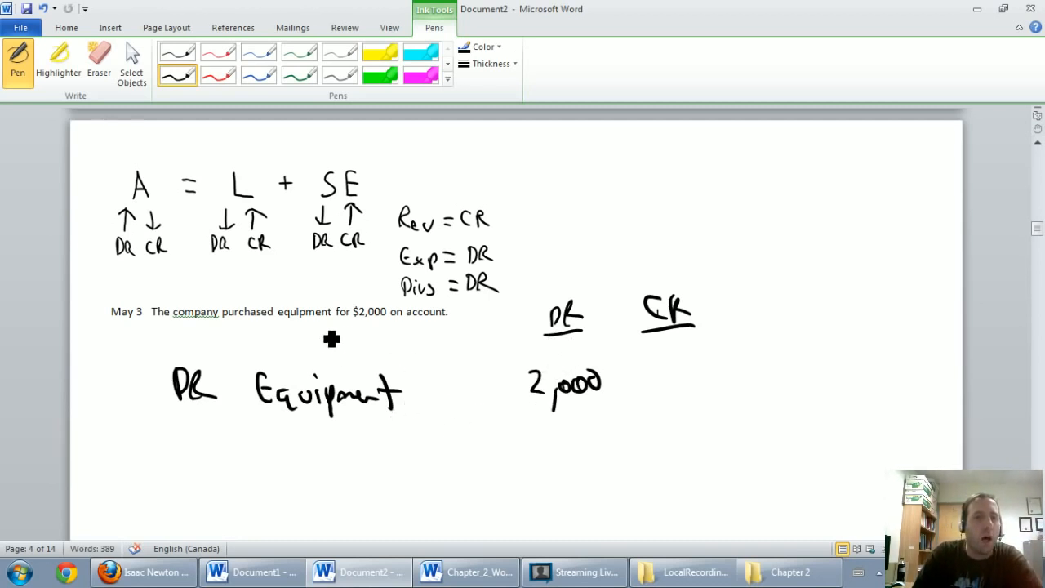
pyautogui.moveTo(454, 353)
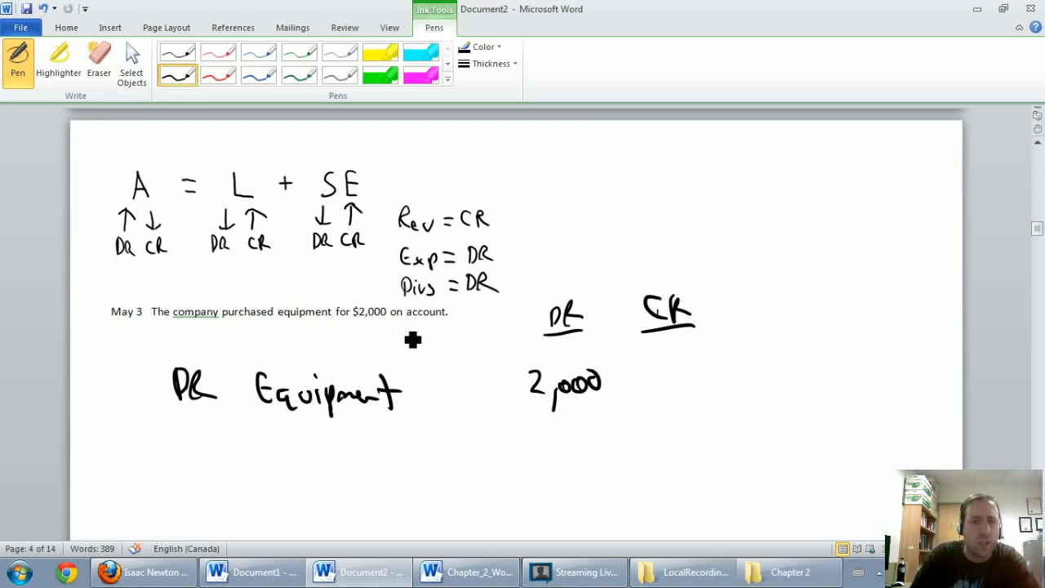
pyautogui.moveTo(392, 323); pyautogui.dragTo(457, 326)
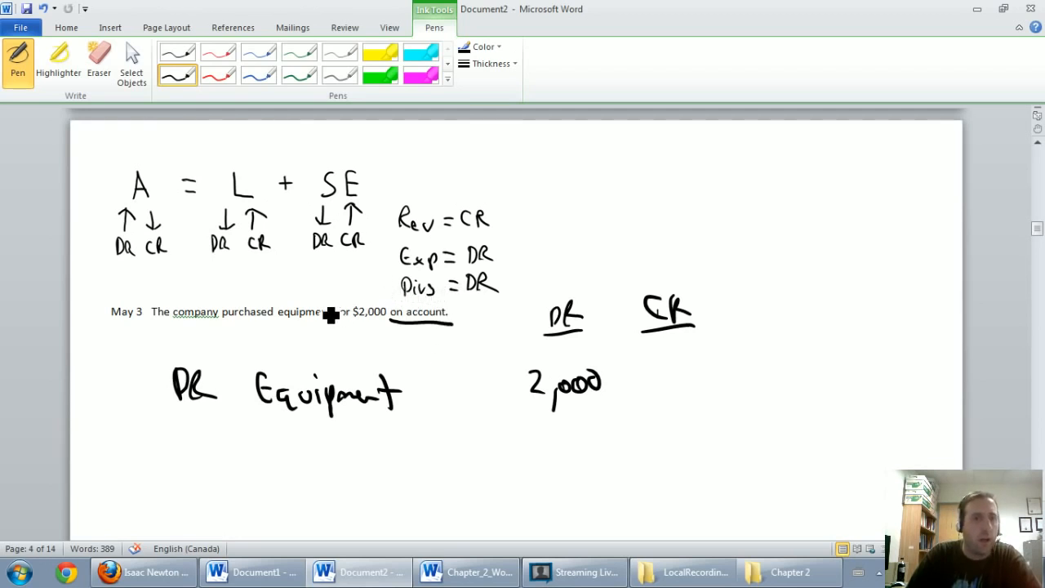
pyautogui.moveTo(155, 295)
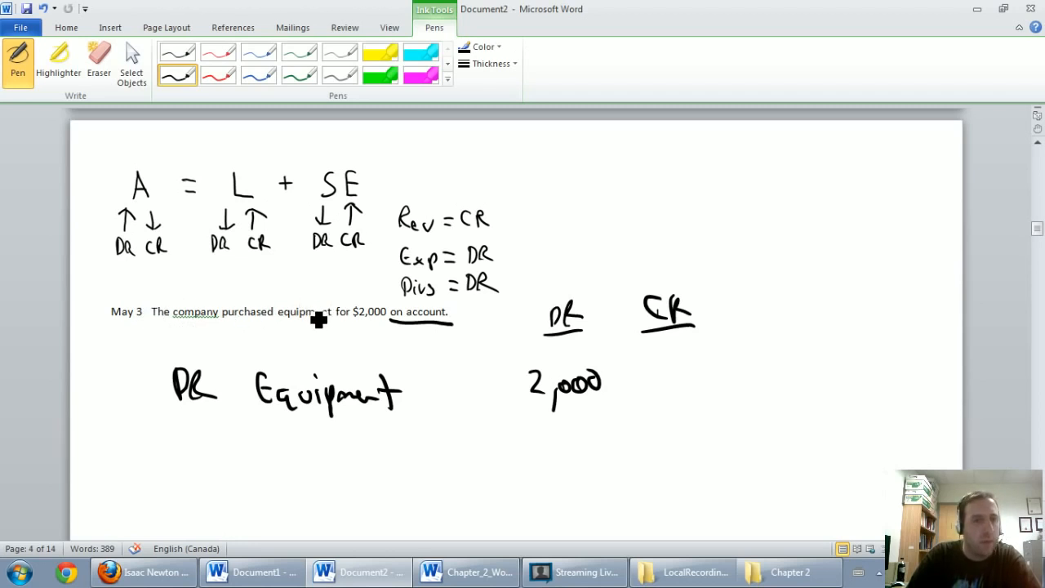
pyautogui.moveTo(382, 334)
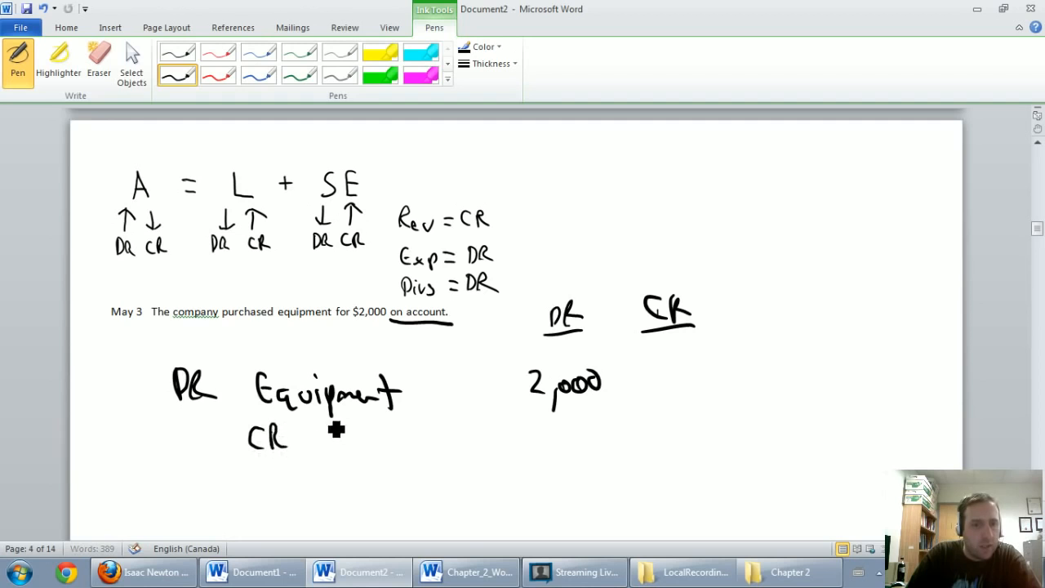
# - Ink 'CR A/P' with 2,000 in the CR column for May 3
pyautogui.moveTo(313, 425); pyautogui.dragTo(351, 440)
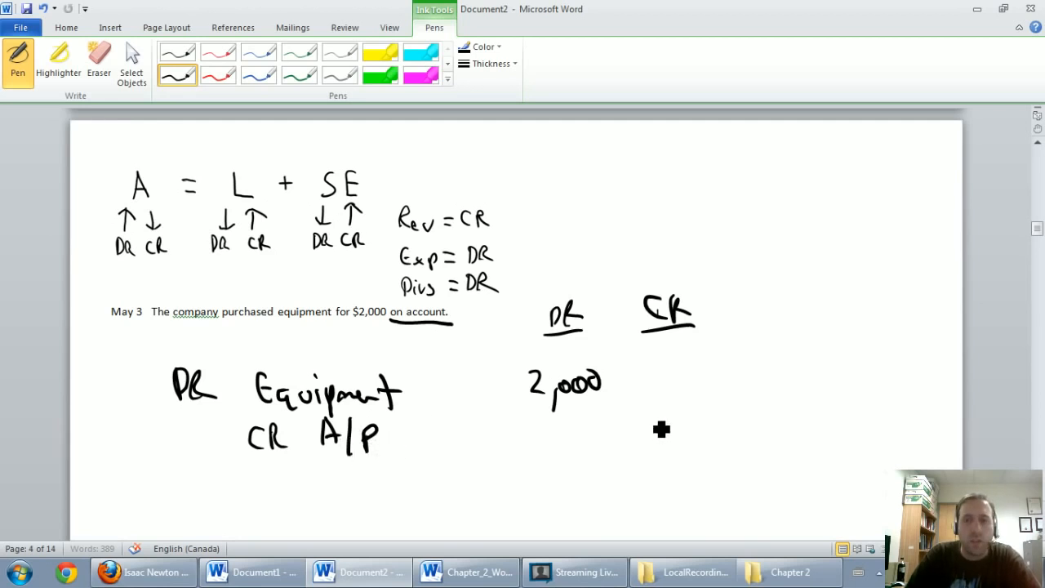
pyautogui.moveTo(645, 427); pyautogui.dragTo(719, 428)
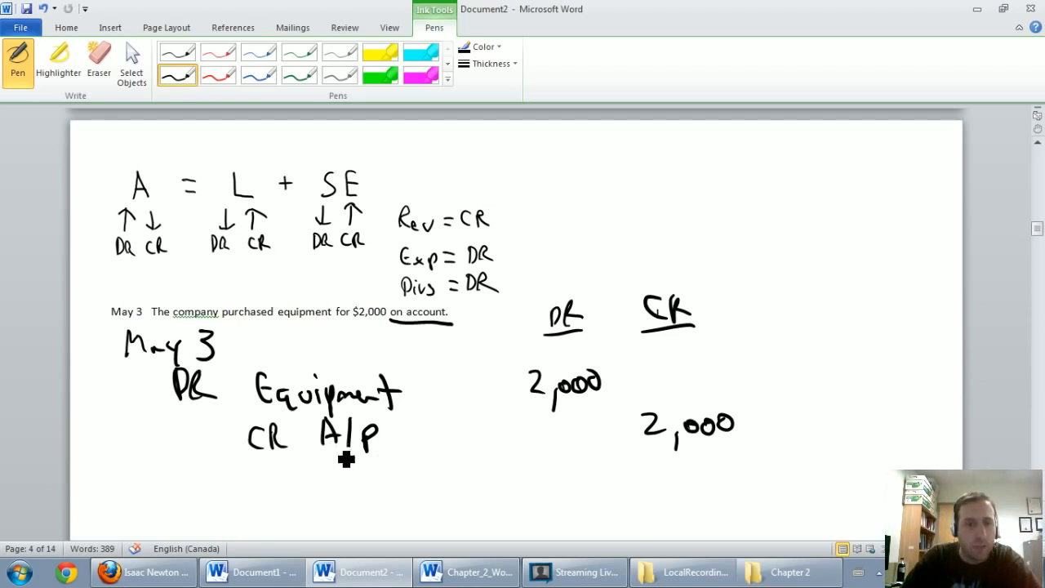
# - Scroll down to the May 7 revenue transaction page
pyautogui.scroll(-3)
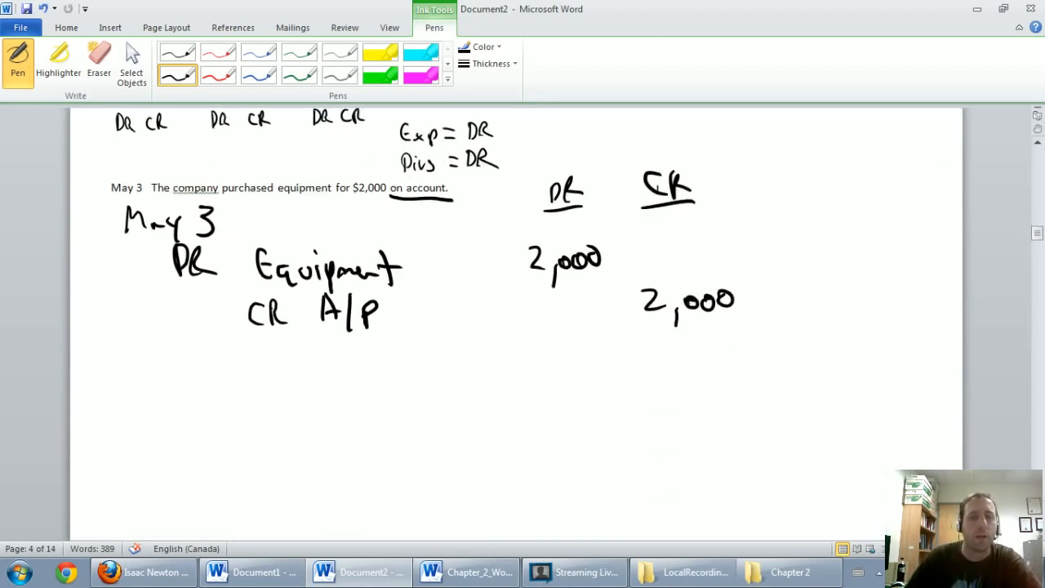
pyautogui.scroll(-3)
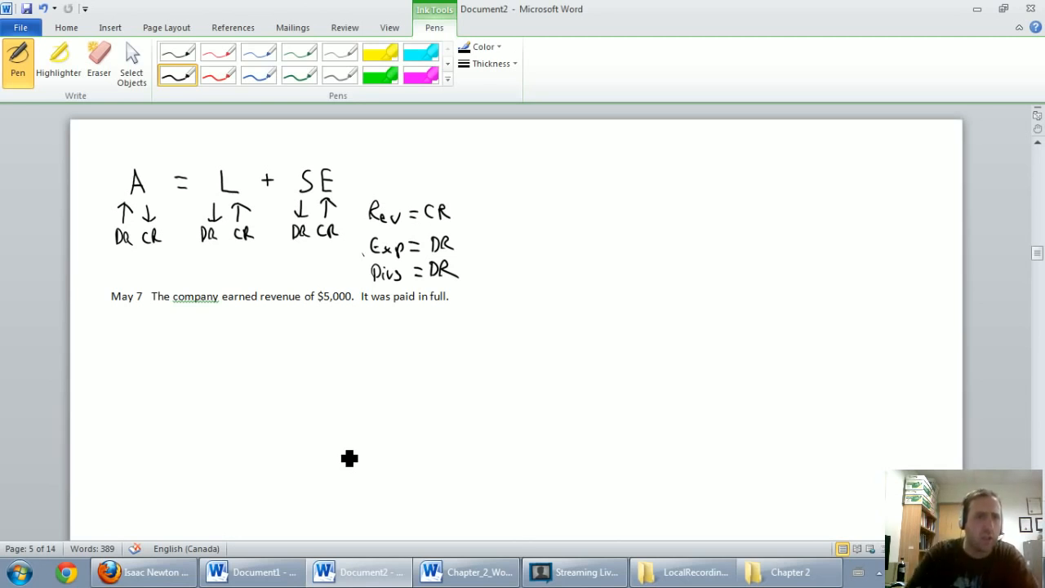
pyautogui.moveTo(163, 216)
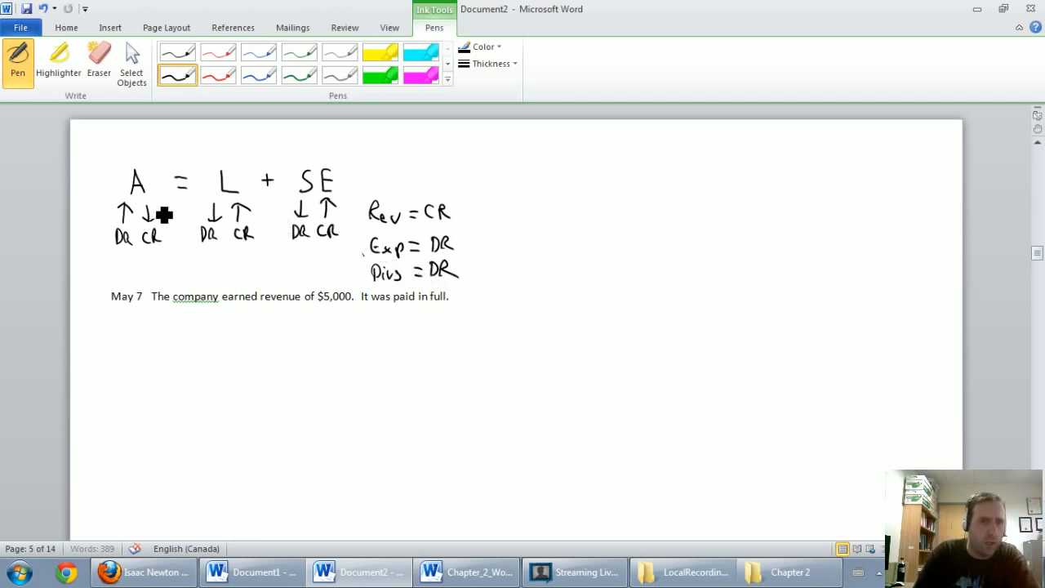
pyautogui.moveTo(199, 342)
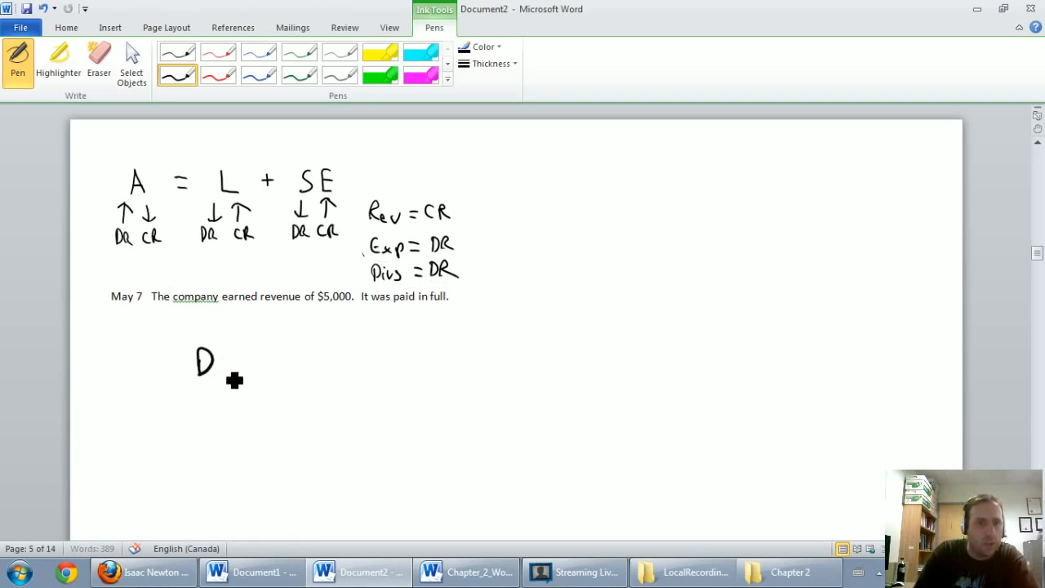
# - Ink 'May 7' and 'DR Cash' with 5,000 in the debit column
pyautogui.moveTo(204, 363); pyautogui.dragTo(343, 367)
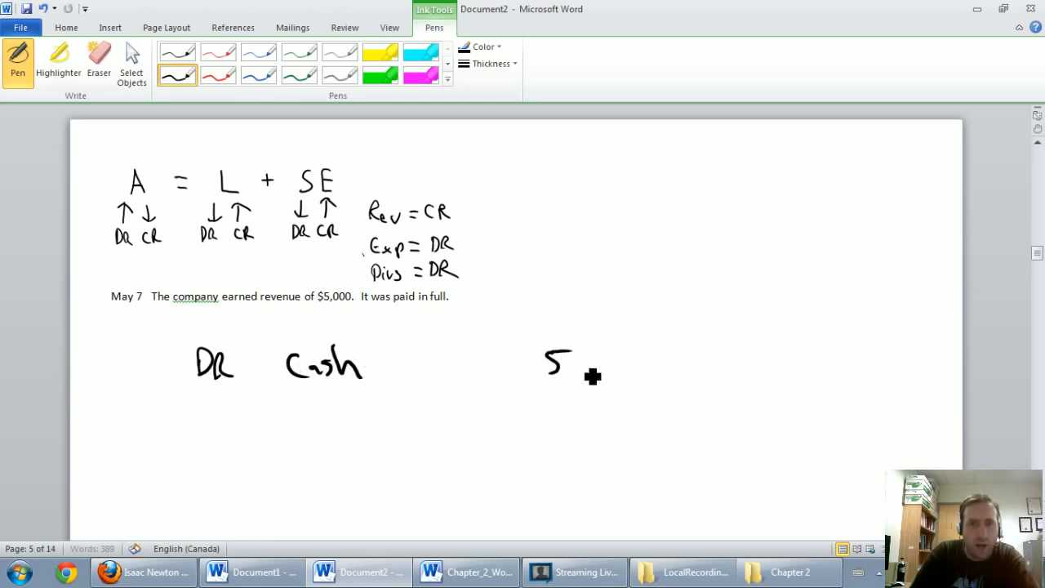
pyautogui.moveTo(571, 367); pyautogui.dragTo(637, 367)
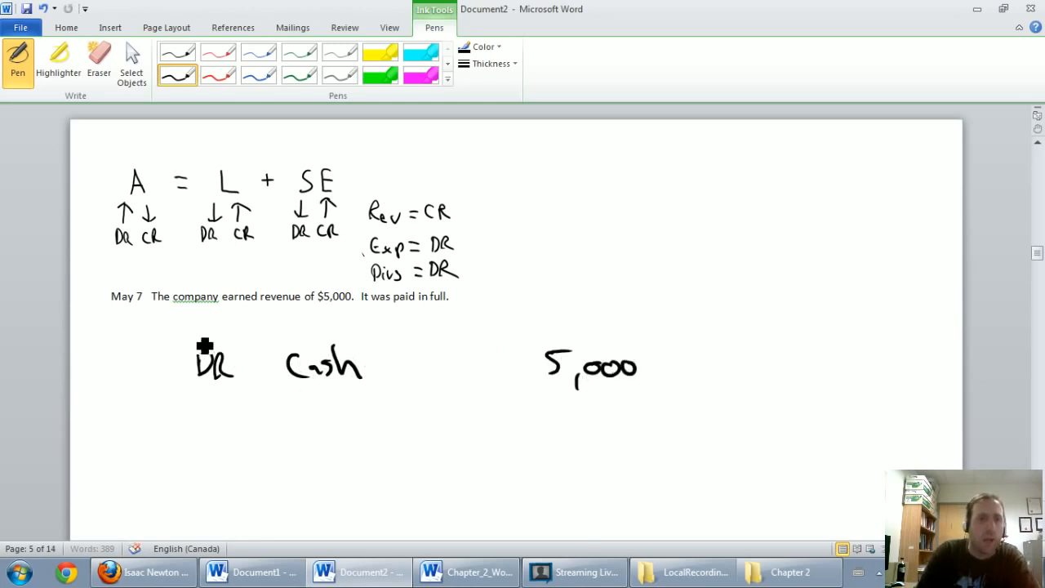
pyautogui.moveTo(147, 343); pyautogui.dragTo(204, 335)
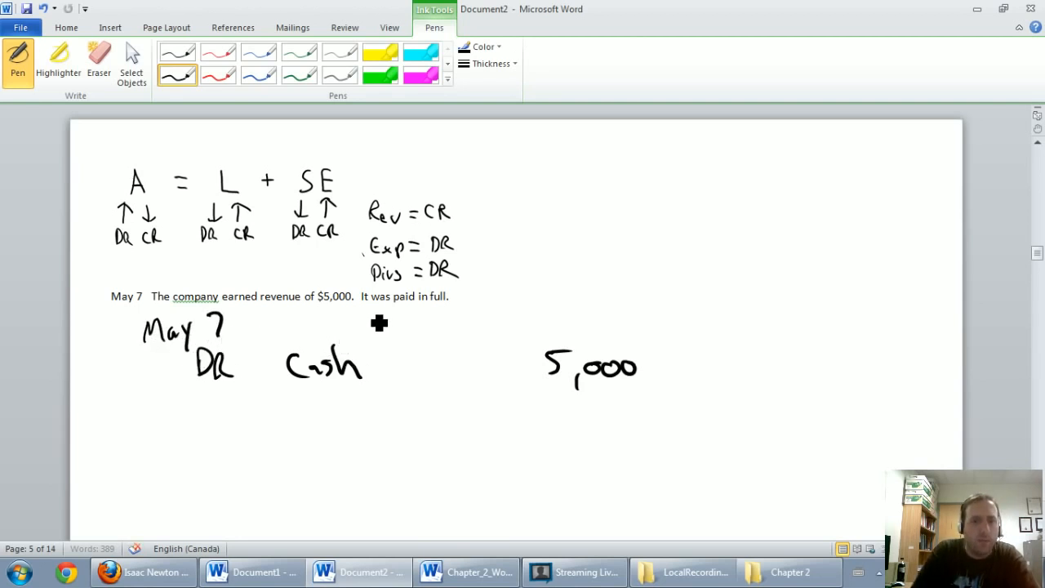
pyautogui.moveTo(276, 318)
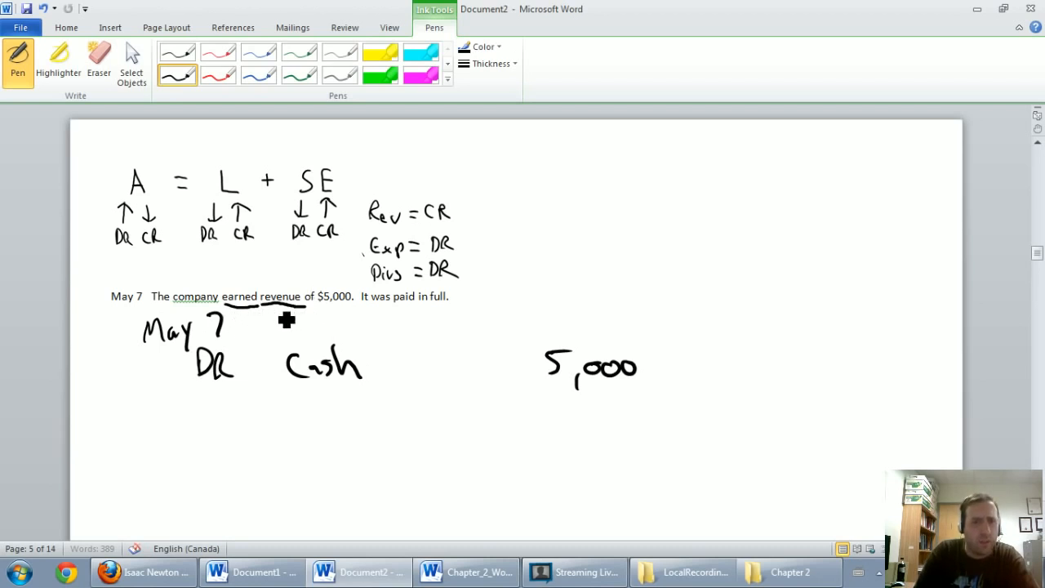
pyautogui.moveTo(389, 238)
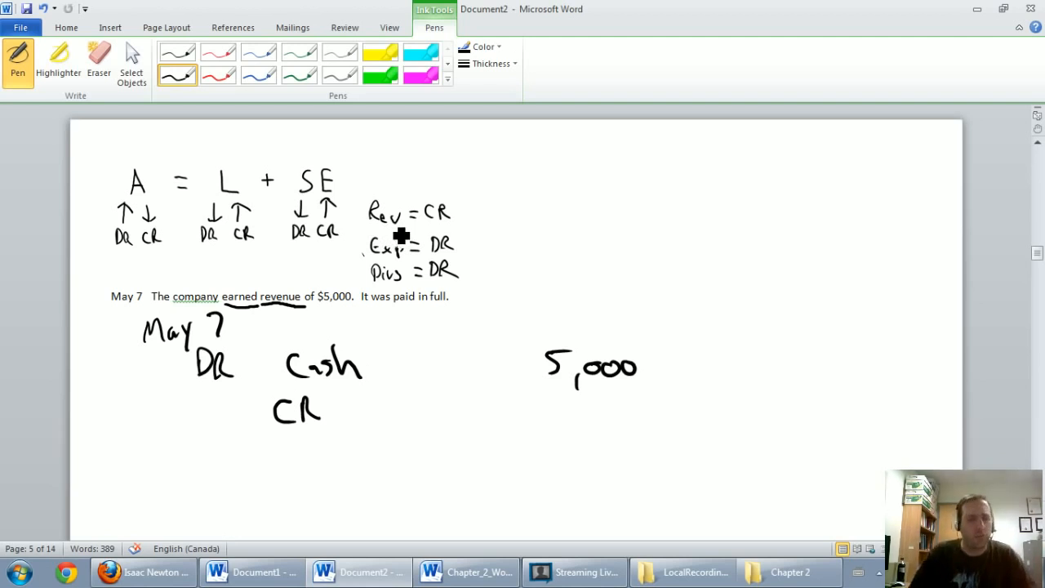
pyautogui.moveTo(359, 408)
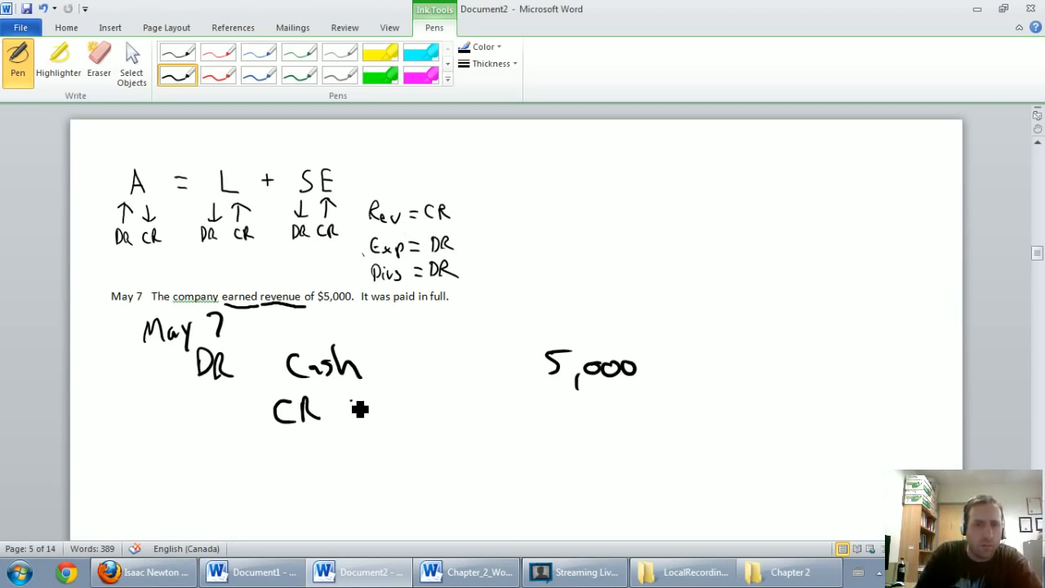
# - Ink 'CR Repair revenue' with 5,000 in the credit column
pyautogui.moveTo(352, 416); pyautogui.dragTo(416, 416)
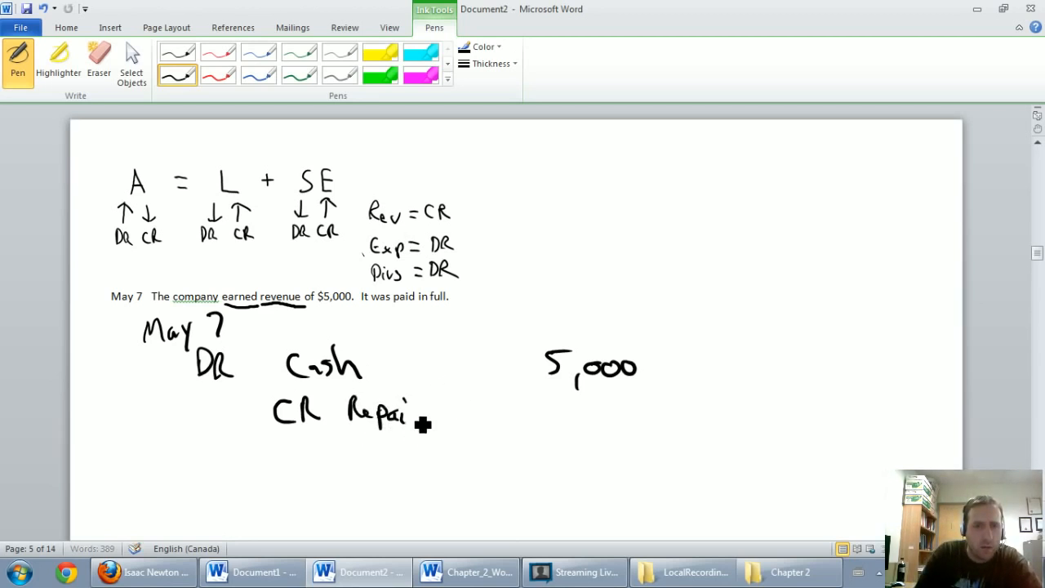
pyautogui.moveTo(422, 425); pyautogui.dragTo(503, 425)
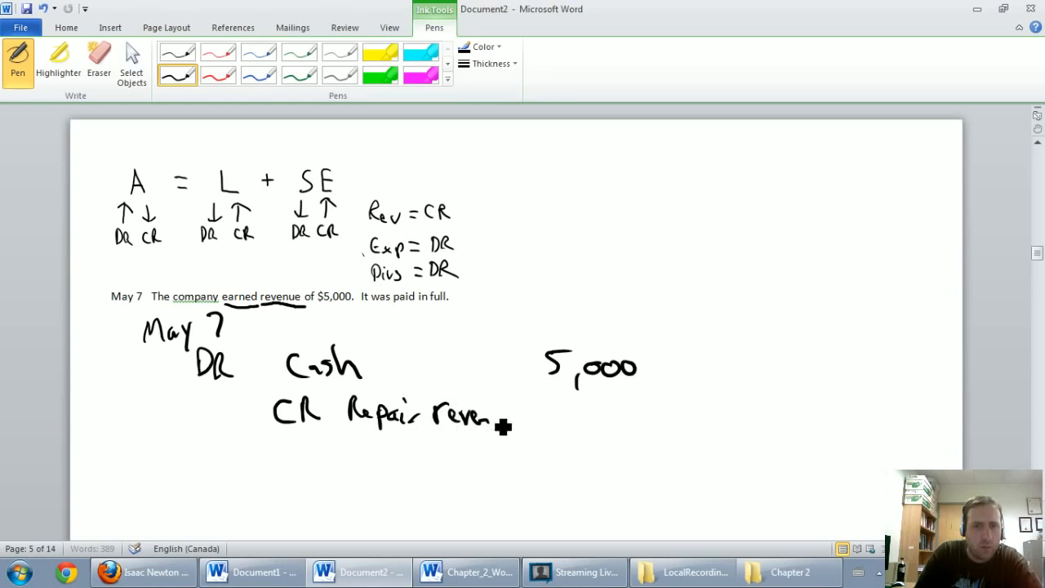
pyautogui.moveTo(503, 424); pyautogui.dragTo(706, 425)
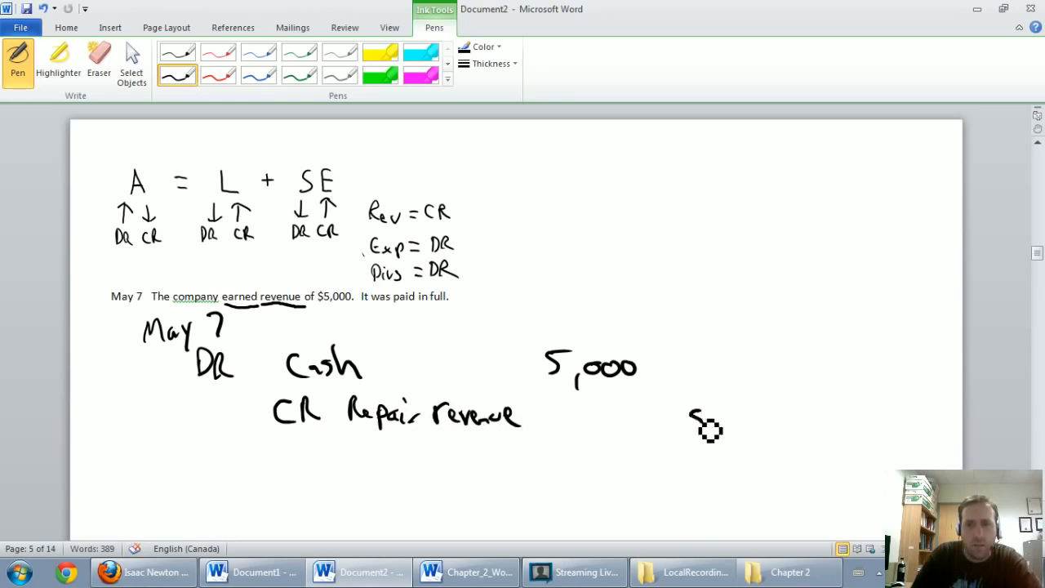
pyautogui.moveTo(694, 425); pyautogui.dragTo(780, 417)
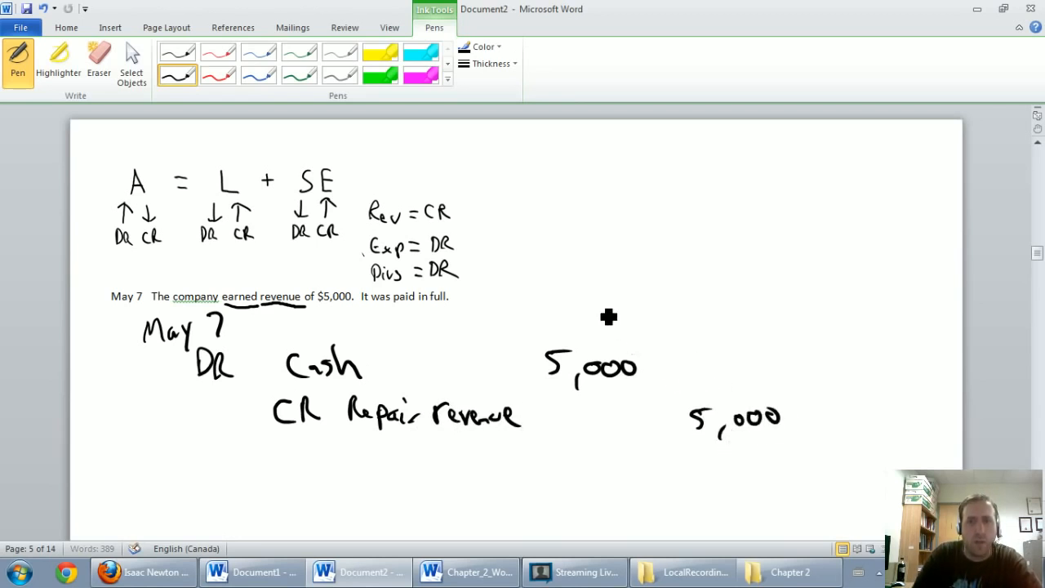
pyautogui.moveTo(715, 337)
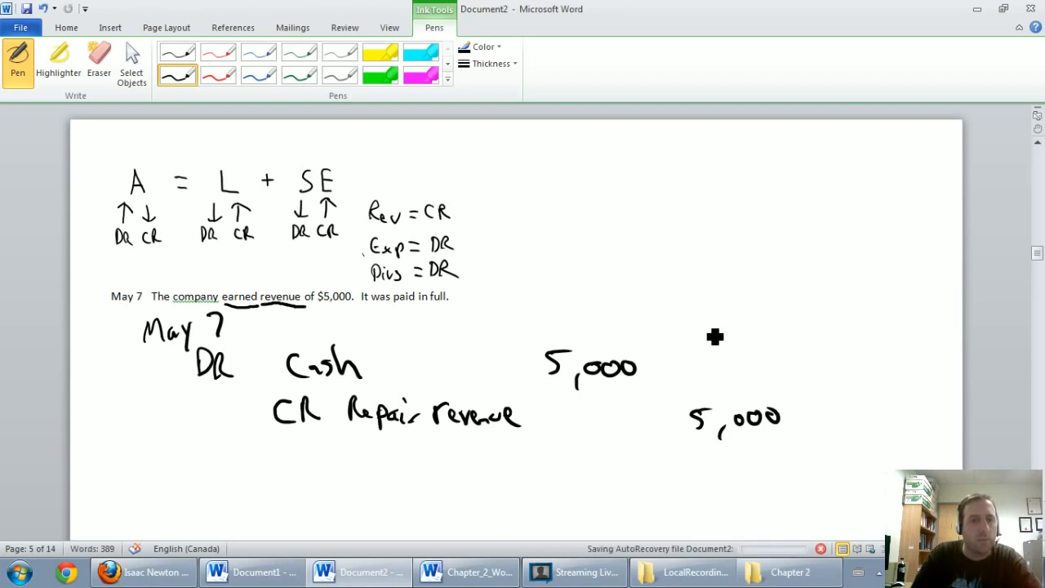
pyautogui.moveTo(317, 343)
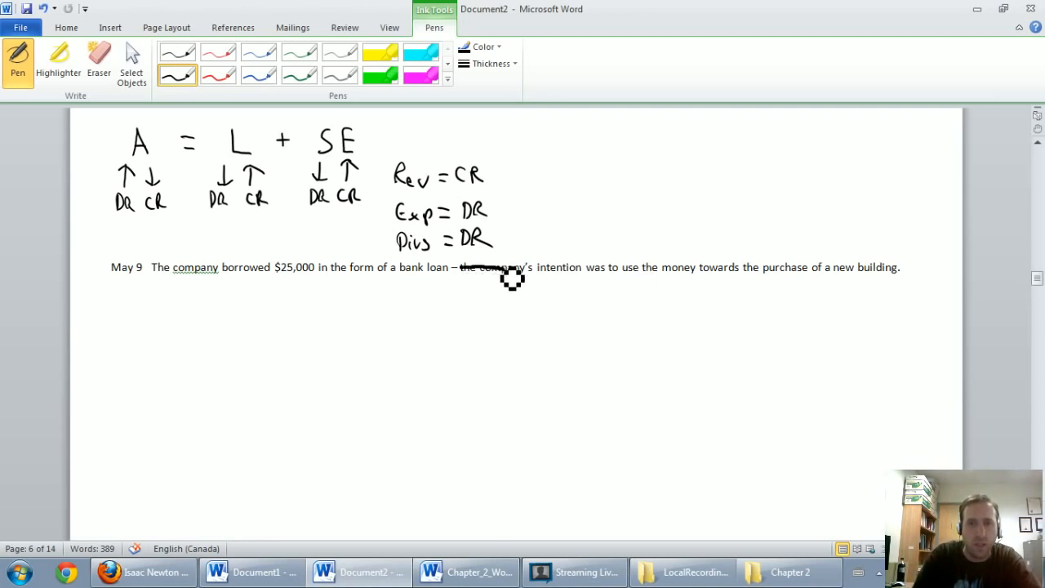
# - Cross out the intention sentence, ink 'DR Cash' and underline 'bank loan'
pyautogui.moveTo(513, 278); pyautogui.dragTo(835, 281)
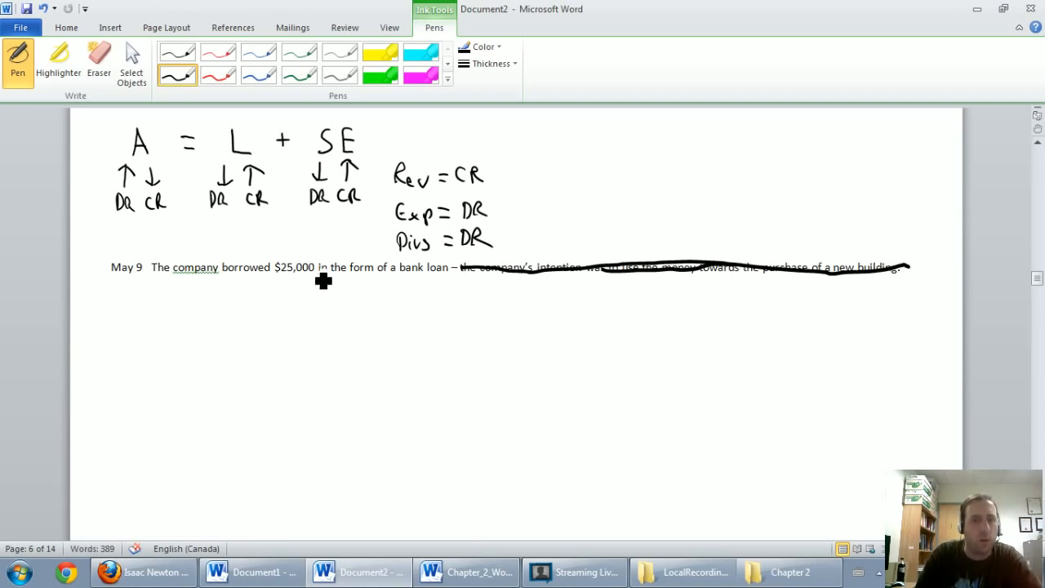
pyautogui.moveTo(421, 294)
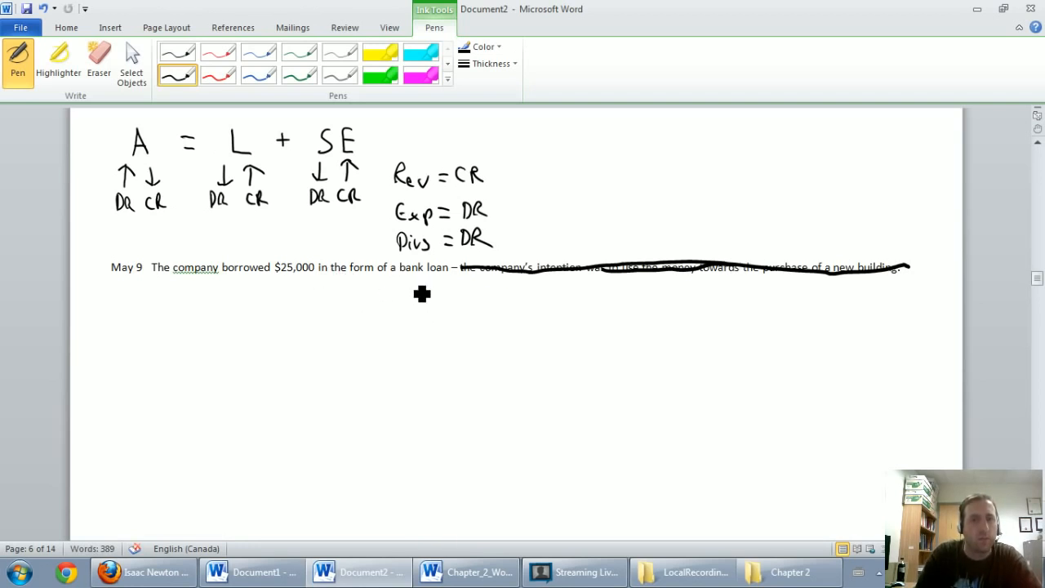
pyautogui.moveTo(405, 323)
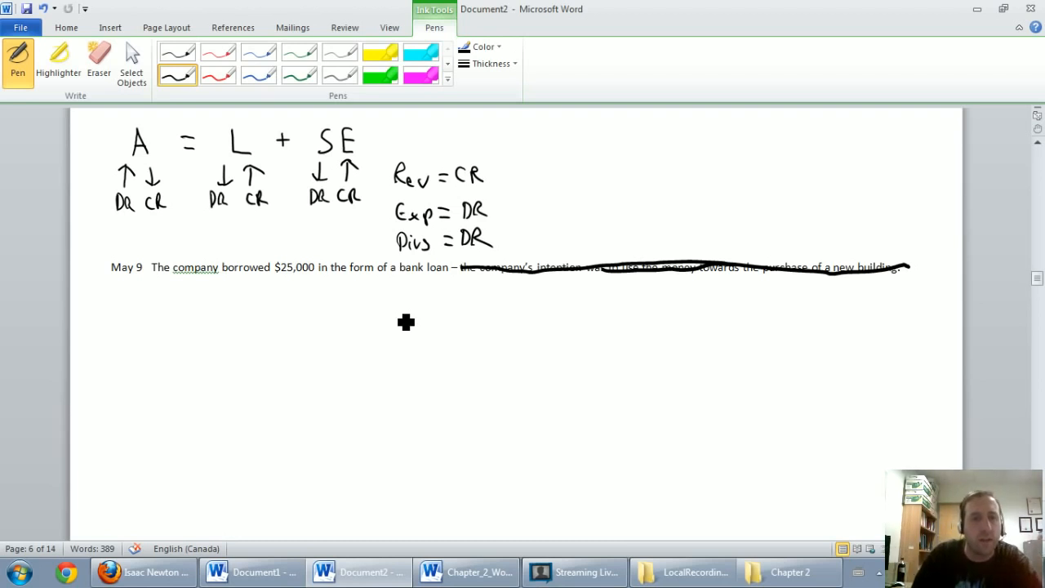
pyautogui.moveTo(128, 209)
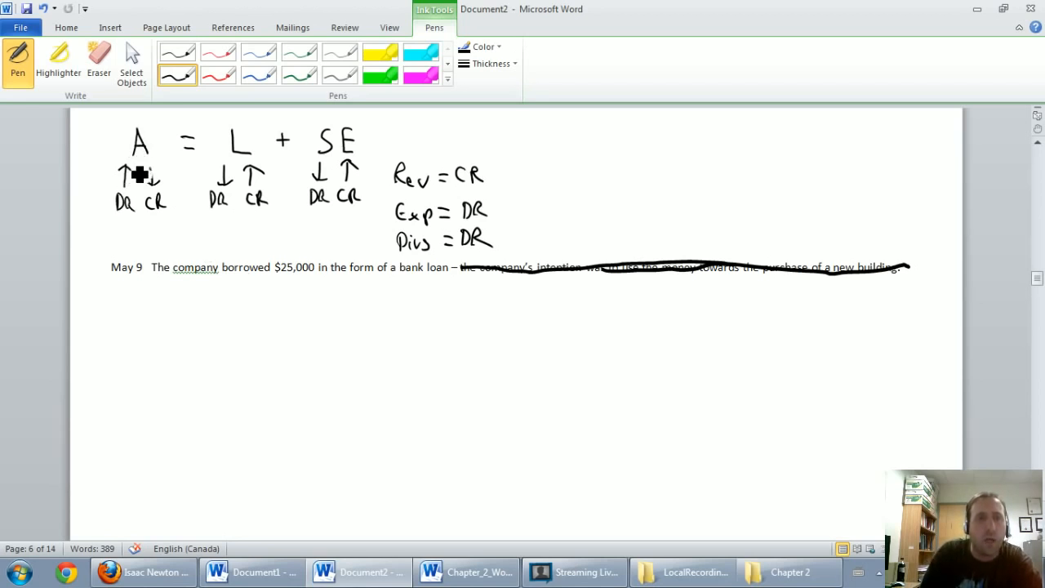
pyautogui.moveTo(248, 352)
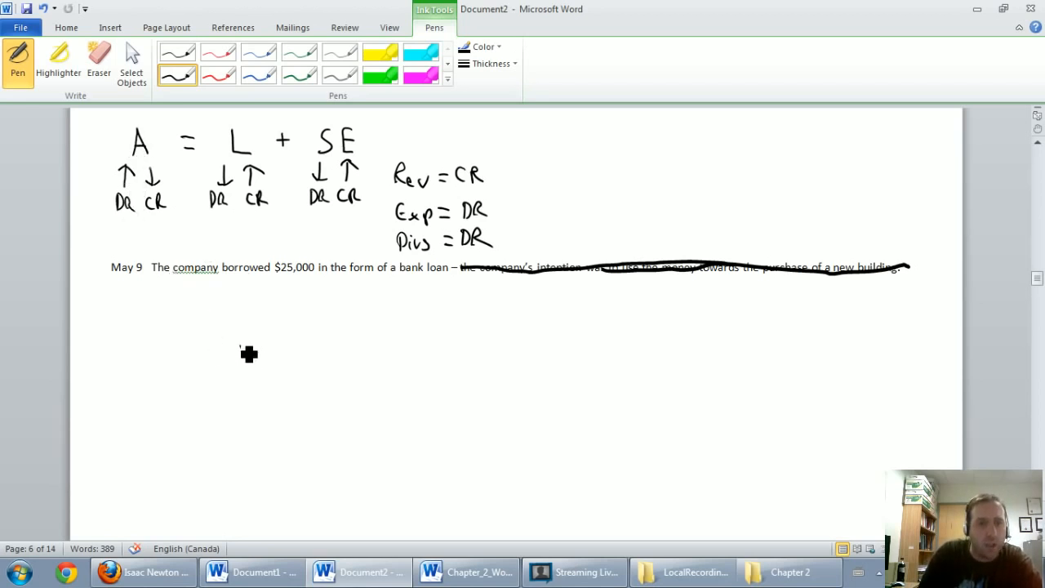
pyautogui.moveTo(242, 351); pyautogui.dragTo(351, 376)
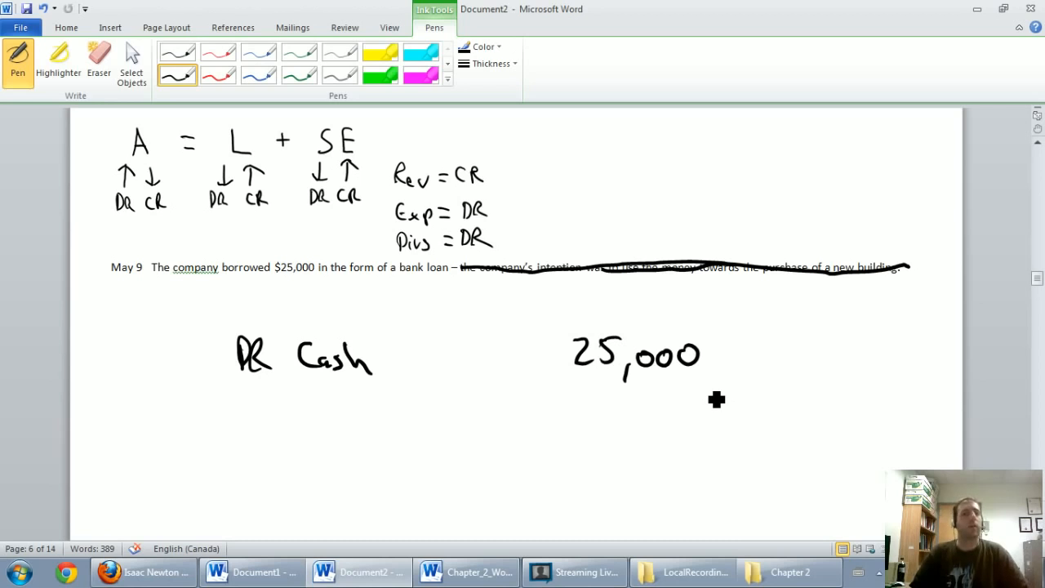
pyautogui.moveTo(443, 222)
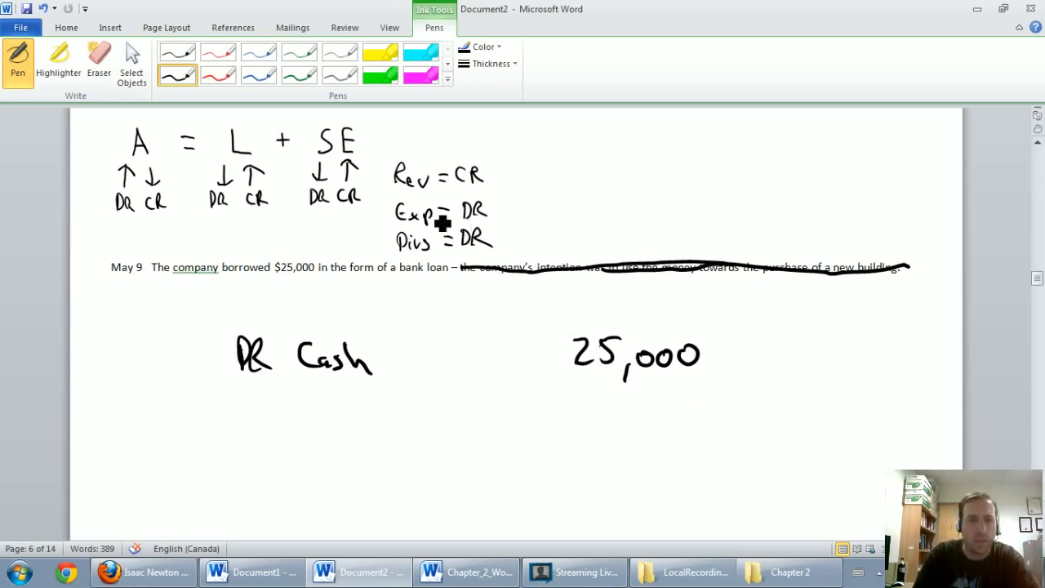
pyautogui.moveTo(395, 279); pyautogui.dragTo(457, 276)
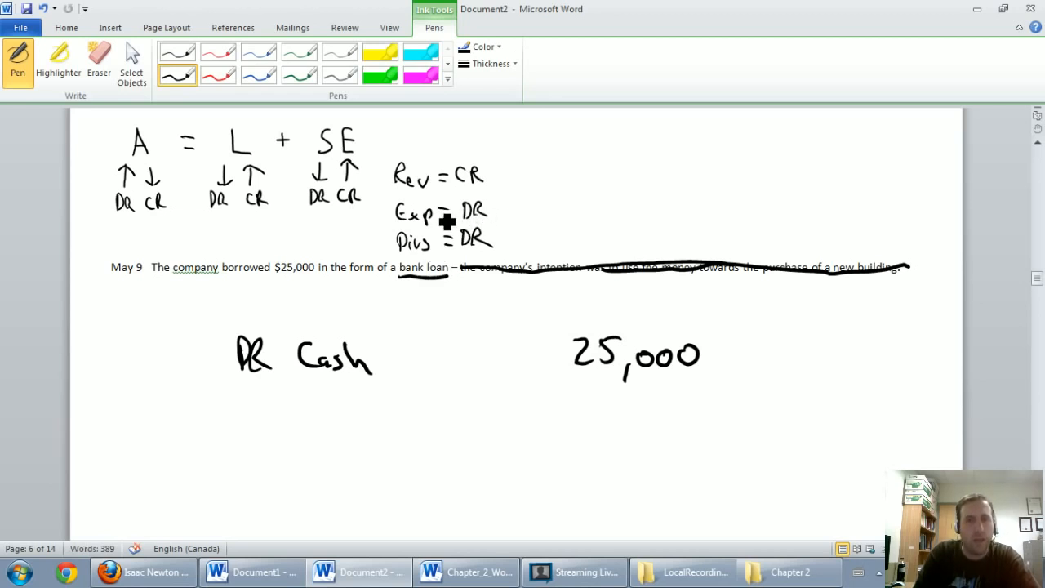
pyautogui.moveTo(449, 248)
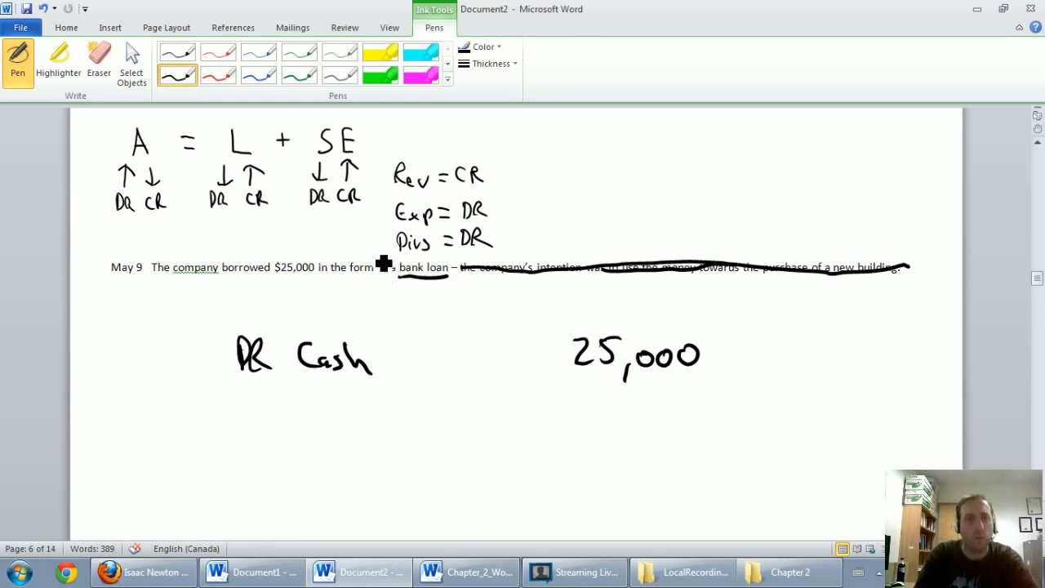
pyautogui.moveTo(261, 197)
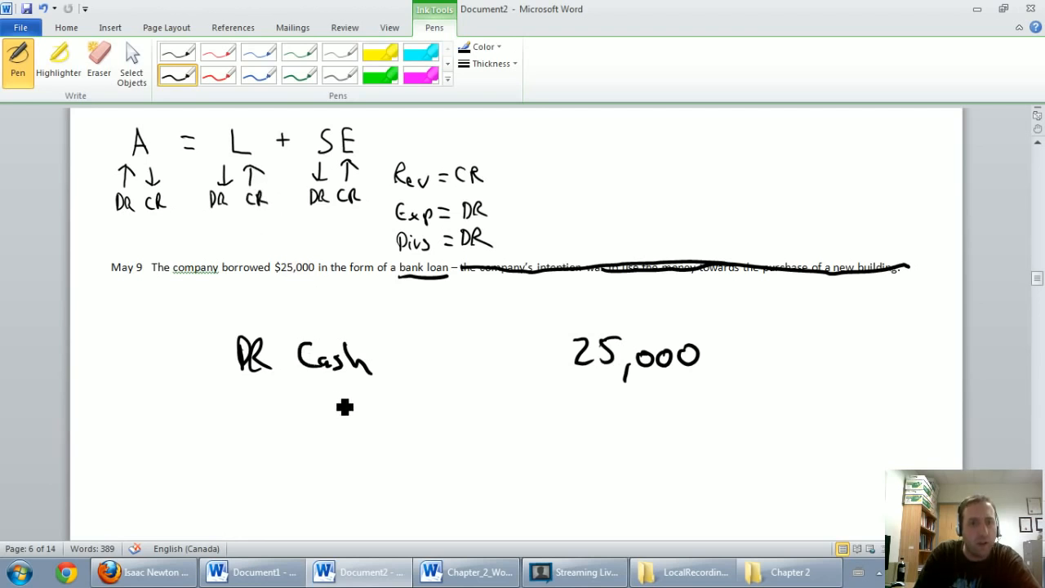
# - Ink 'CR Bank loan payable' with 25,000 in the credit column
pyautogui.moveTo(326, 400); pyautogui.dragTo(360, 400)
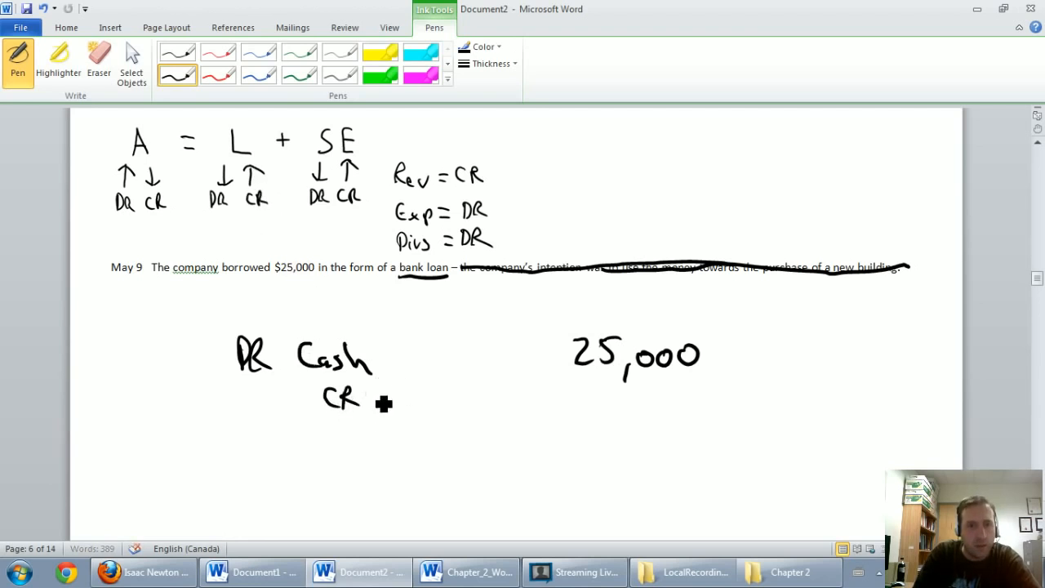
pyautogui.moveTo(373, 400); pyautogui.dragTo(438, 409)
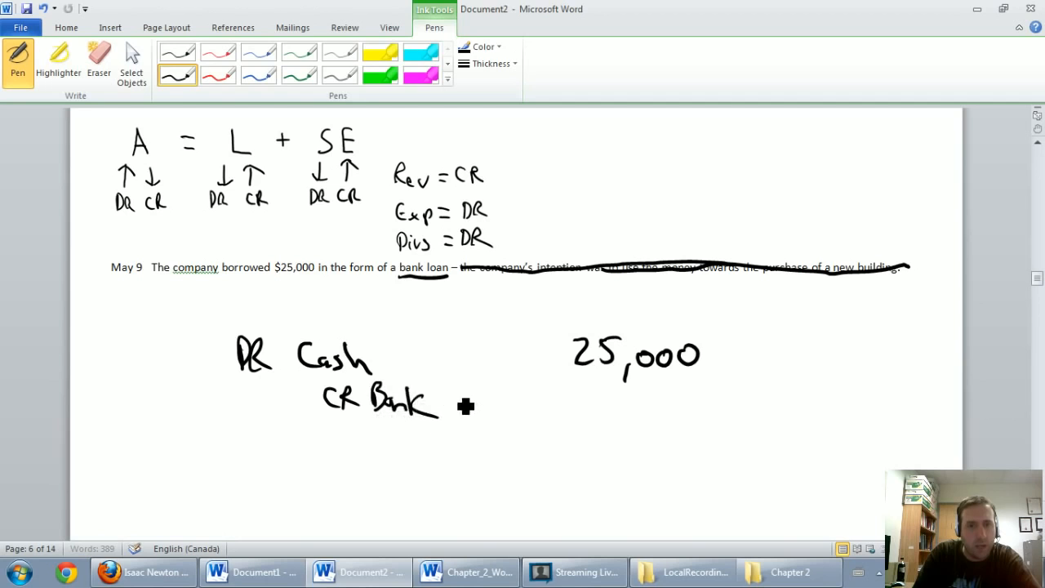
pyautogui.moveTo(437, 405); pyautogui.dragTo(498, 408)
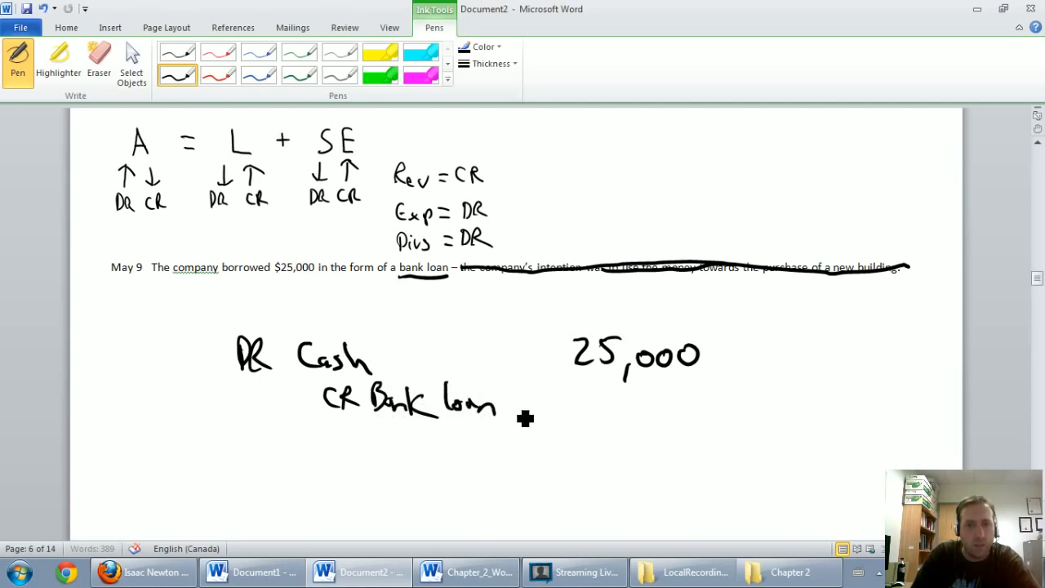
pyautogui.moveTo(509, 405); pyautogui.dragTo(587, 405)
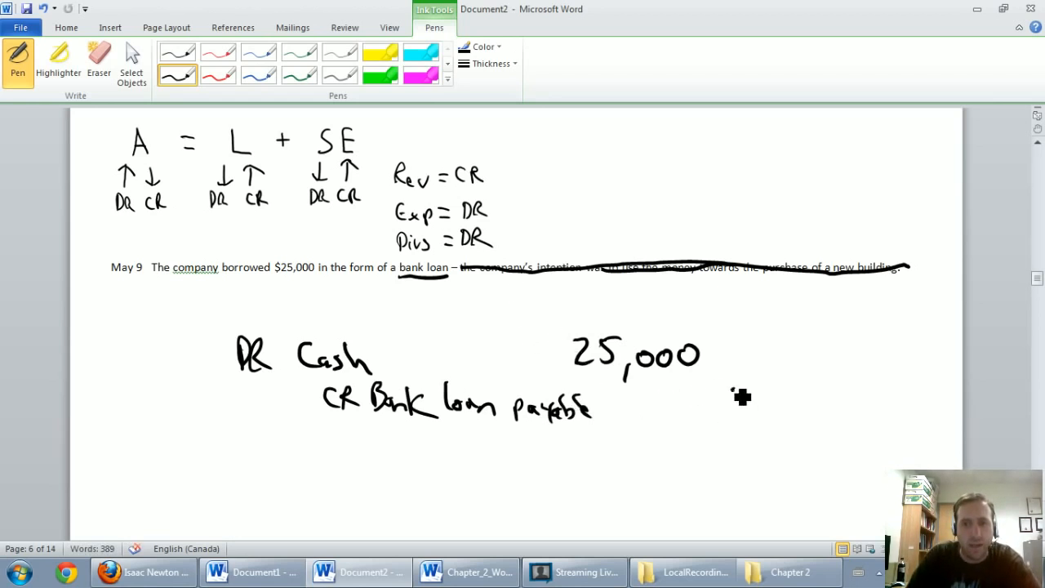
pyautogui.moveTo(731, 408); pyautogui.dragTo(845, 425)
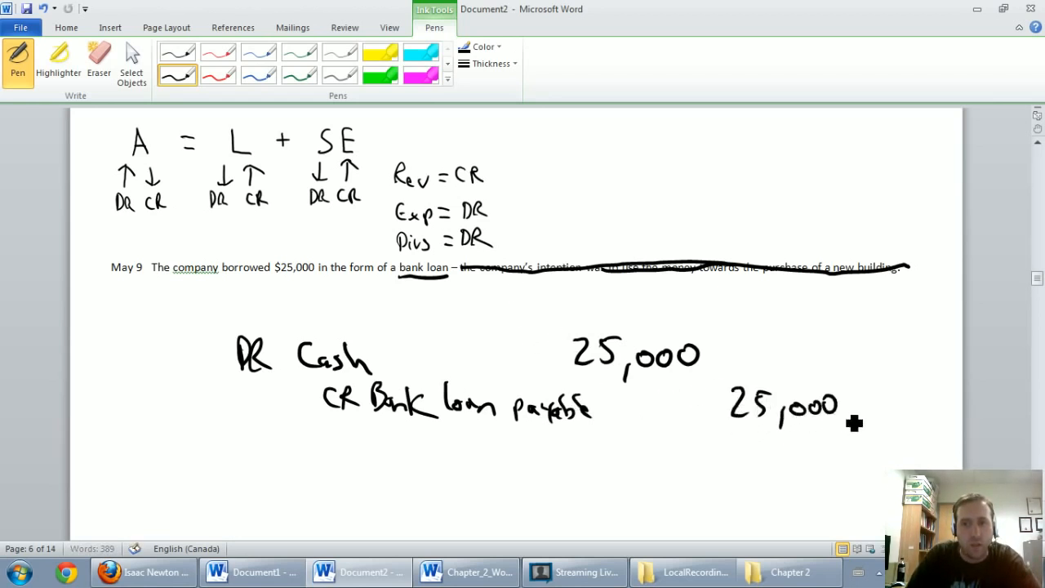
pyautogui.moveTo(529, 335)
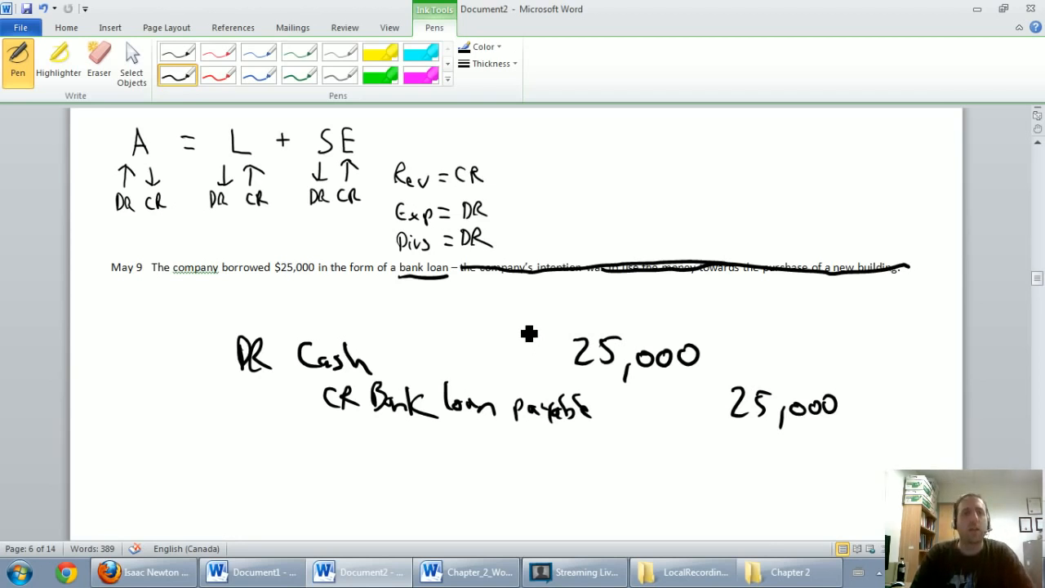
pyautogui.moveTo(343, 263)
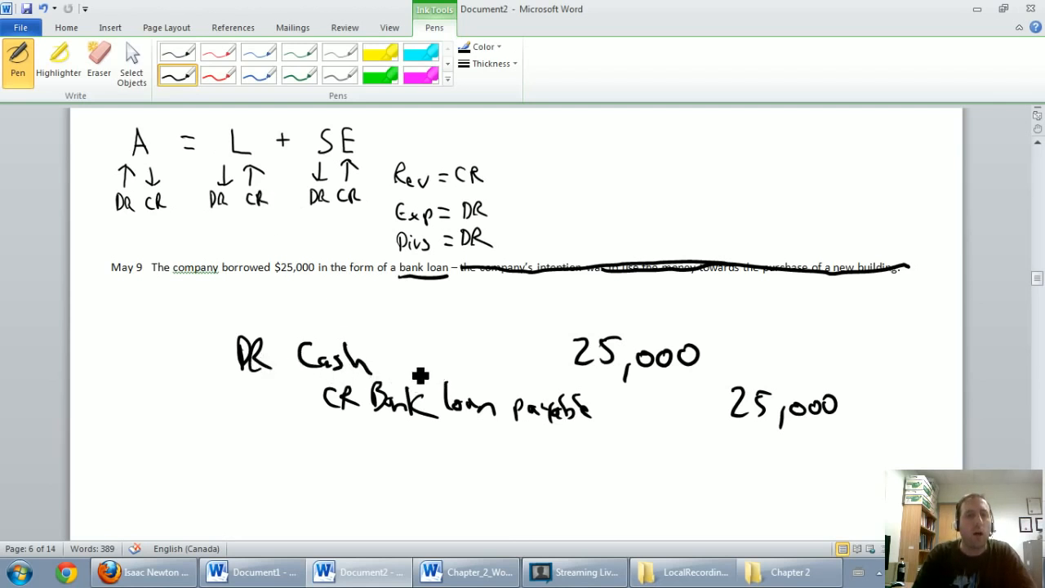
pyautogui.moveTo(356, 408)
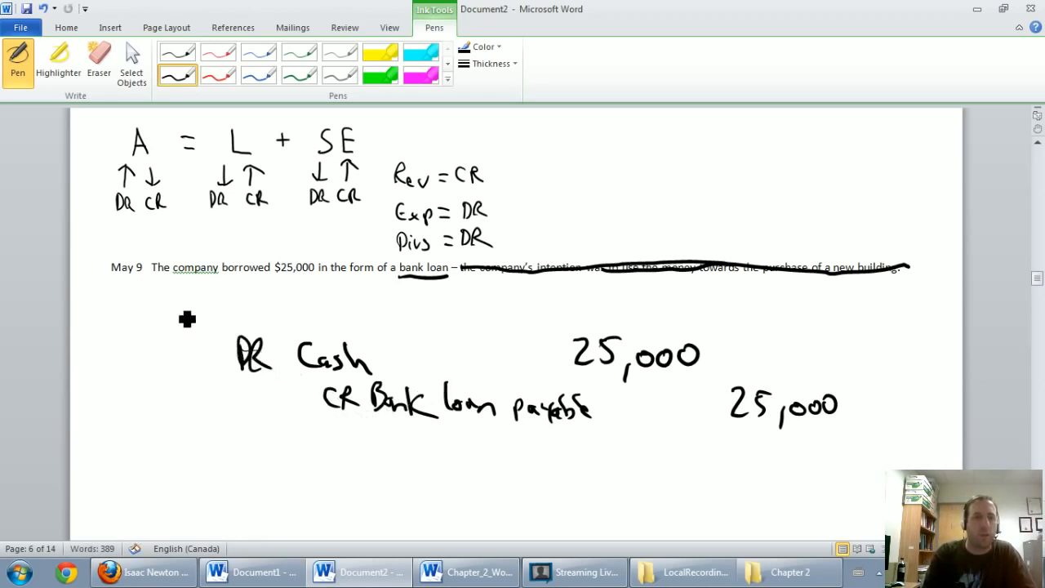
# - Ink the date 'May 9' above the DR Cash line
pyautogui.moveTo(180, 313); pyautogui.dragTo(237, 313)
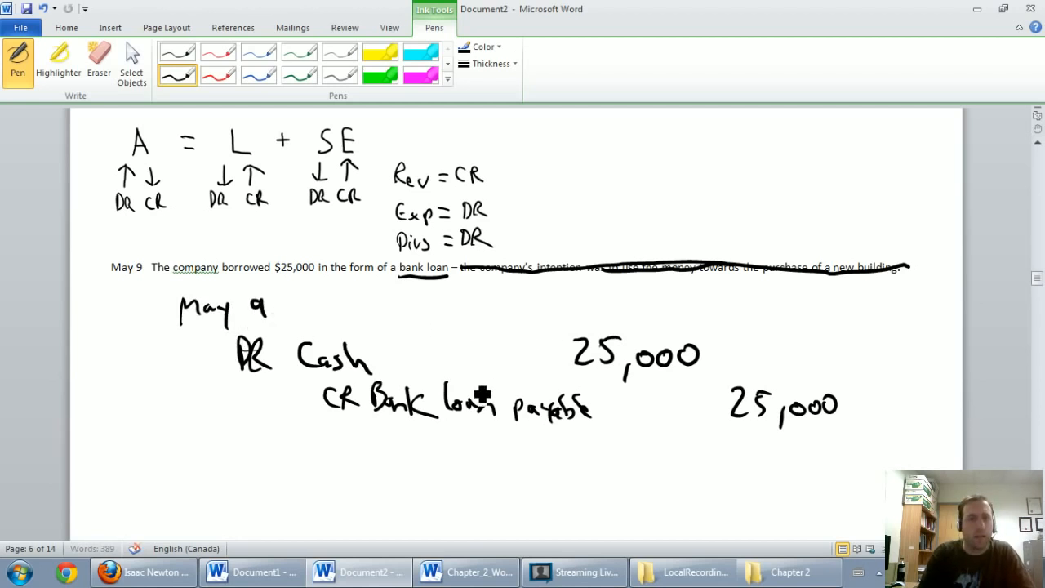
pyautogui.moveTo(384, 293)
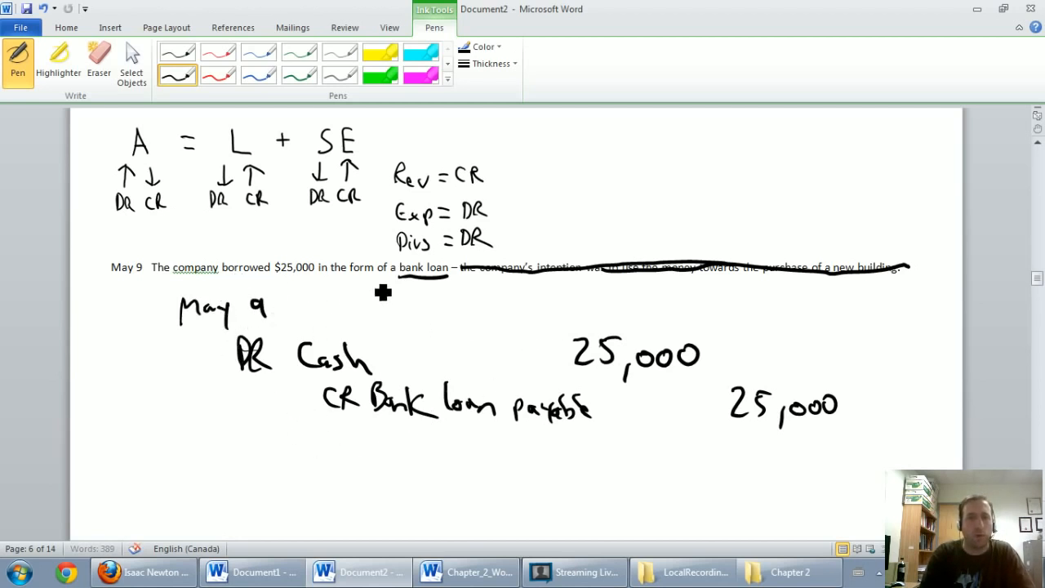
pyautogui.moveTo(454, 300)
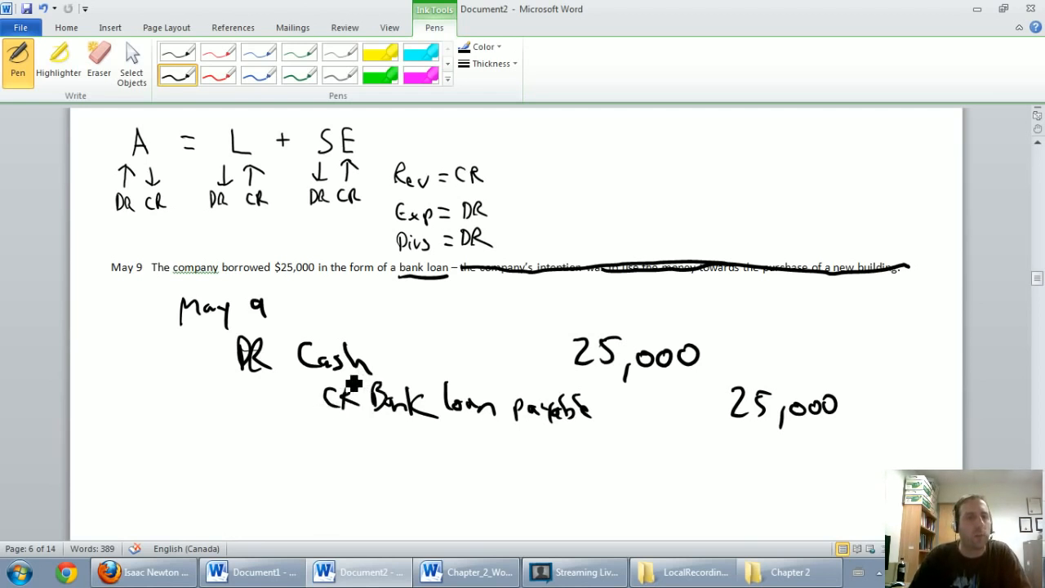
# - Scroll down to the May 10 rent payment page
pyautogui.scroll(-3)
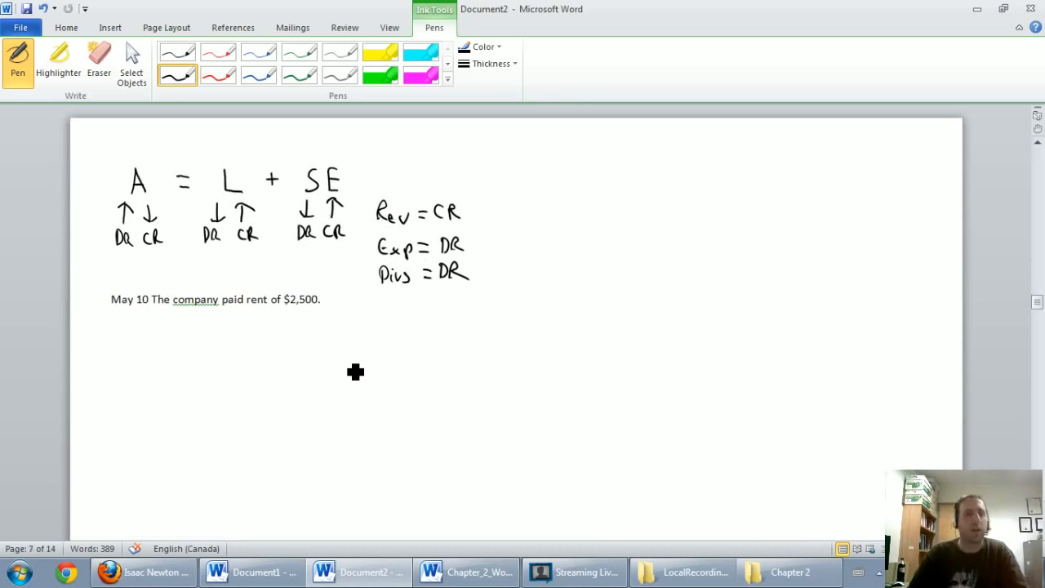
pyautogui.moveTo(266, 389)
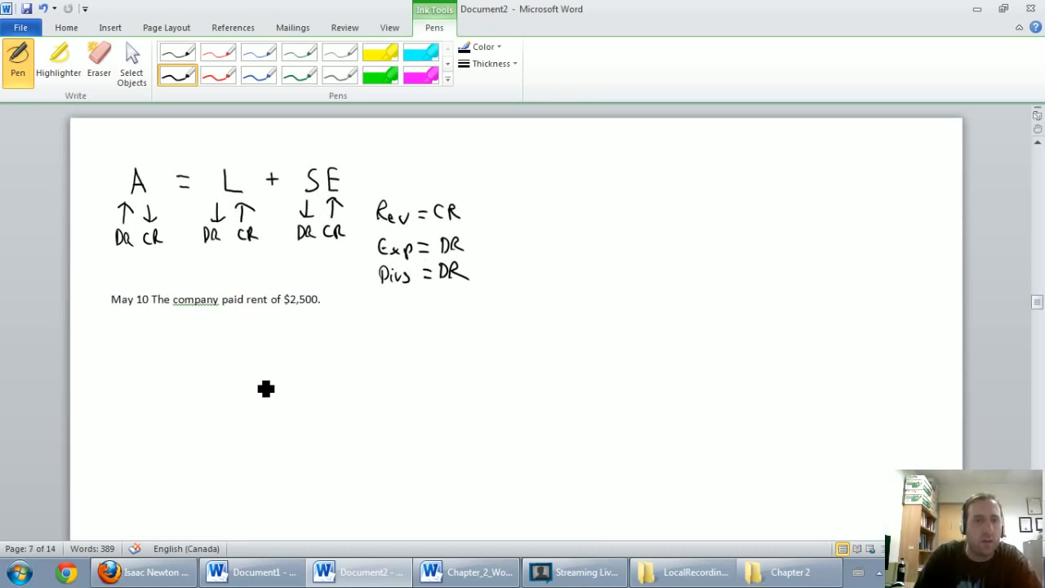
pyautogui.moveTo(212, 314)
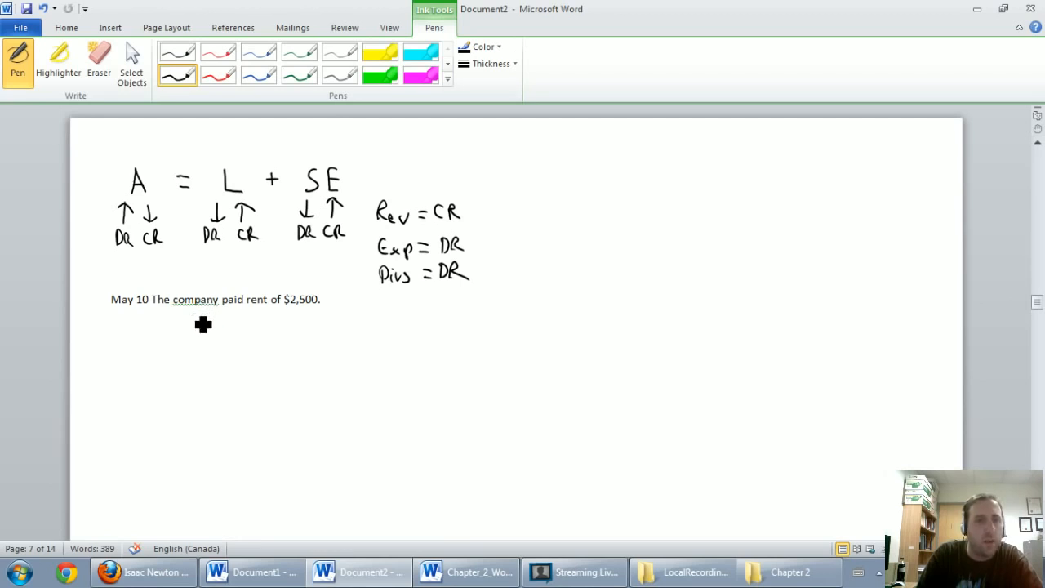
pyautogui.moveTo(247, 333)
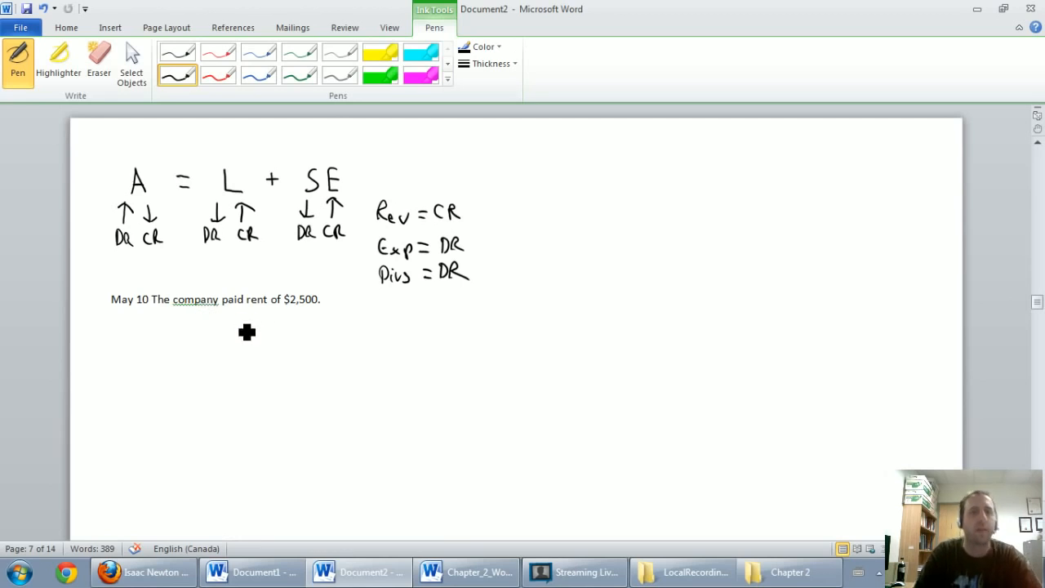
pyautogui.moveTo(260, 318)
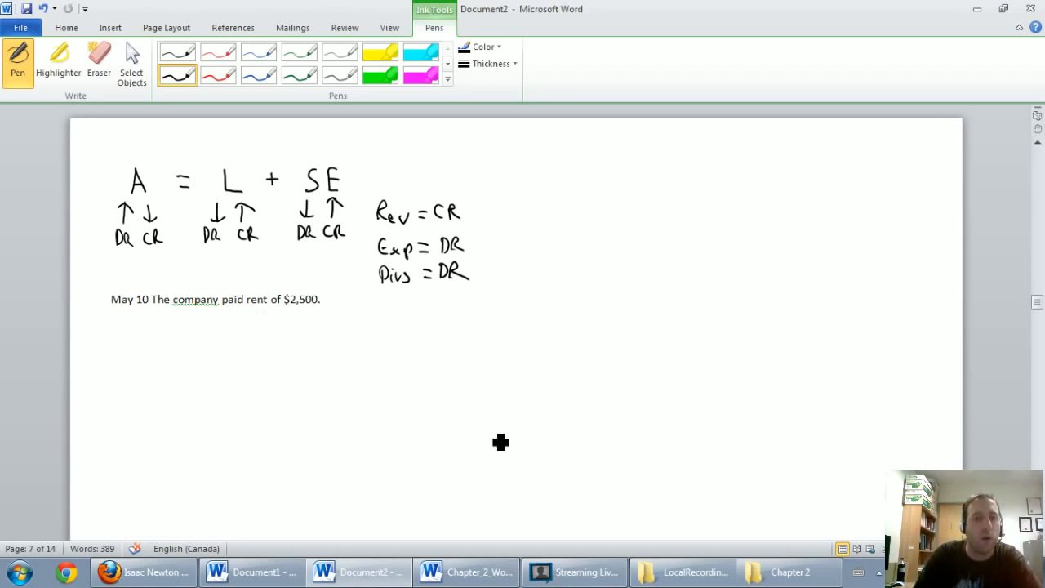
pyautogui.moveTo(309, 412)
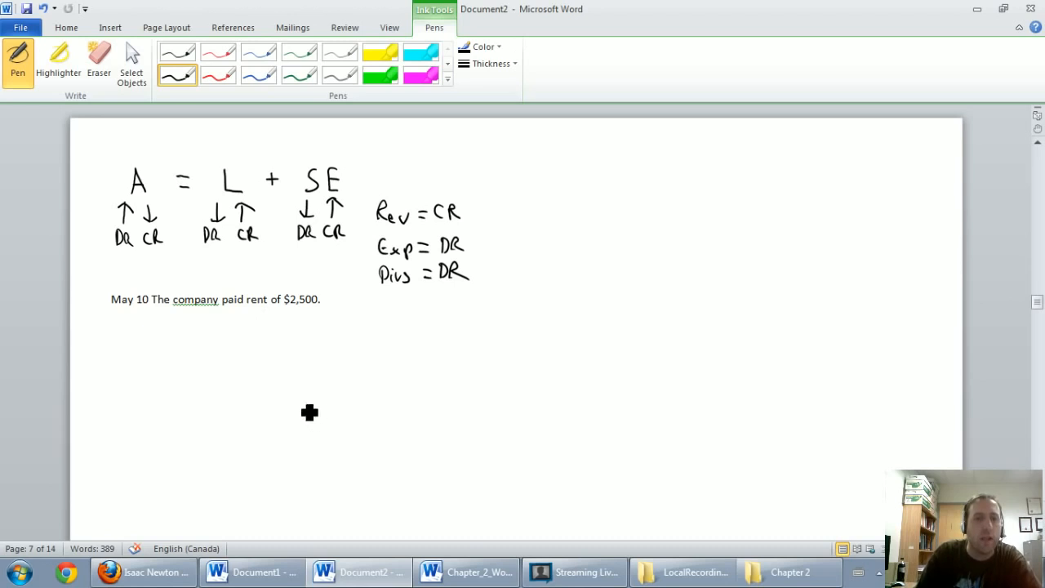
pyautogui.moveTo(213, 362)
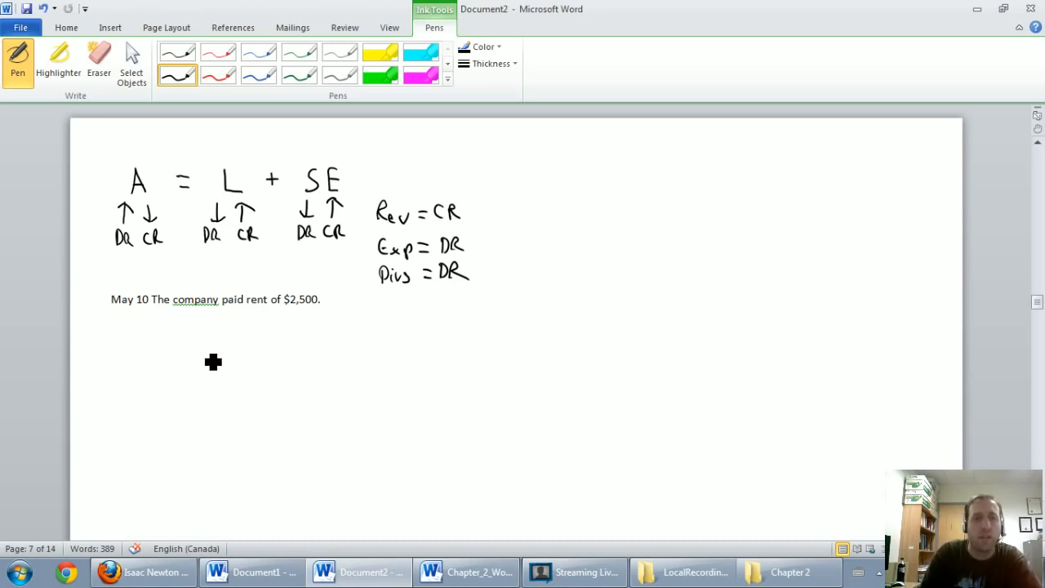
pyautogui.moveTo(284, 427)
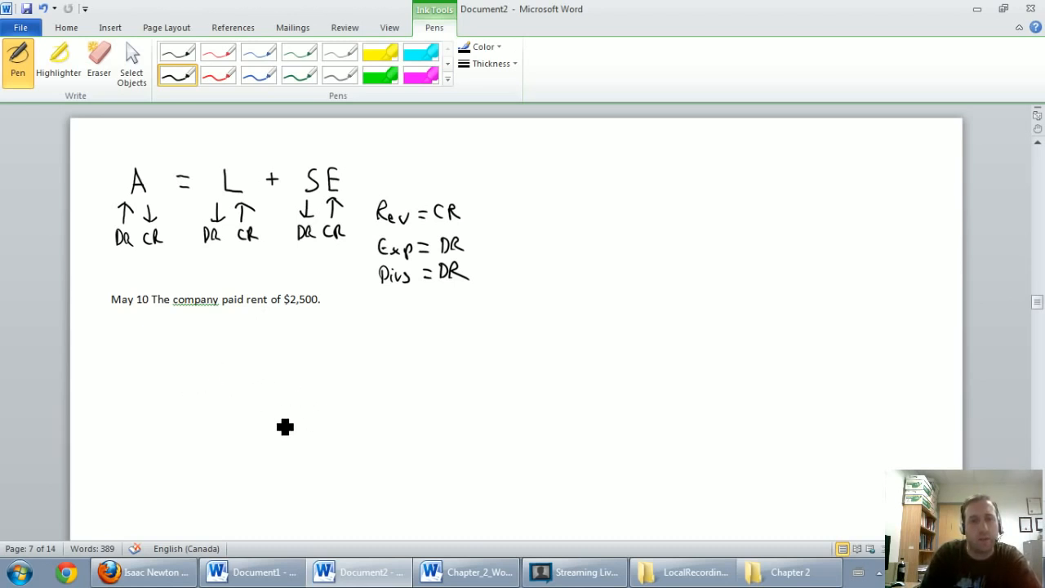
pyautogui.moveTo(262, 388)
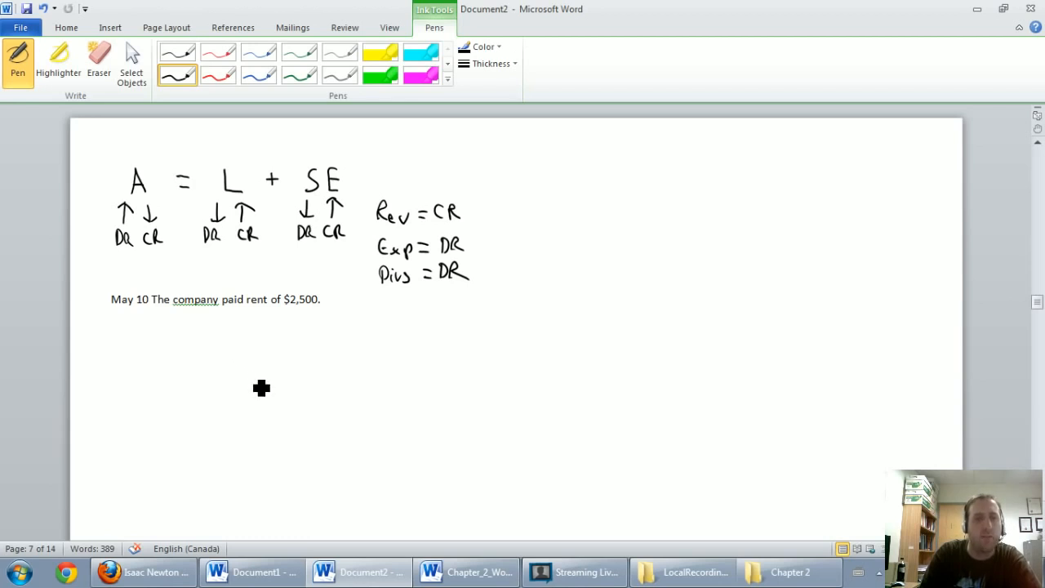
pyautogui.moveTo(320, 423)
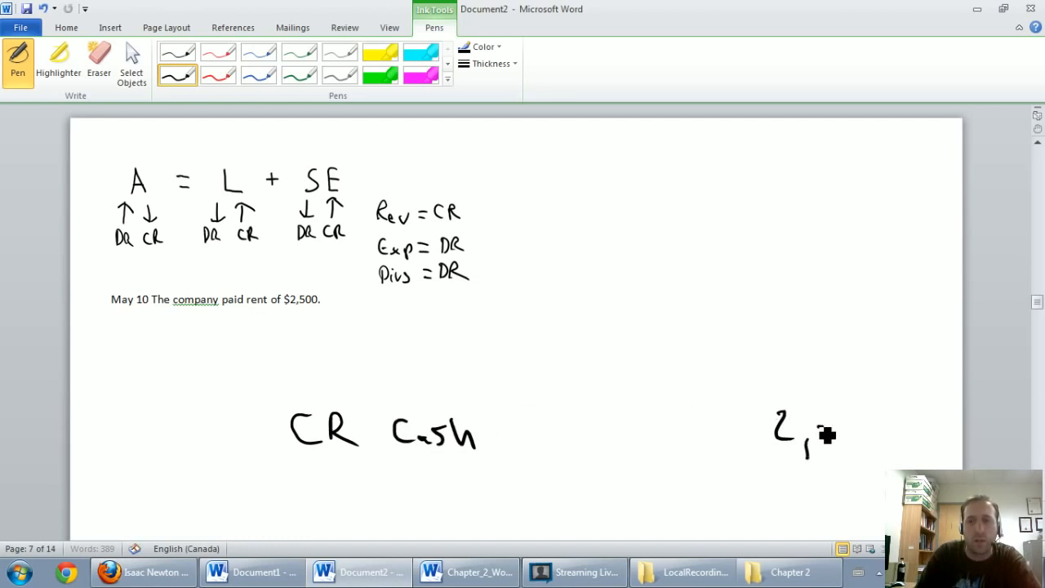
# - Handwrite the final strokes of 2,500 beside CR Cash under the May 10 rent transaction
pyautogui.moveTo(803, 433); pyautogui.dragTo(881, 432)
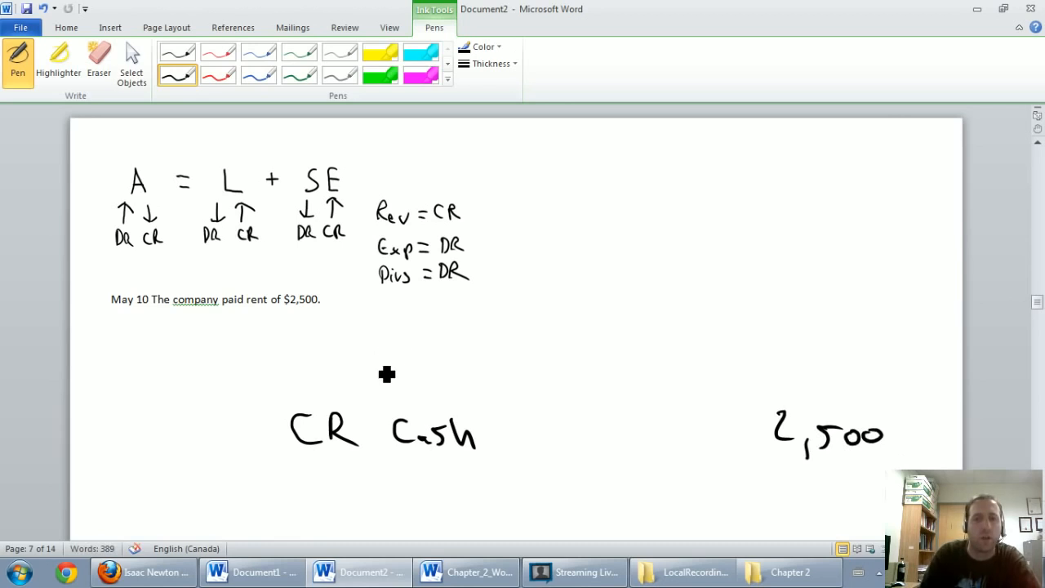
pyautogui.moveTo(246, 382)
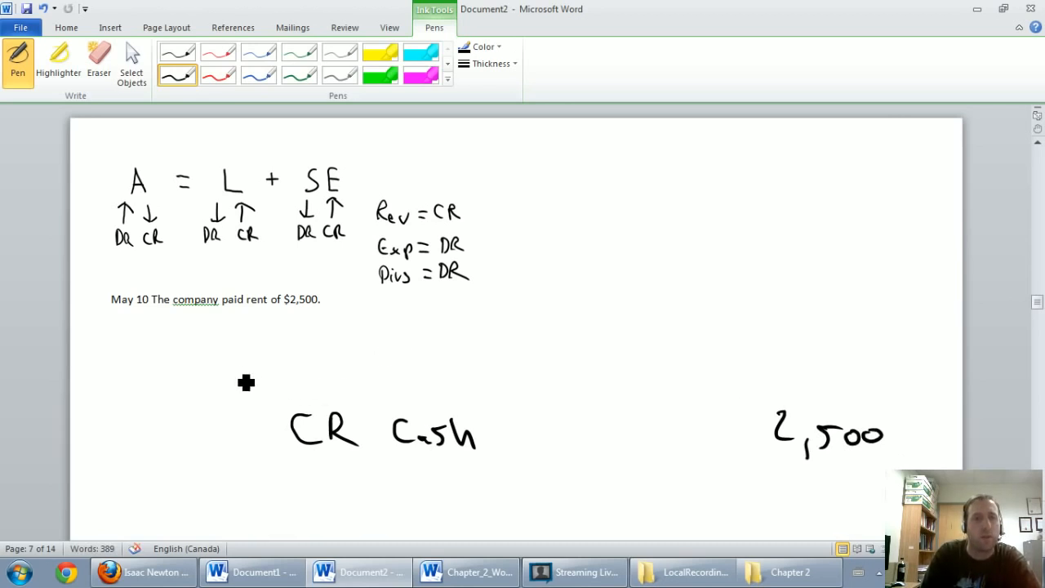
pyautogui.moveTo(261, 313)
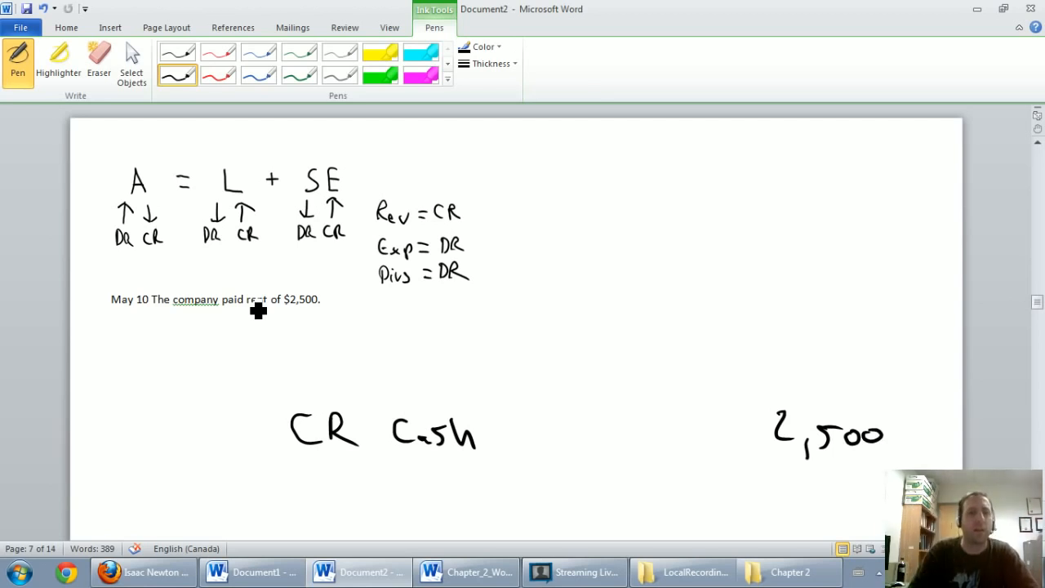
pyautogui.moveTo(330, 377)
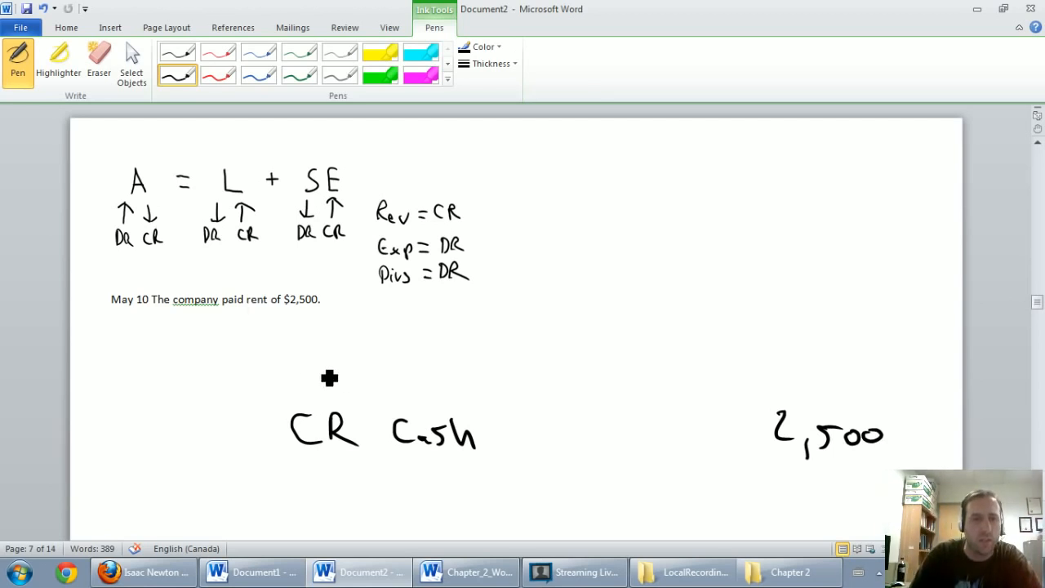
pyautogui.moveTo(385, 272)
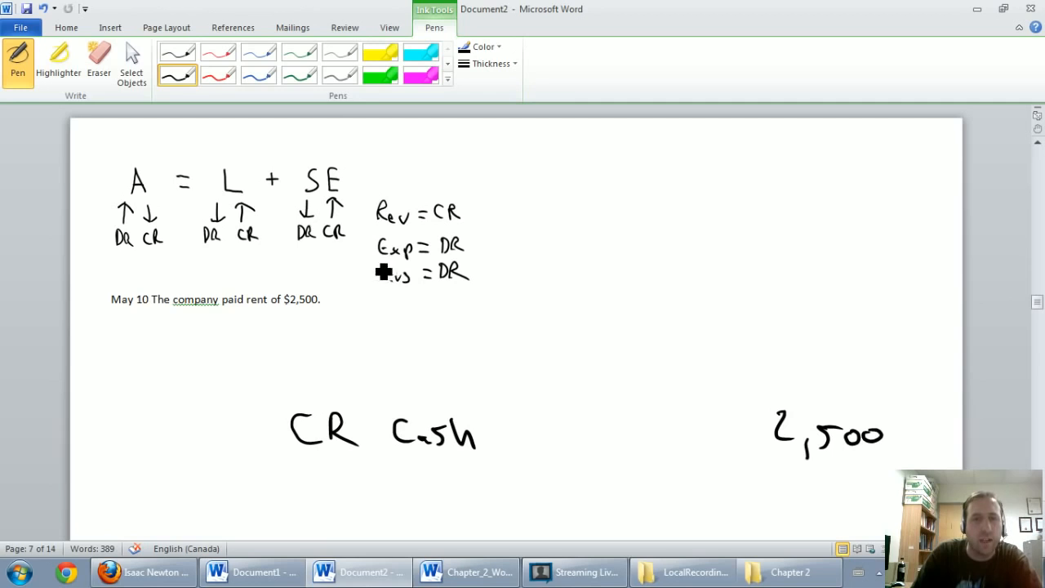
pyautogui.moveTo(493, 248)
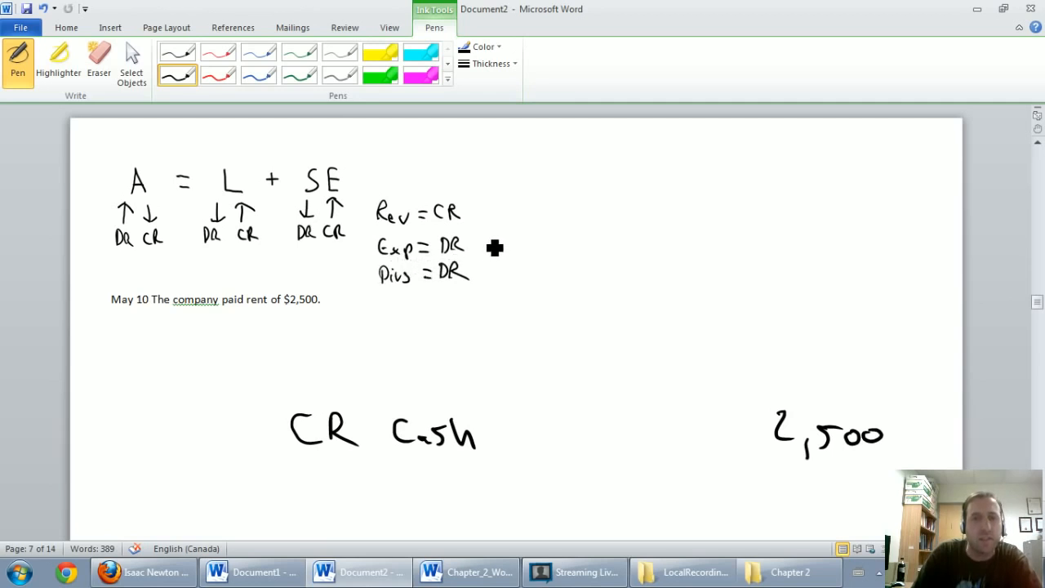
pyautogui.moveTo(212, 370)
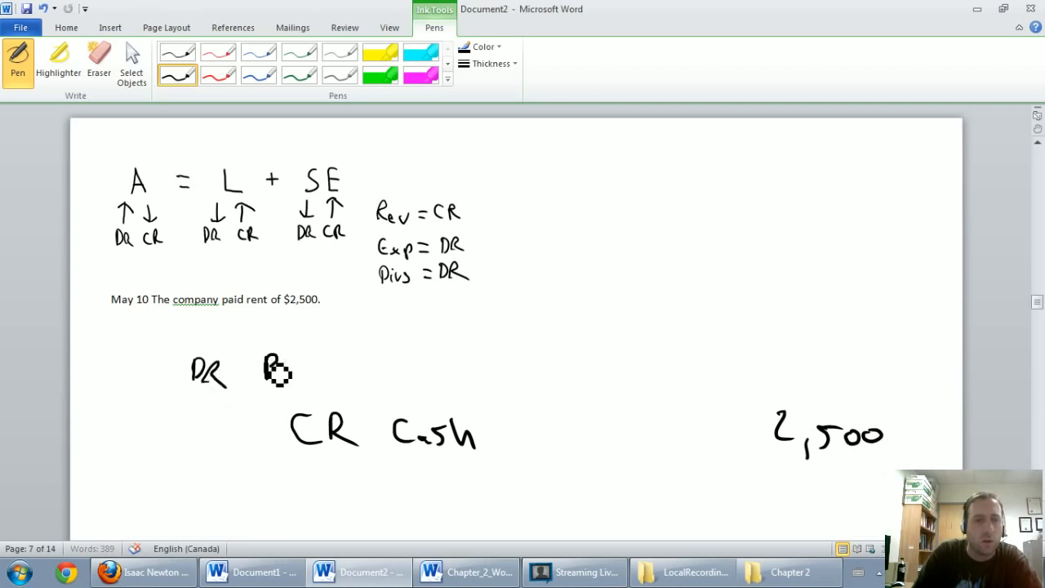
# - Handwrite 'Rent expense' after DR and 2,500 in the debit column
pyautogui.moveTo(270, 372); pyautogui.dragTo(424, 389)
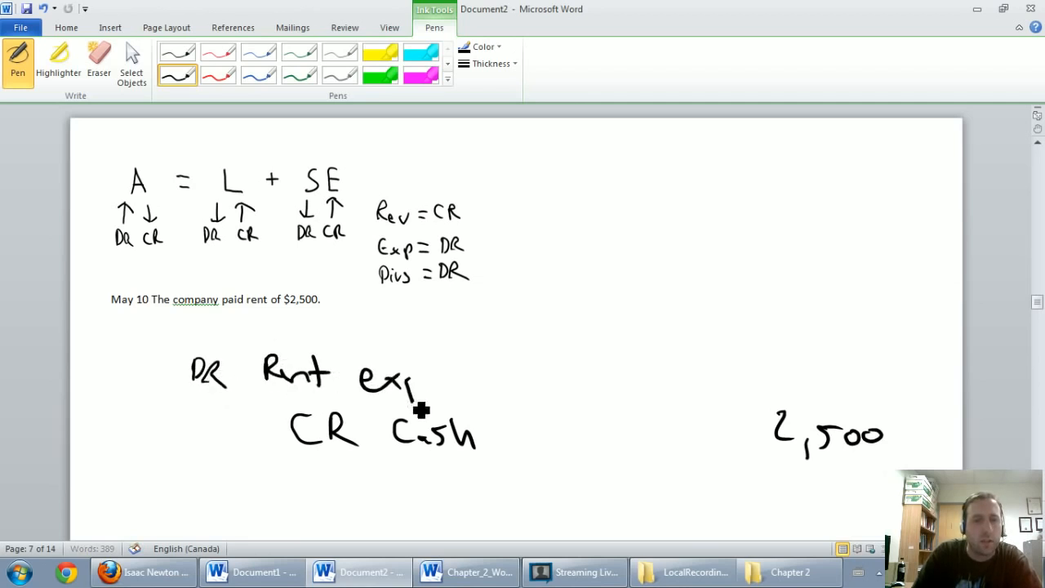
pyautogui.moveTo(417, 379); pyautogui.dragTo(490, 384)
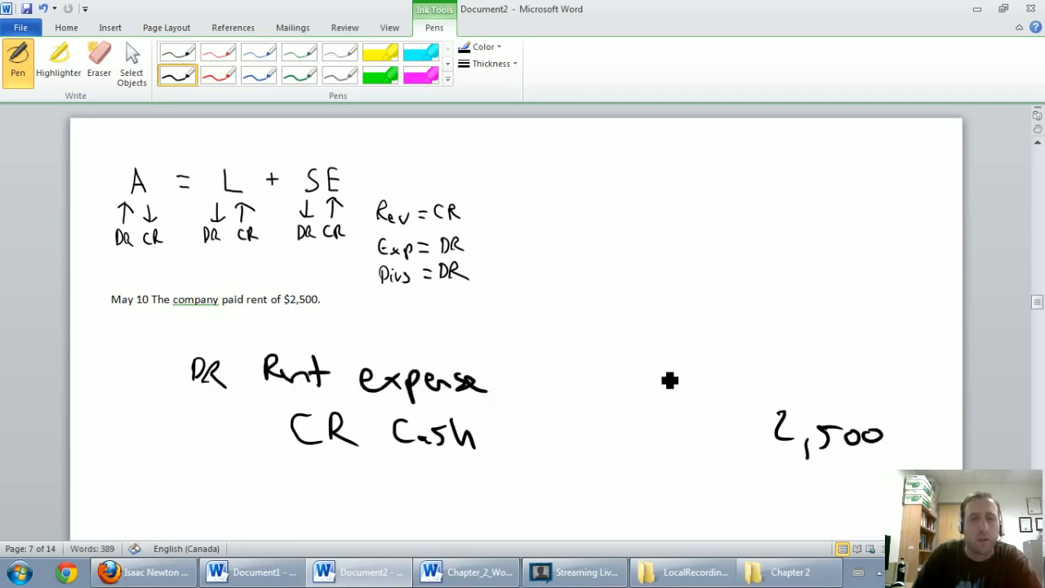
pyautogui.moveTo(641, 392); pyautogui.dragTo(702, 375)
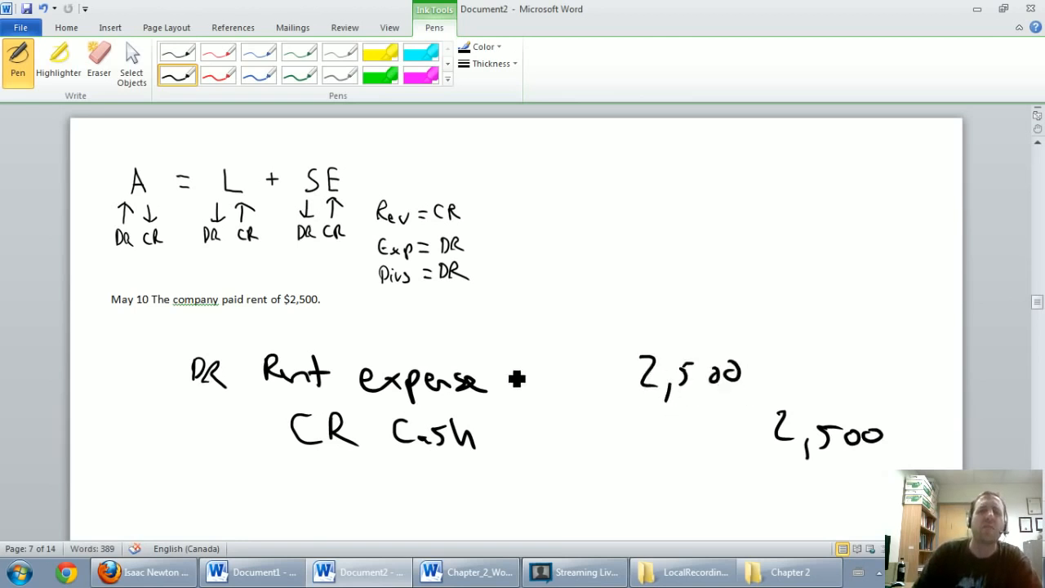
pyautogui.moveTo(313, 337)
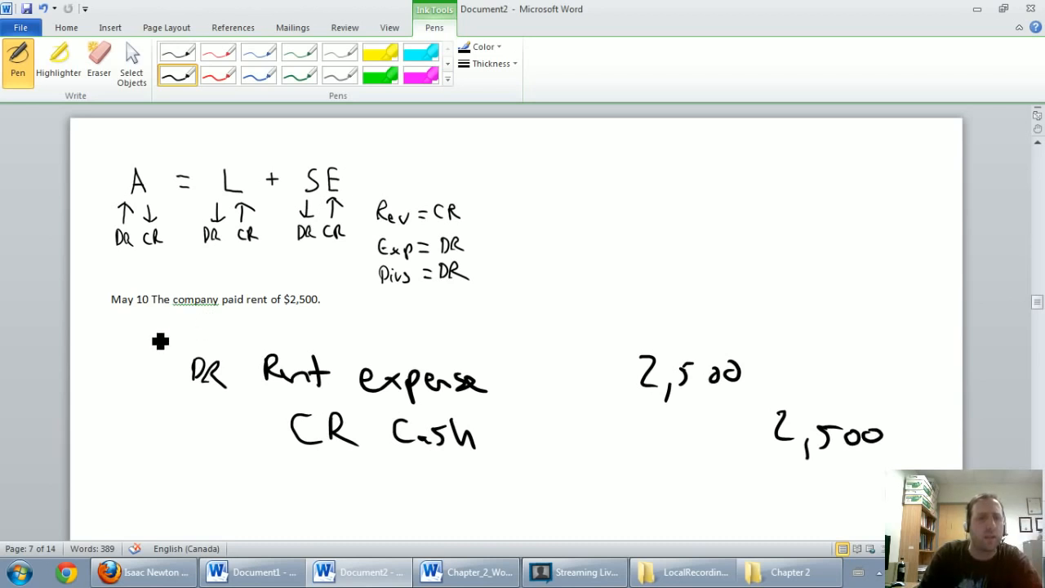
# - Handwrite 'May 10' above the DR Rent expense line
pyautogui.moveTo(150, 335); pyautogui.dragTo(209, 338)
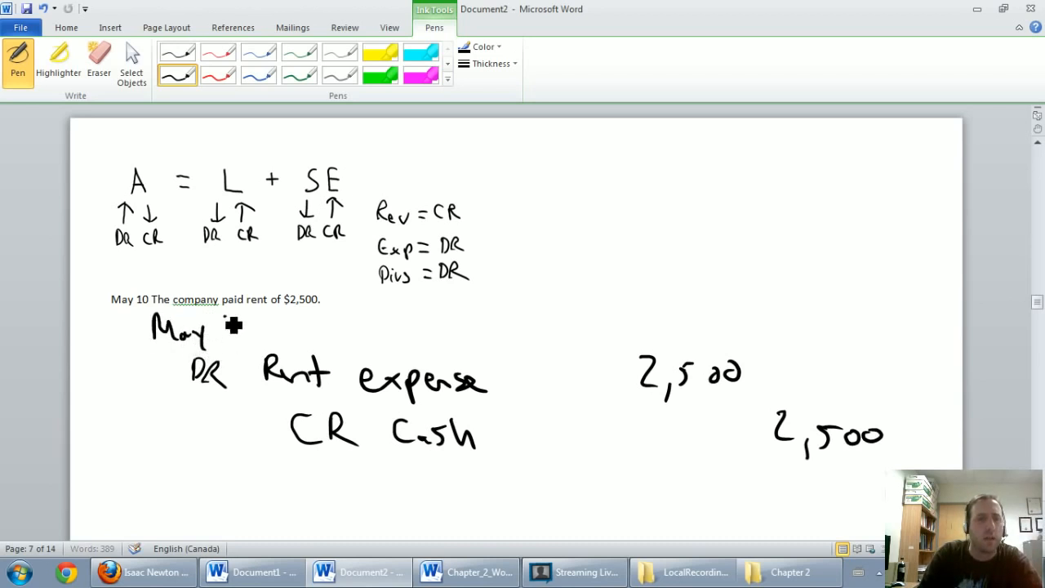
pyautogui.moveTo(226, 327); pyautogui.dragTo(253, 335)
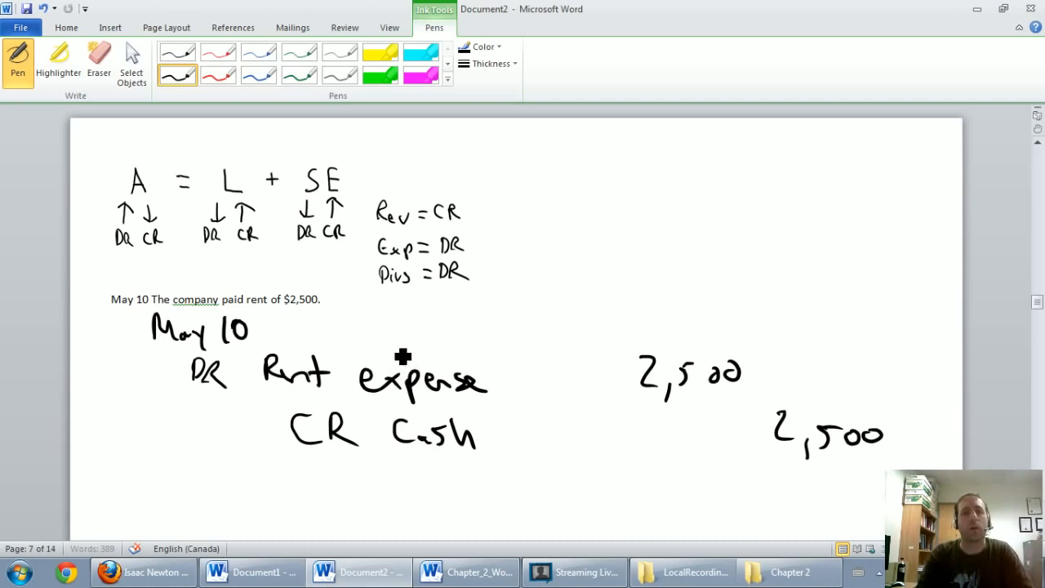
pyautogui.moveTo(524, 279)
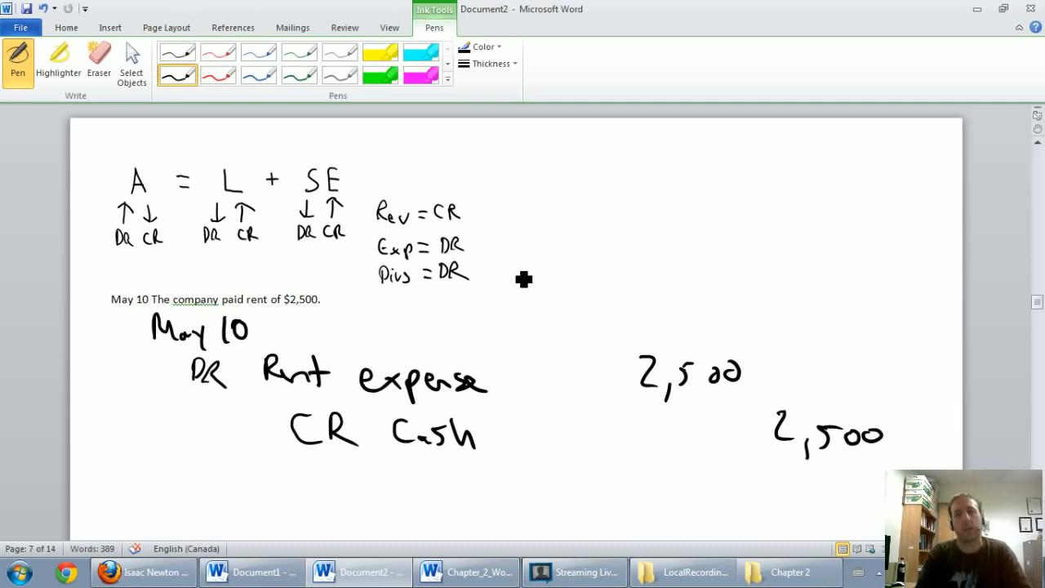
pyautogui.moveTo(627, 278)
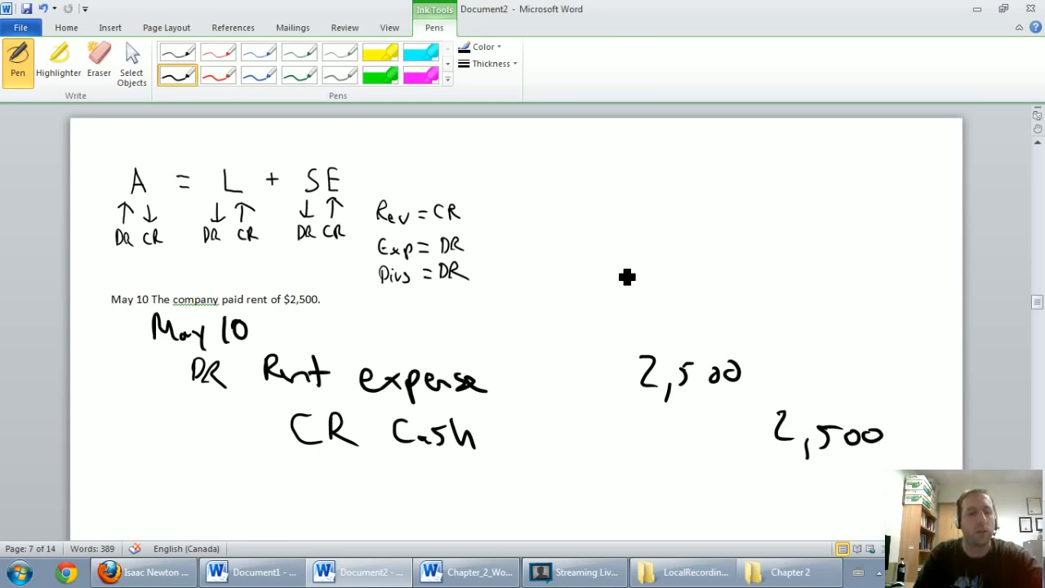